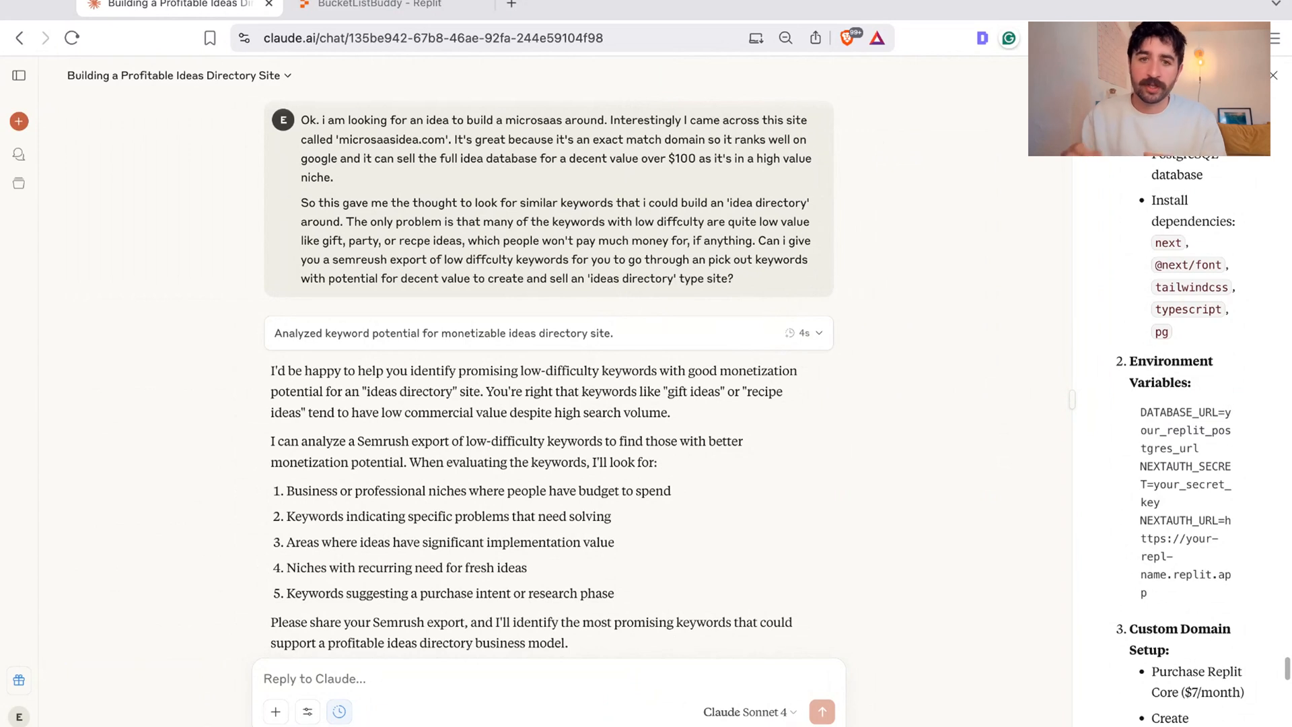
mouse_move(838, 401)
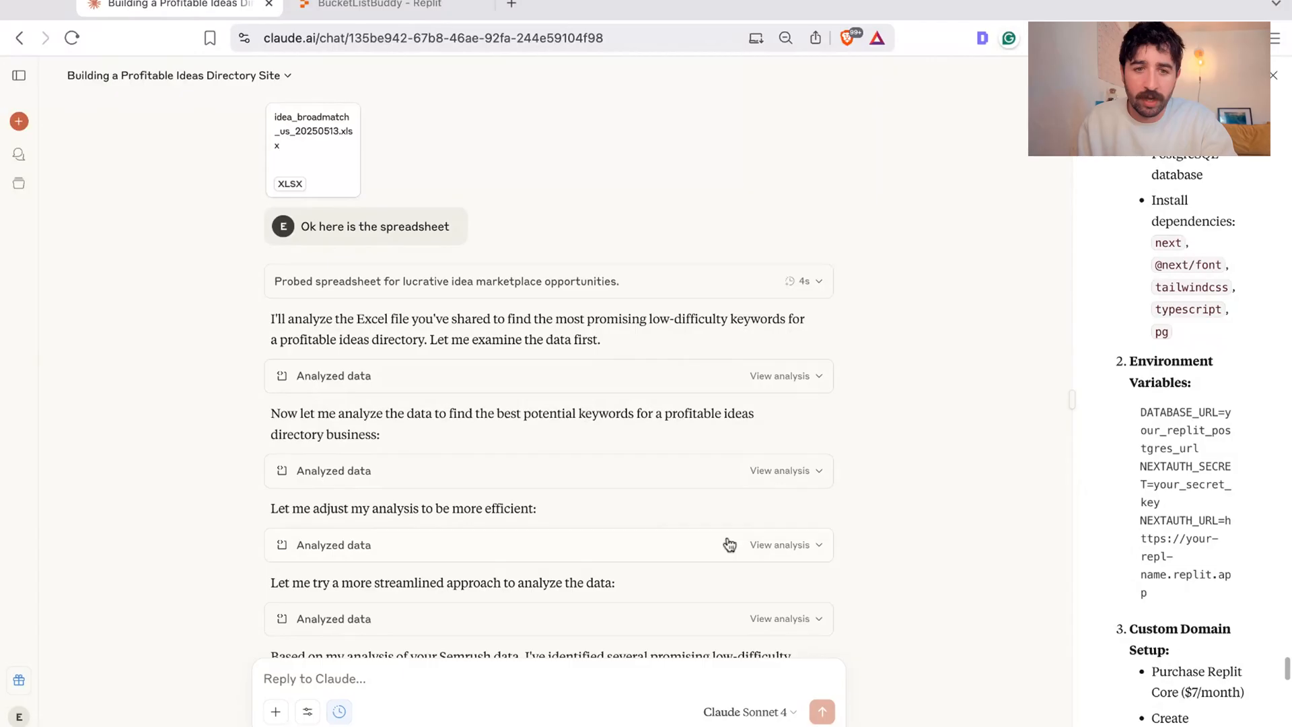
mouse_move(617, 326)
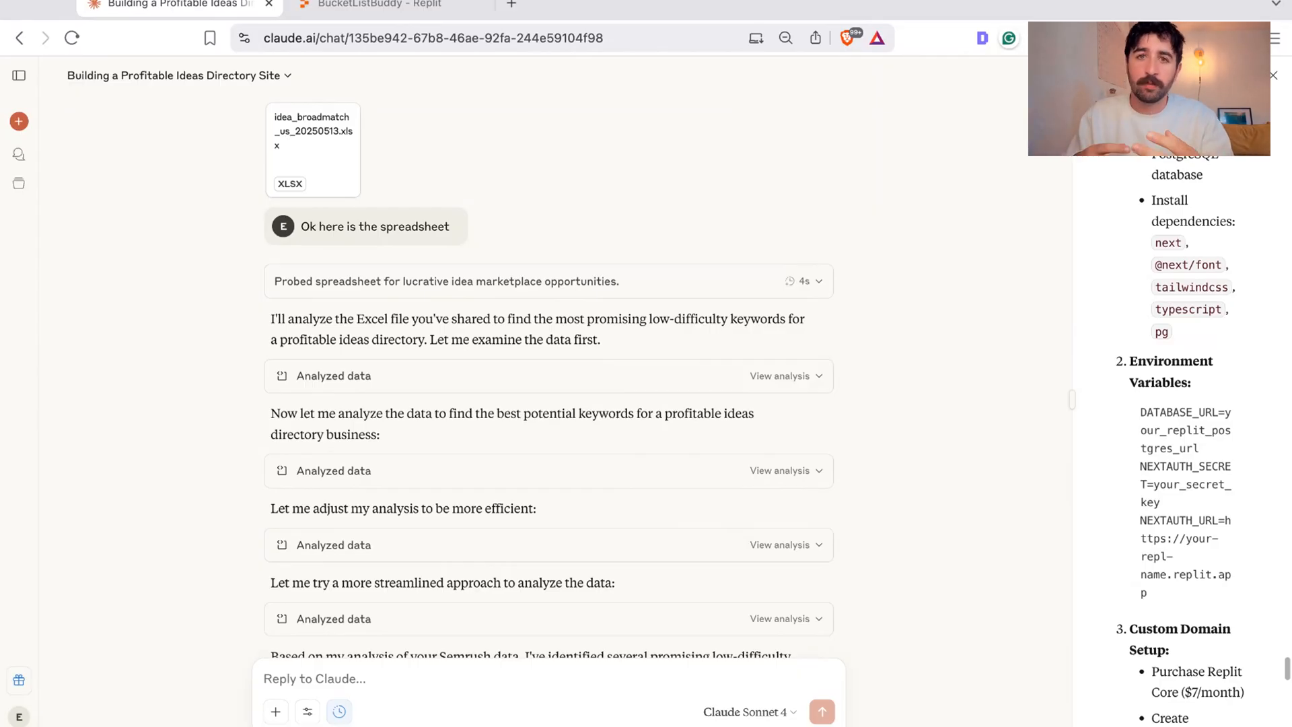
mouse_move(690, 260)
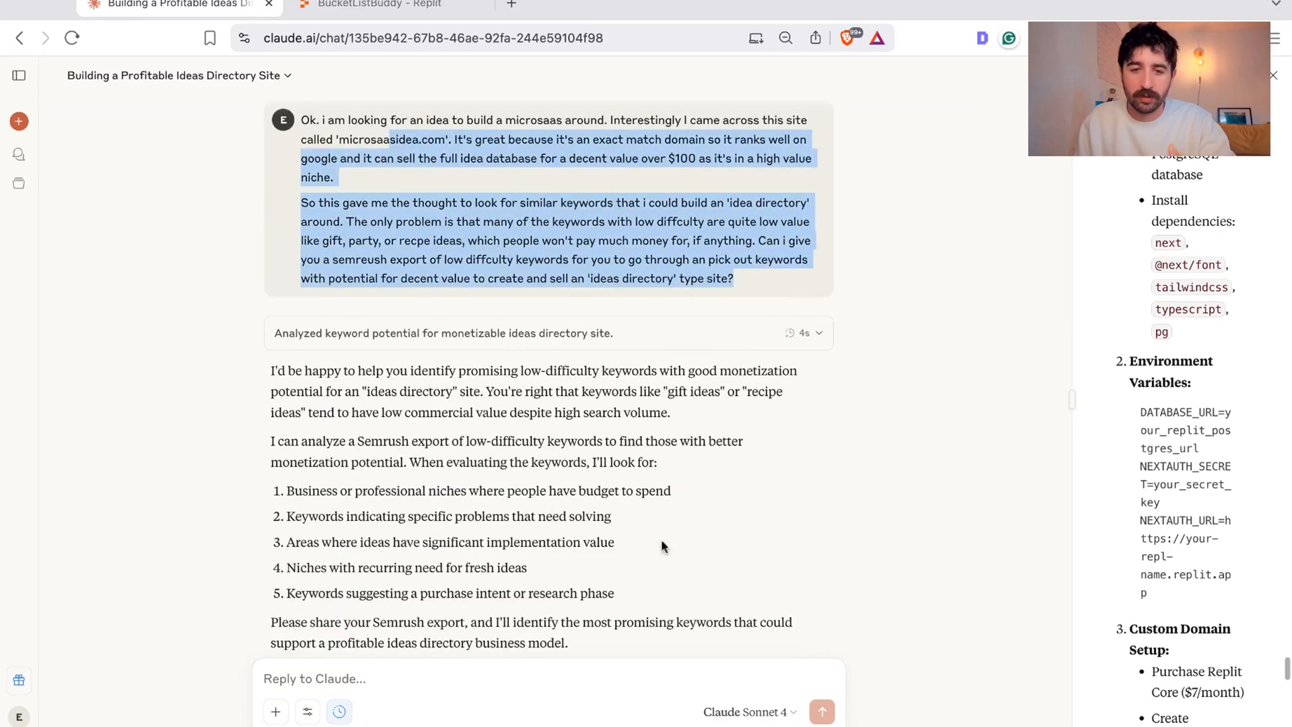
Step: Open Semrush's bucket list ideas keyword results and highlight the 22,200 search volume
scroll("down", 3)
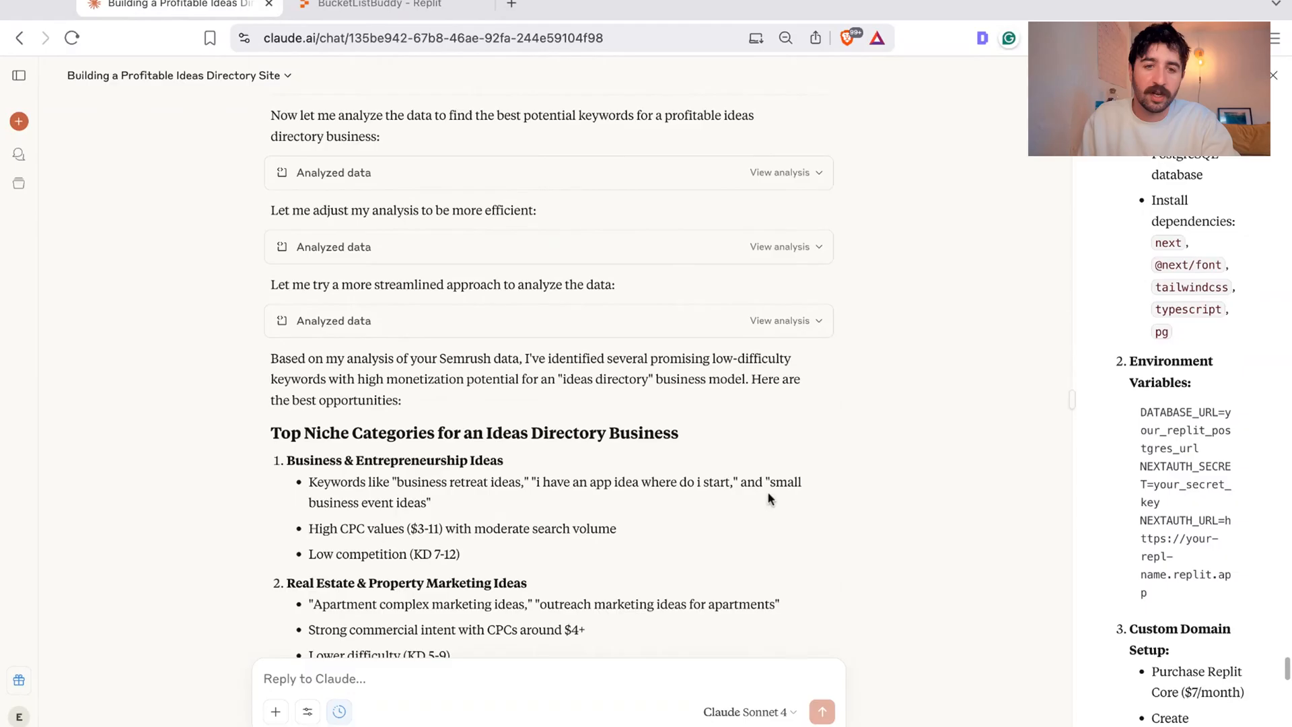
scroll("down", 3)
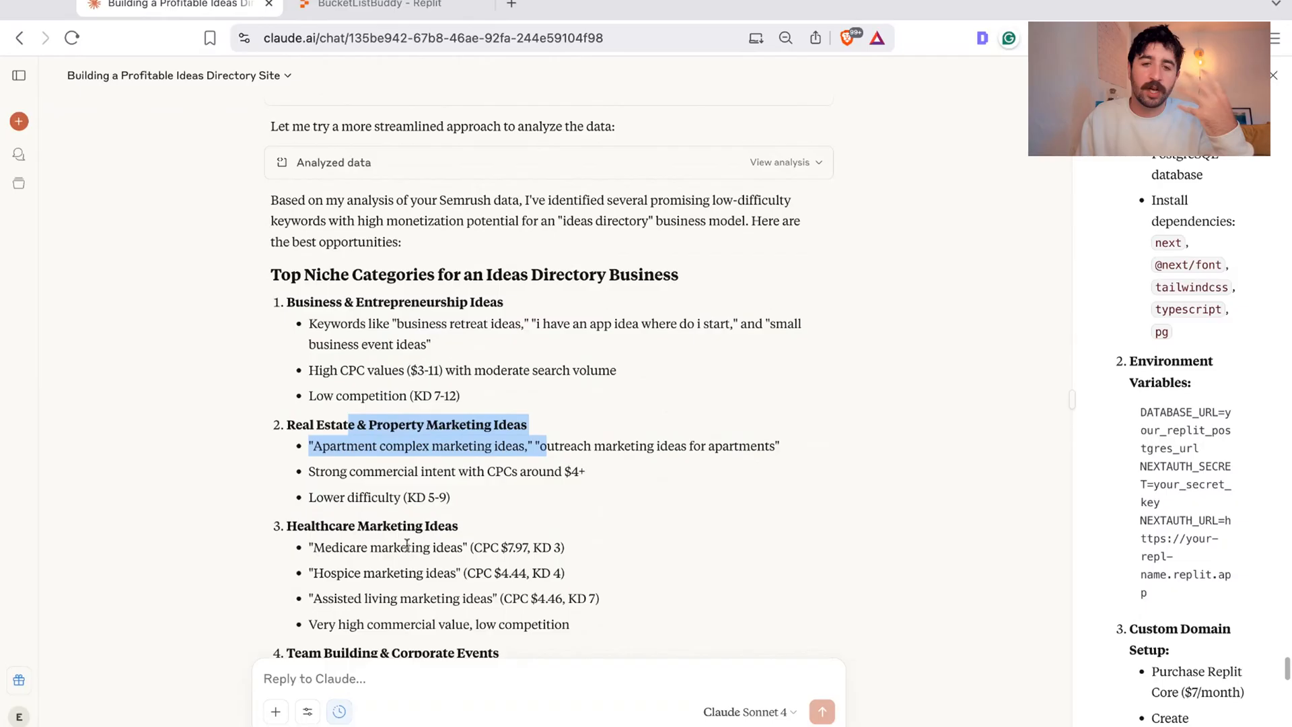
scroll("down", 3)
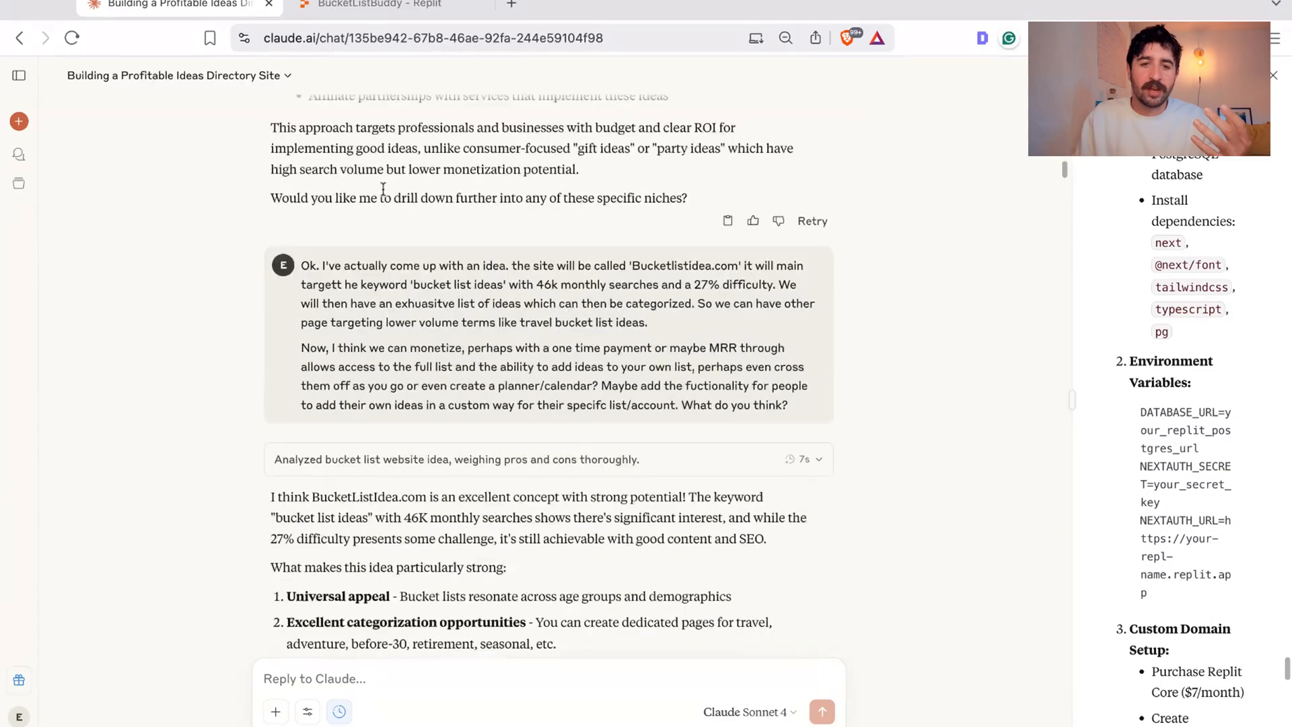
left_click(718, 7)
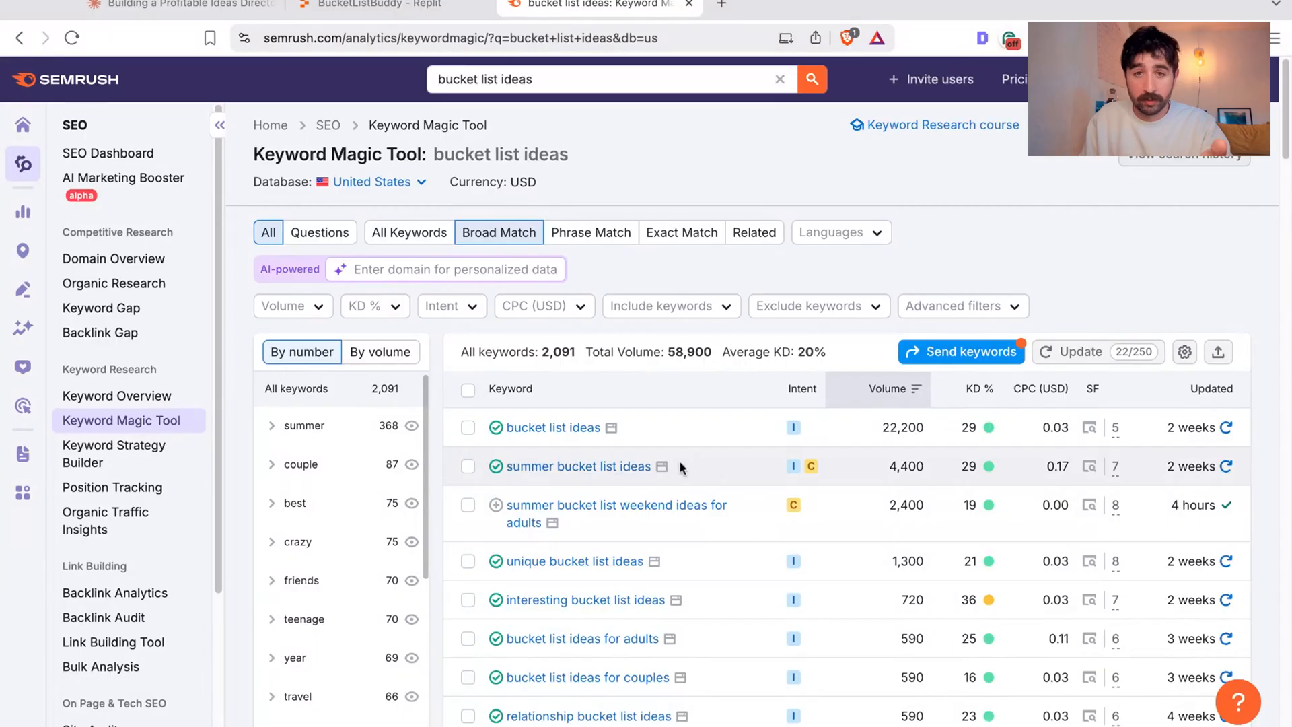
scroll("down", 3)
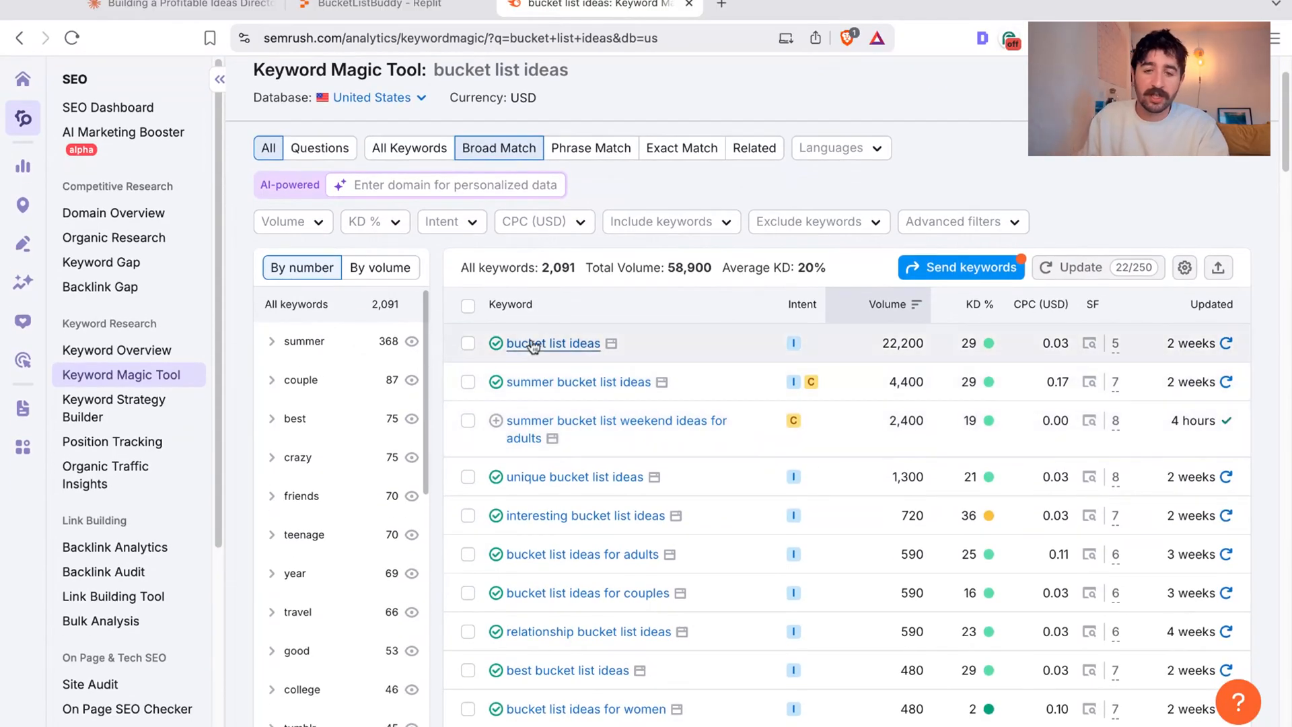
mouse_move(886, 356)
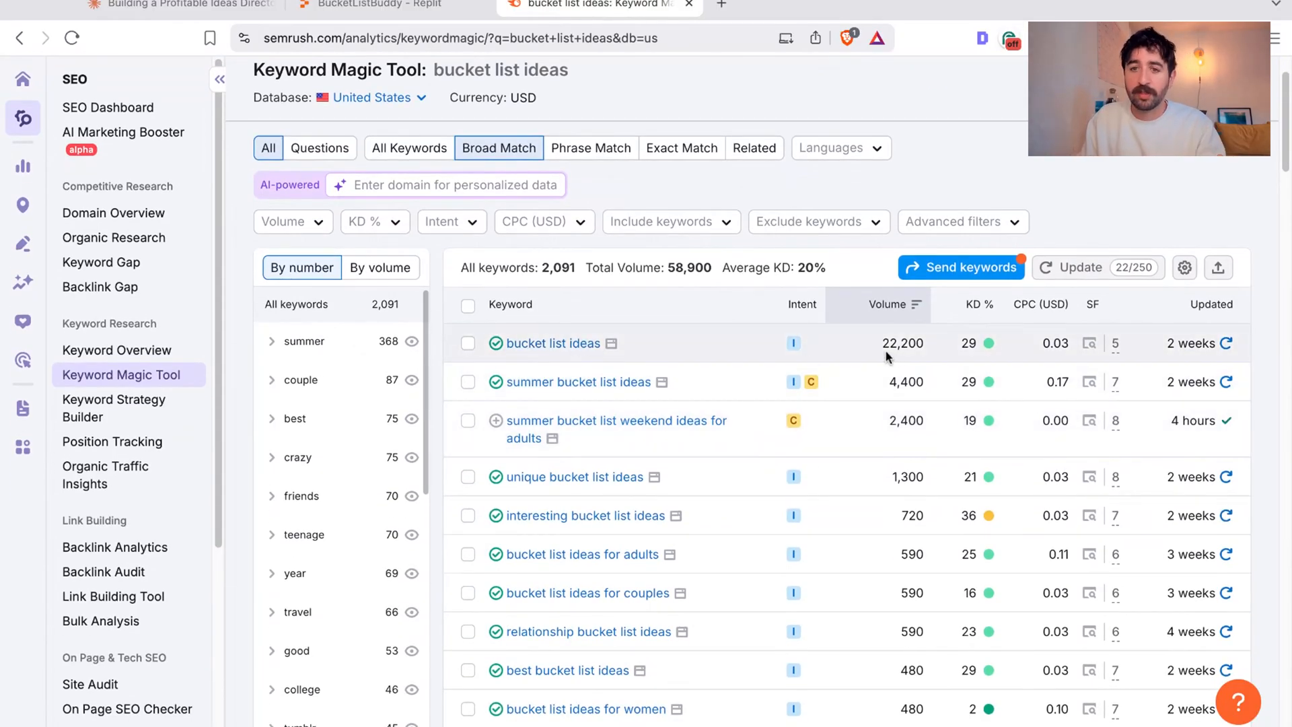
double_click(903, 342)
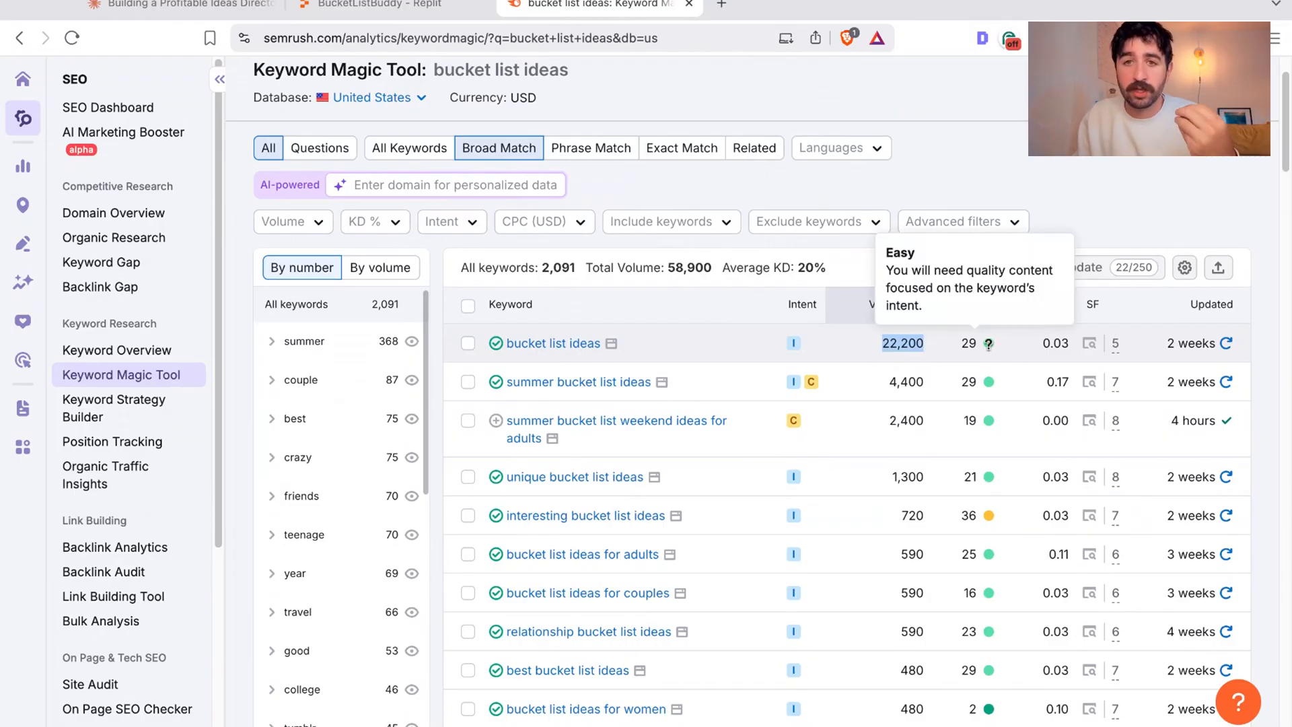
scroll("down", 3)
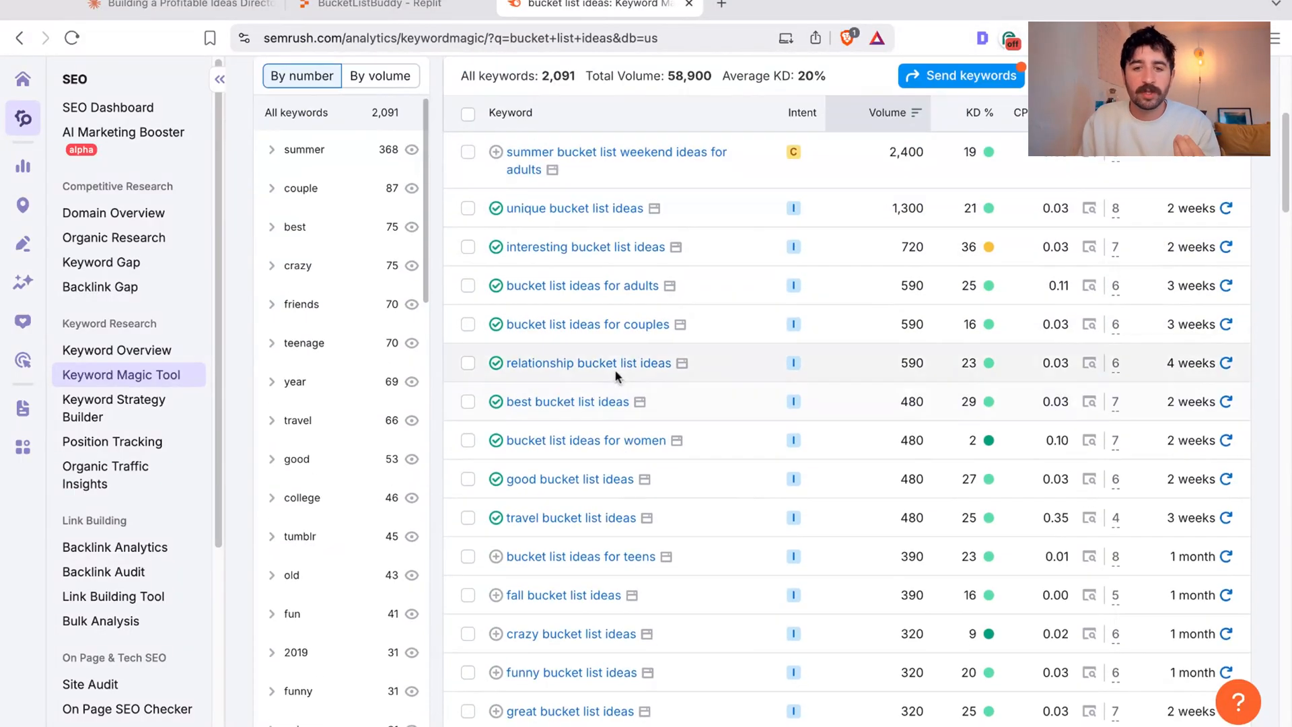
mouse_move(592, 506)
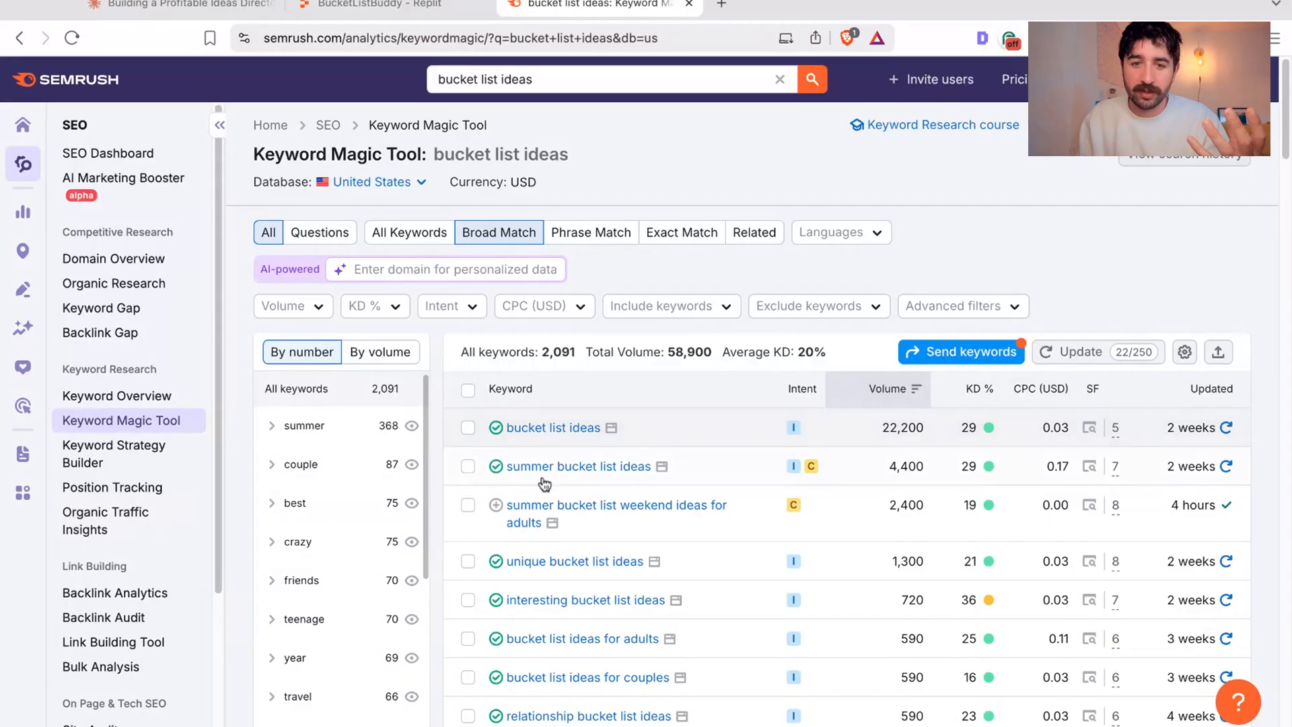
Step: Highlight the 58,900 total search volume, then return to the Claude chat
scroll("down", 3)
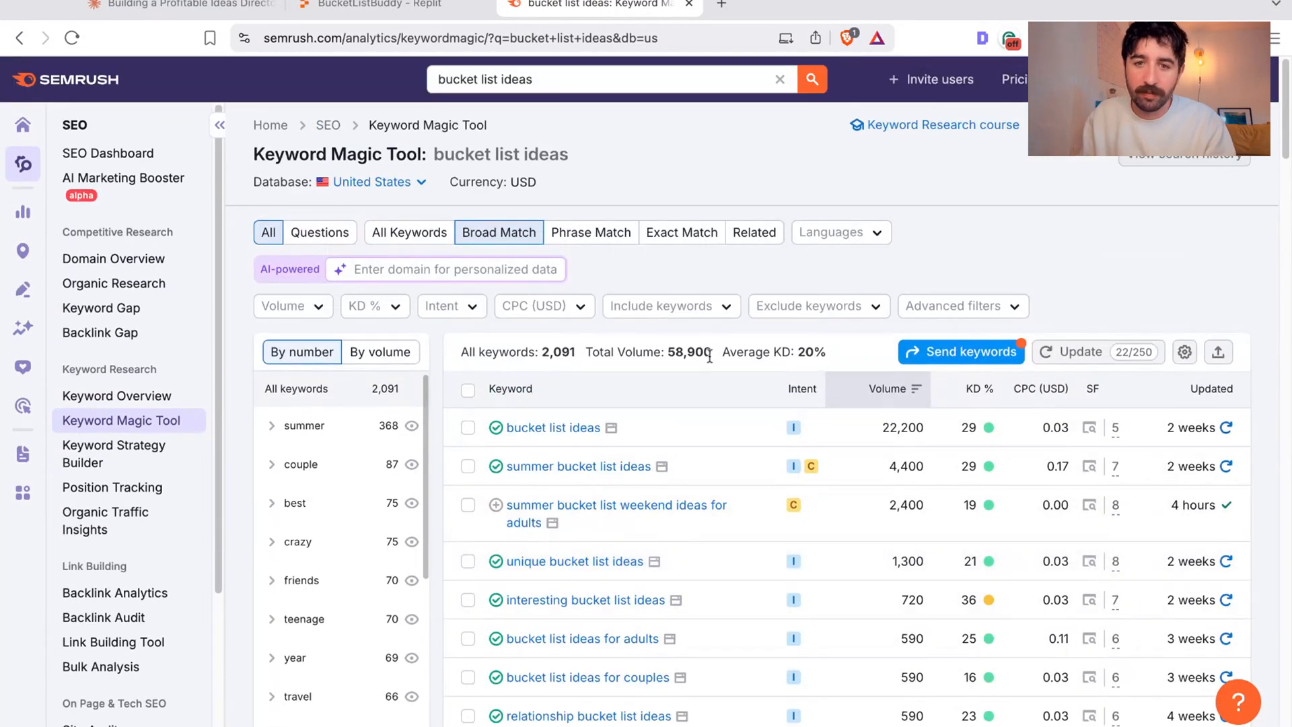
double_click(689, 352)
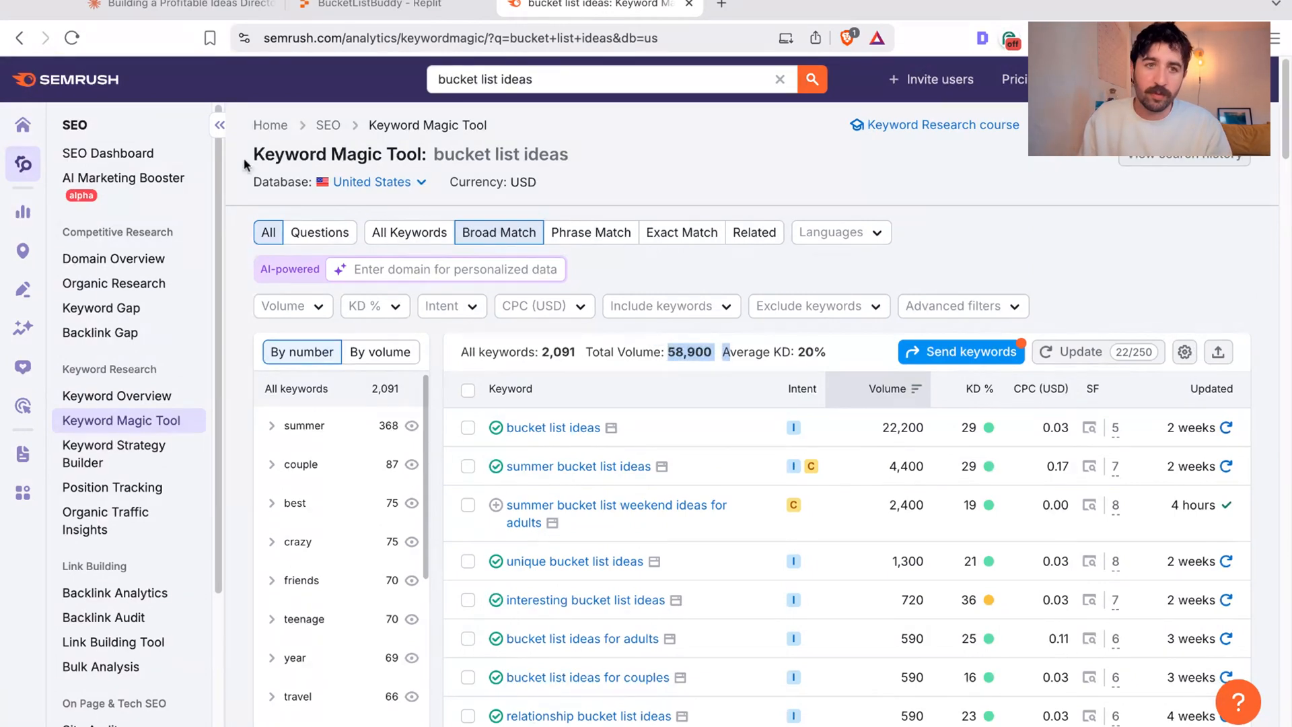
left_click(173, 6)
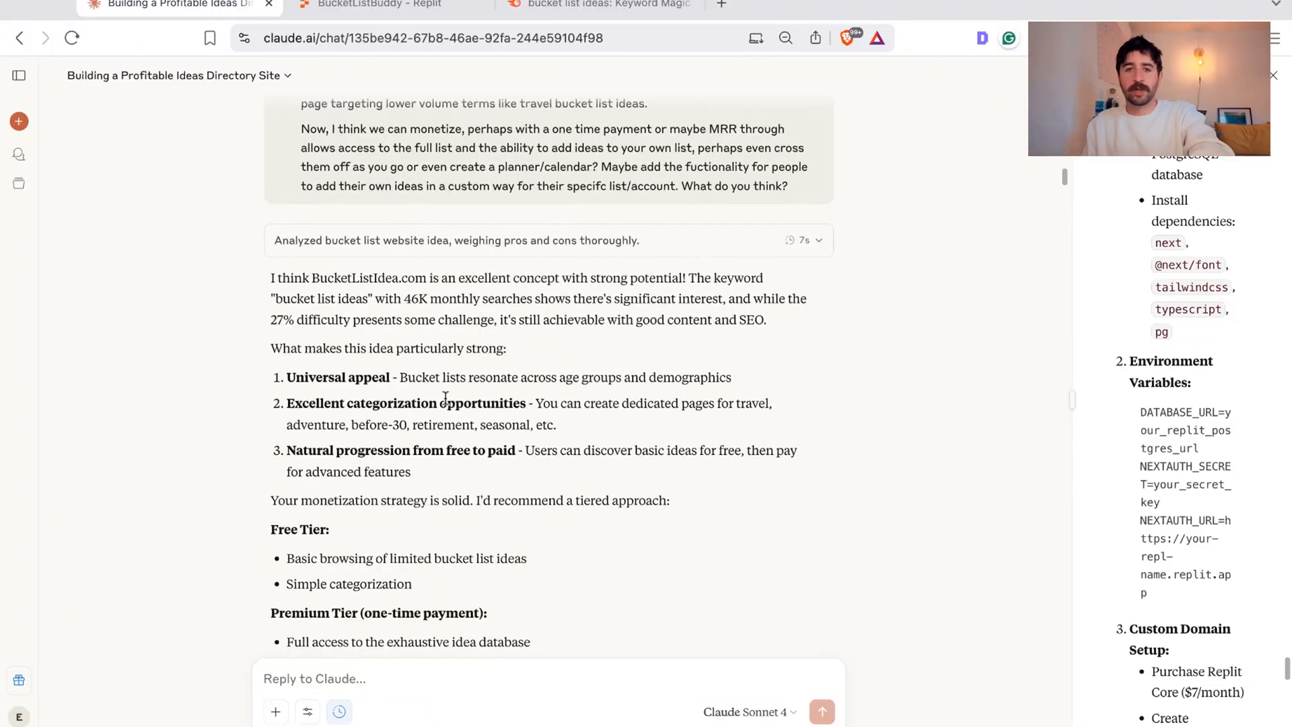
Step: Read Claude's free, premium and pro tier plan, highlighting the free and premium features
scroll("down", 3)
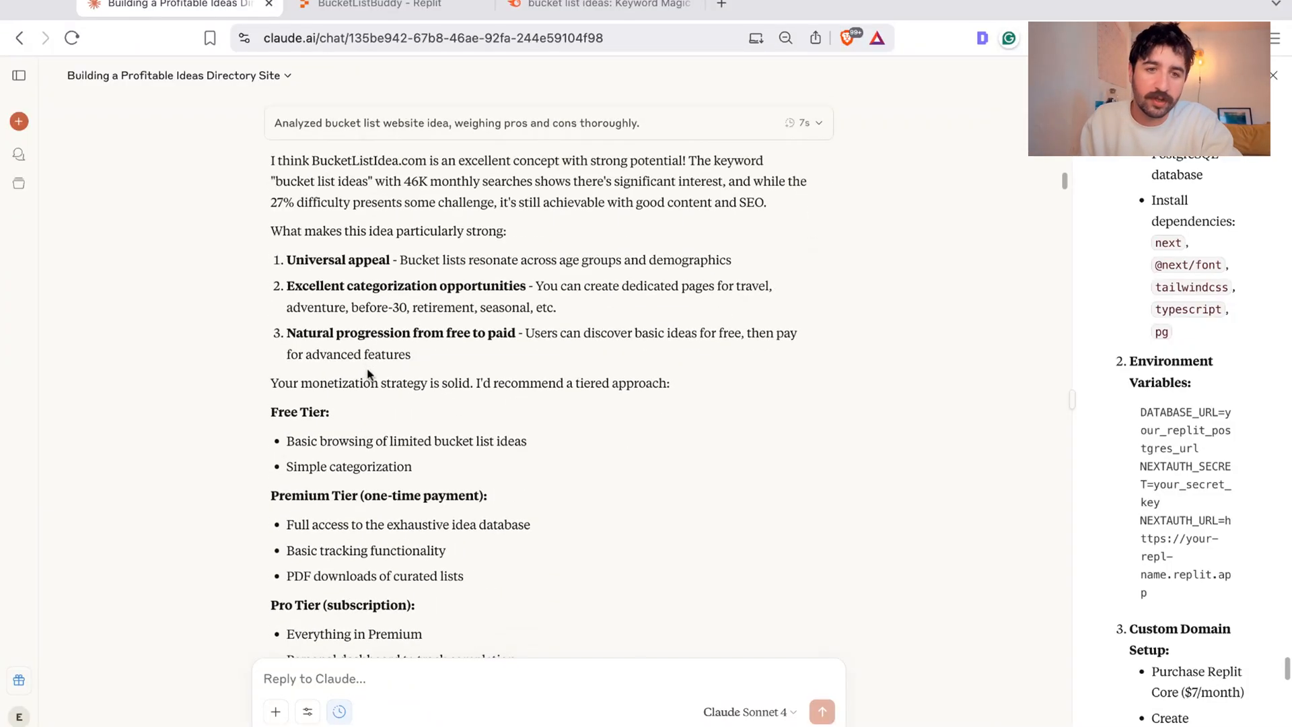
left_click_drag(369, 353, 573, 608)
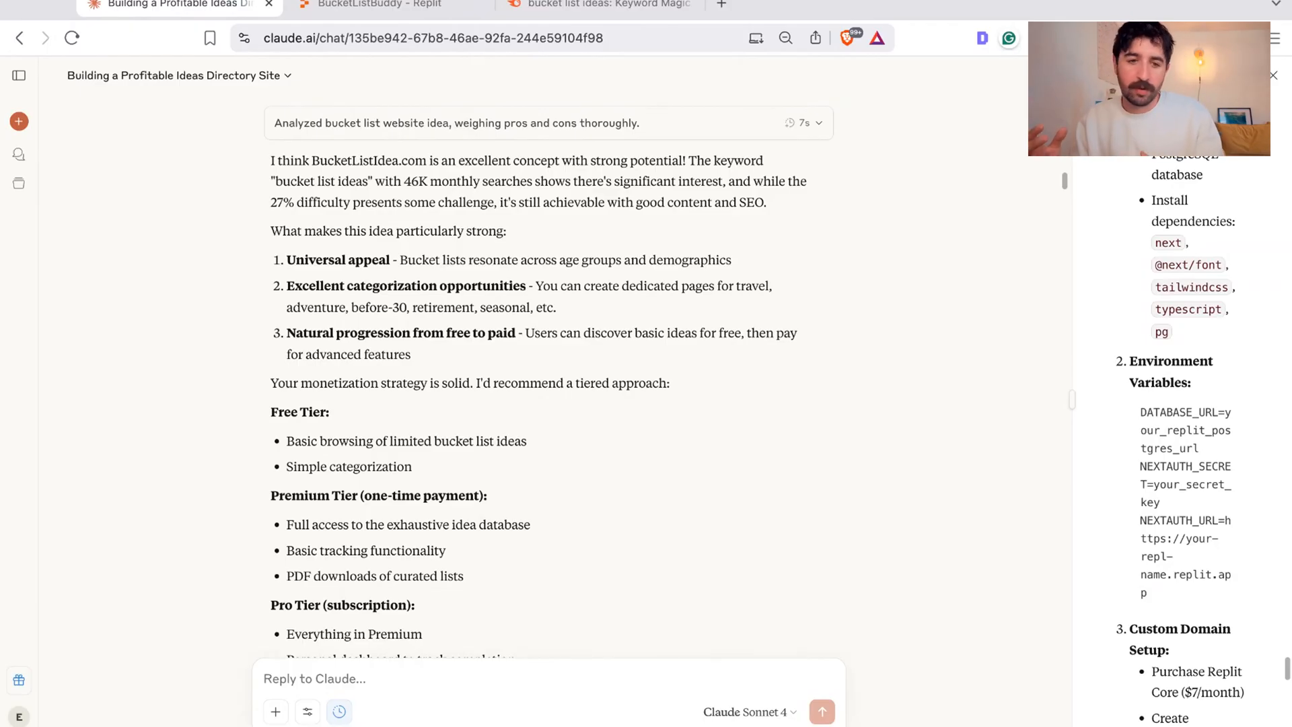
double_click(348, 466)
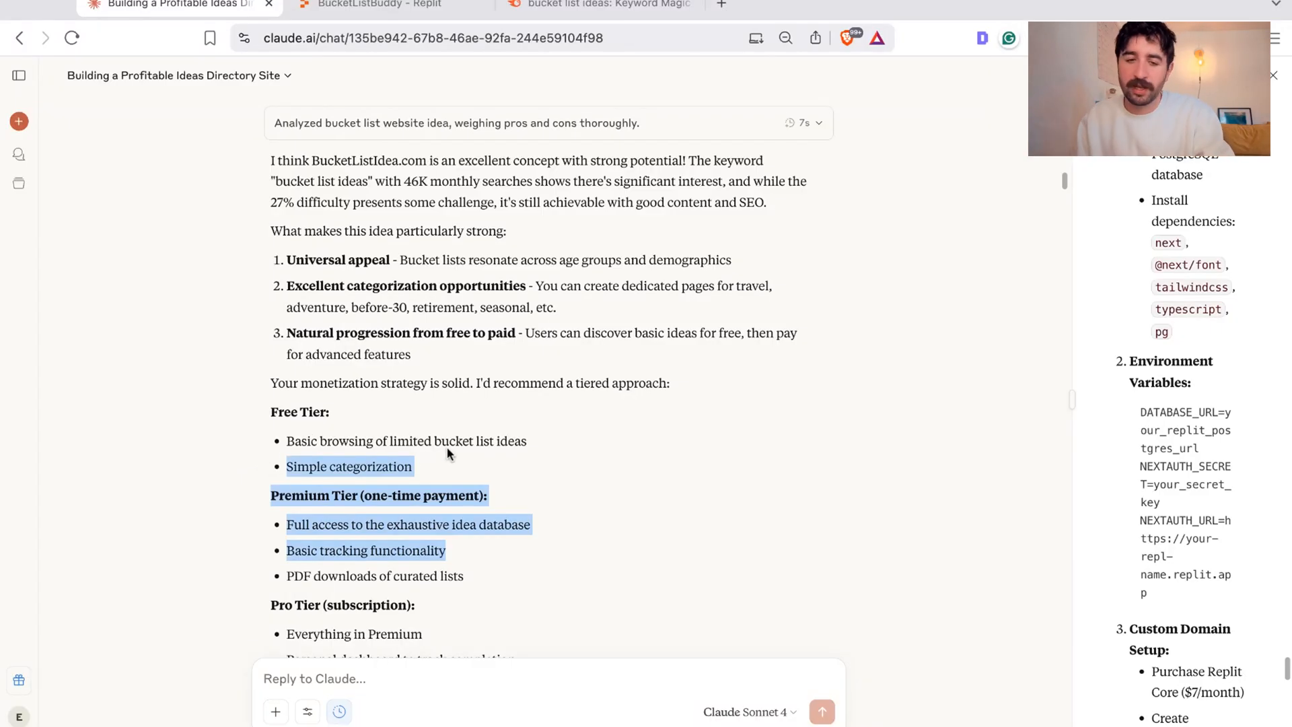
scroll("down", 3)
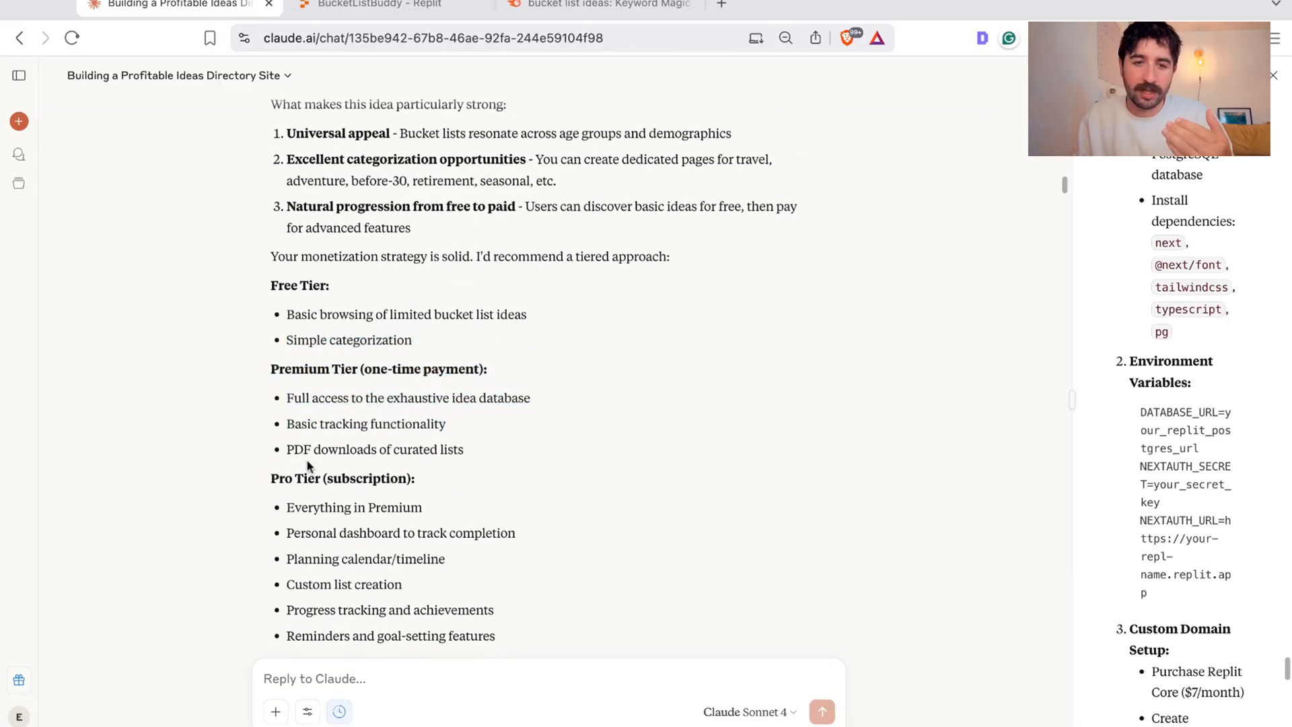
scroll("down", 3)
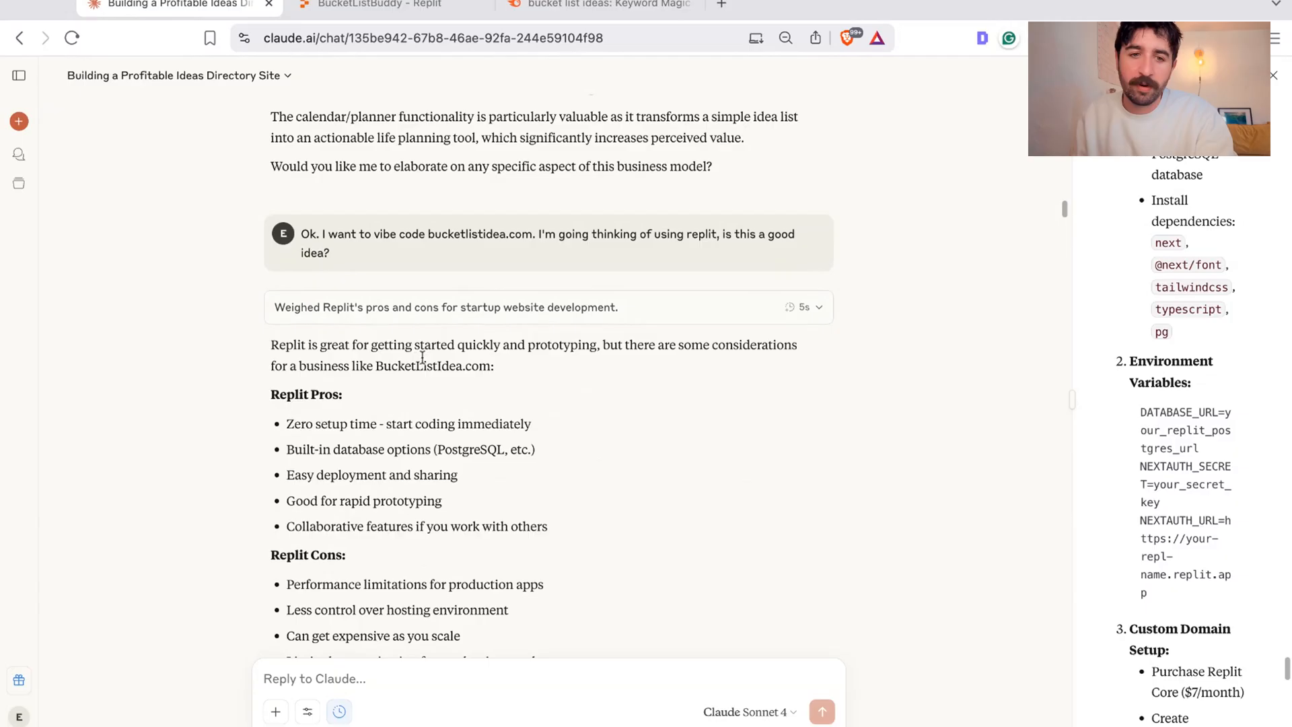
scroll("down", 3)
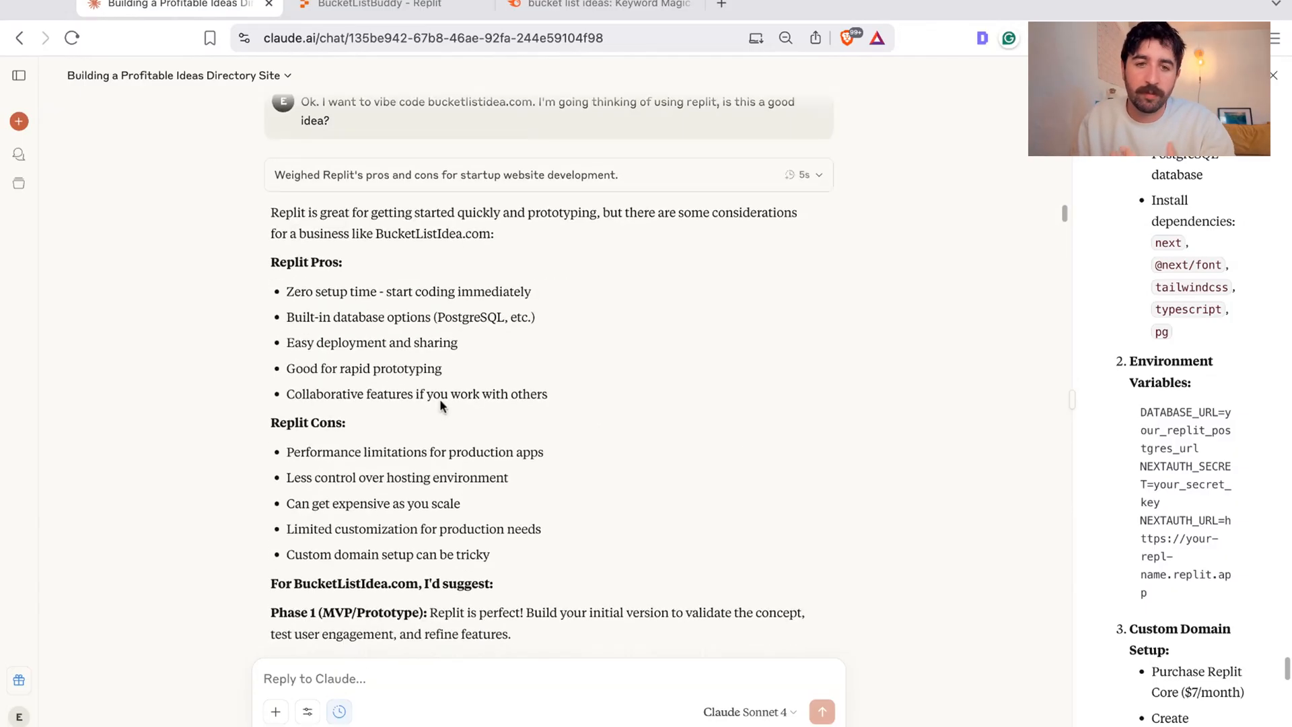
scroll("down", 3)
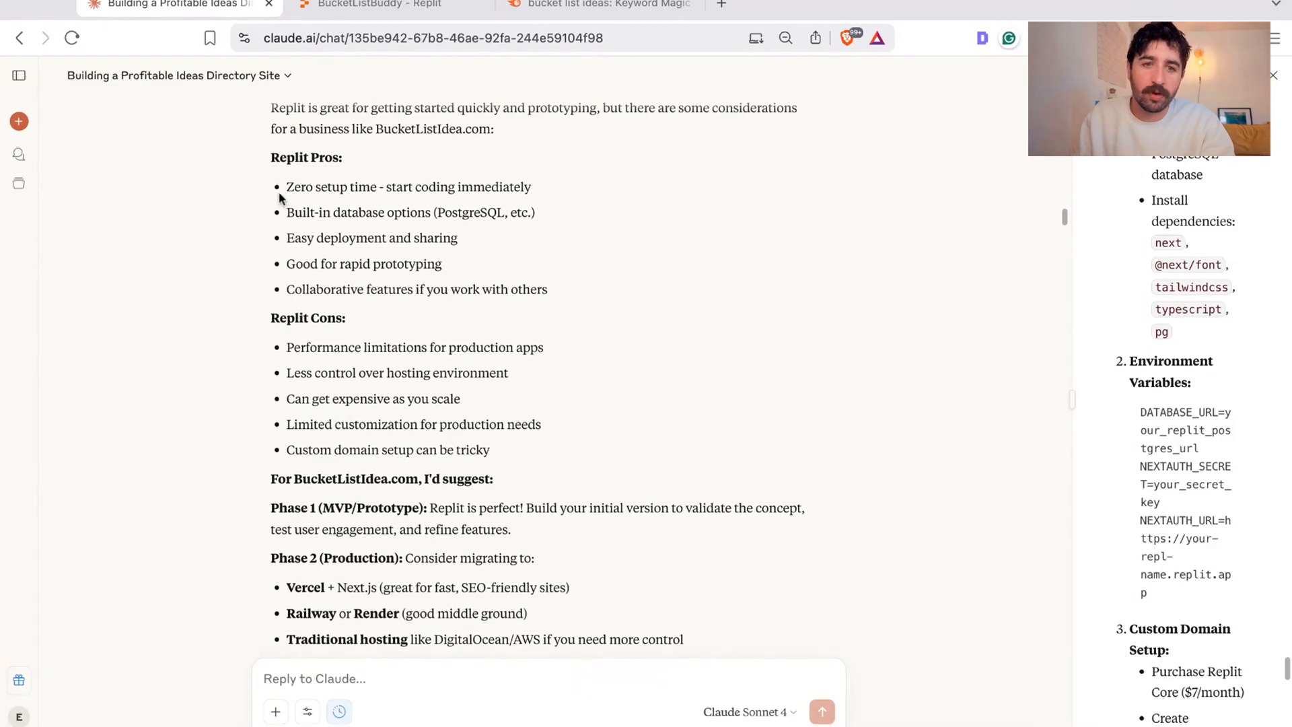
left_click_drag(287, 345, 509, 370)
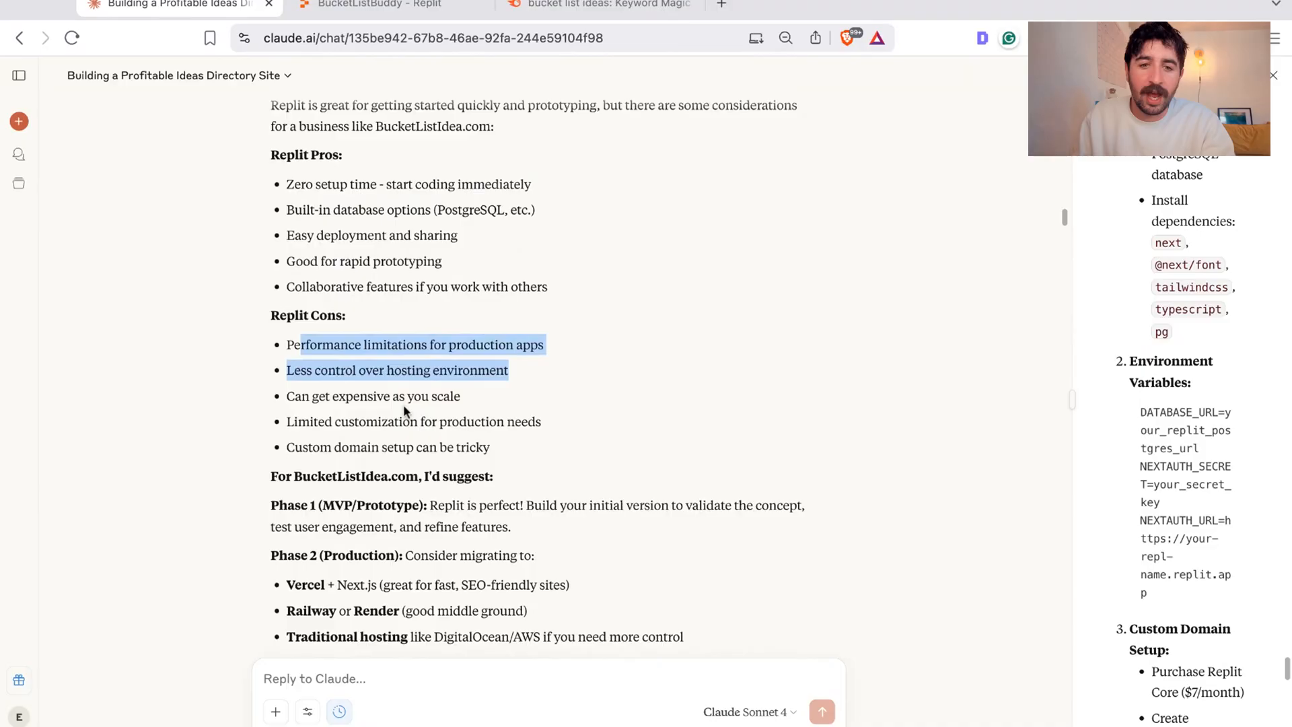
scroll("down", 3)
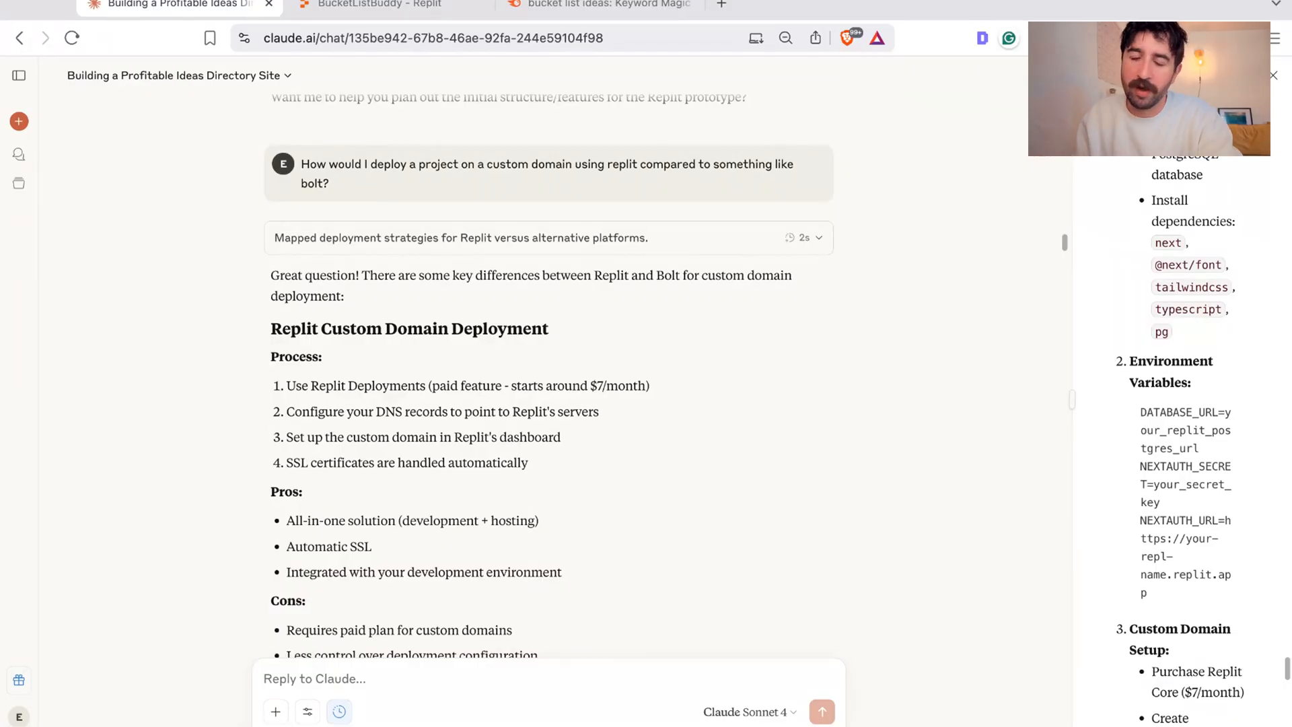
scroll("down", 3)
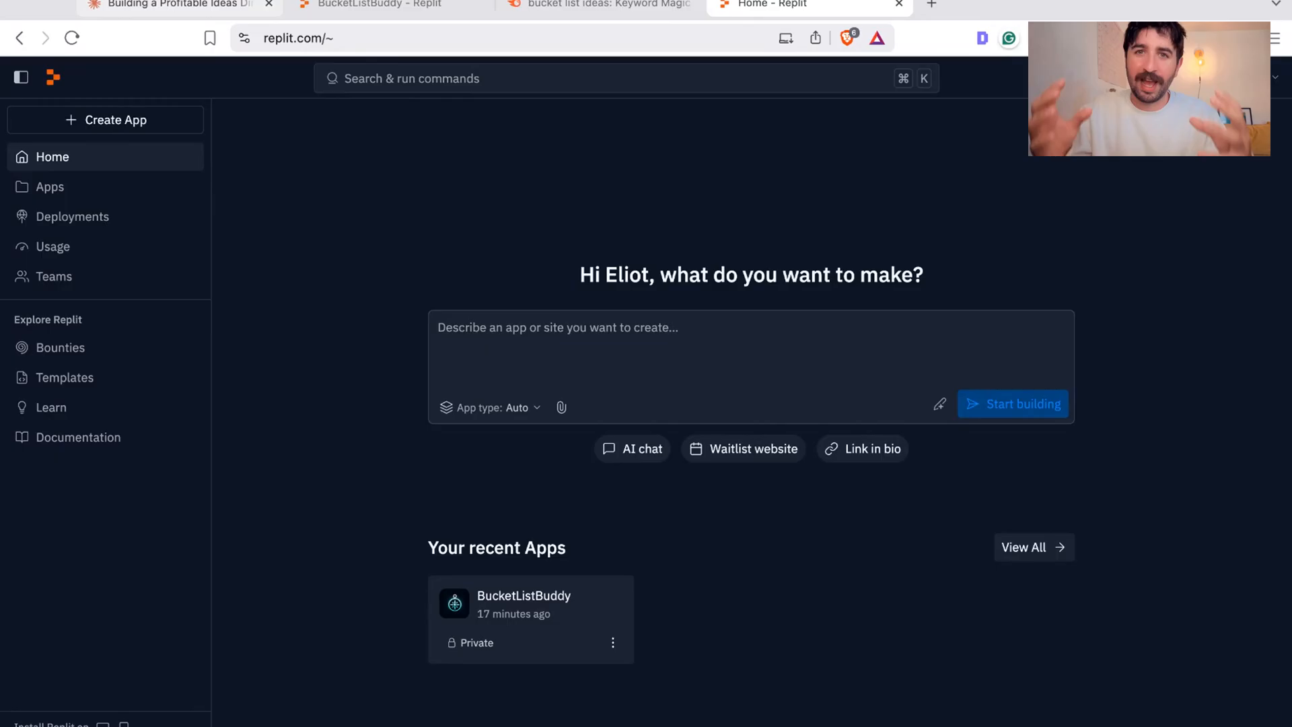
Step: View the Replit home page with BucketListBuddy in recent apps, then return to Claude
left_click(750, 327)
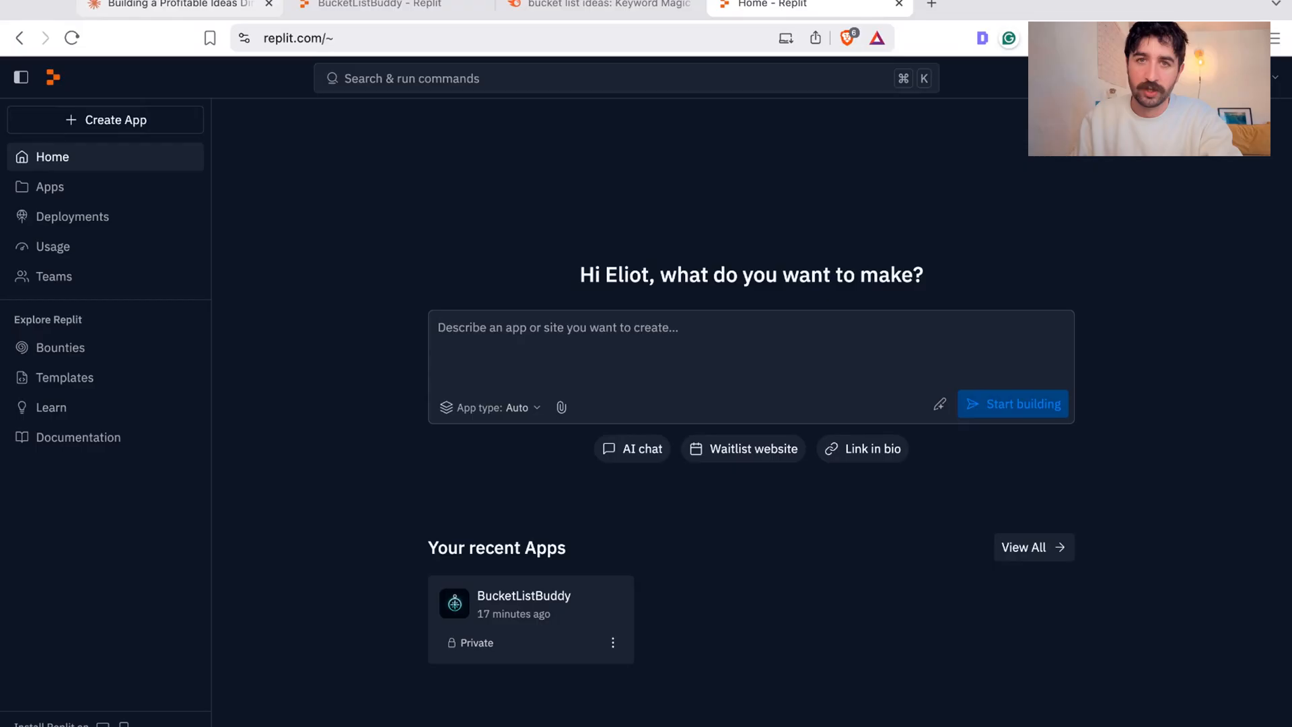
left_click(173, 5)
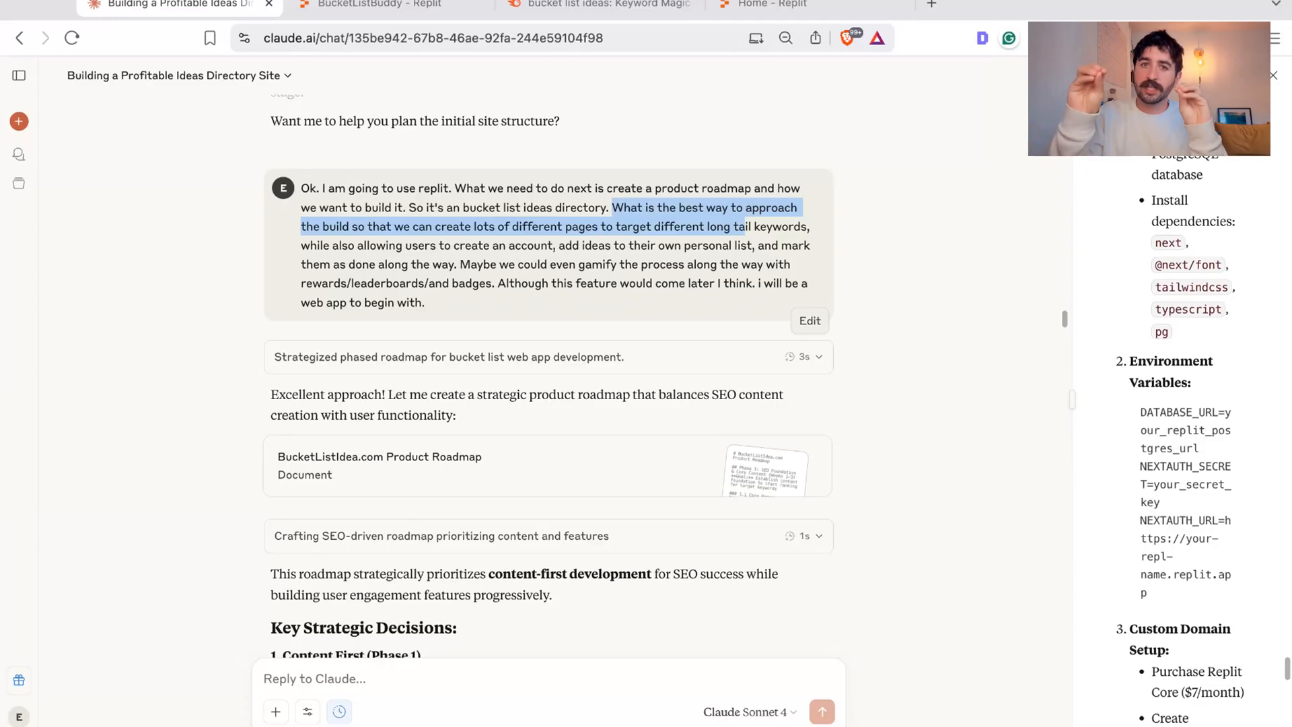
Step: Scroll Semrush's bucket list keyword results, then go back to Claude's roadmap conversation
left_click(597, 5)
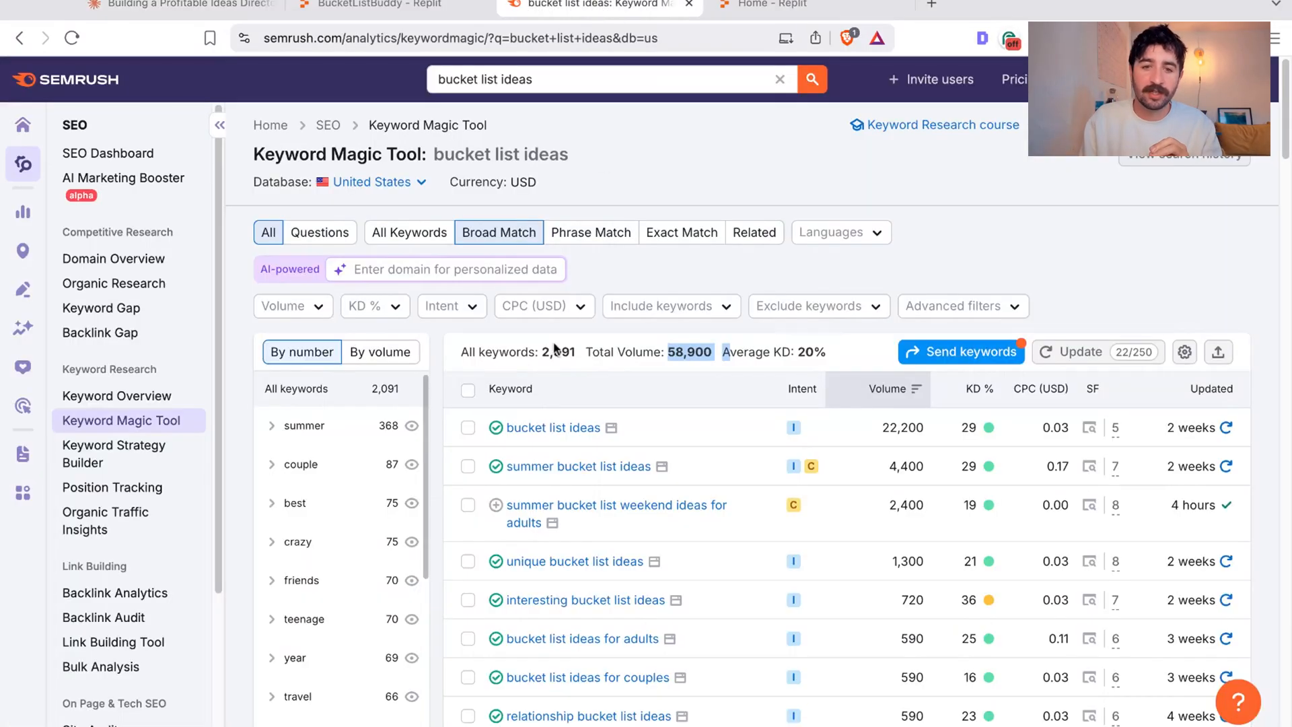
scroll("down", 3)
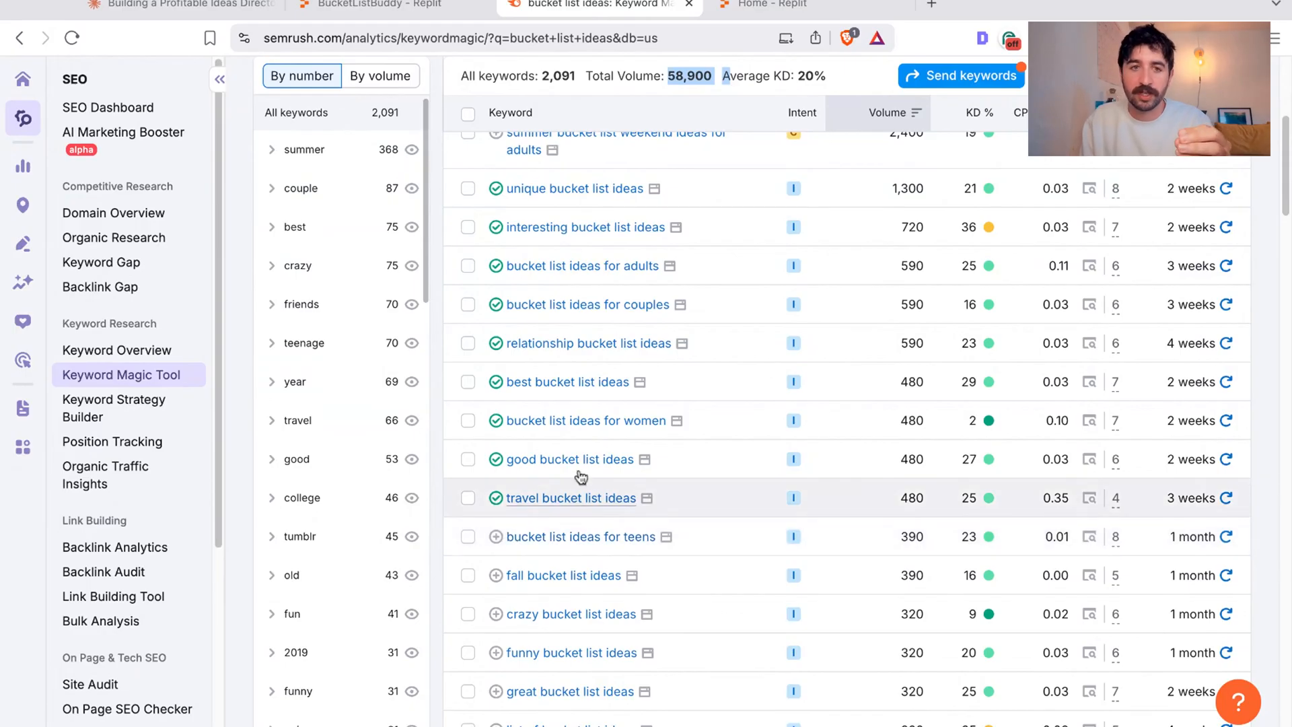
left_click(173, 5)
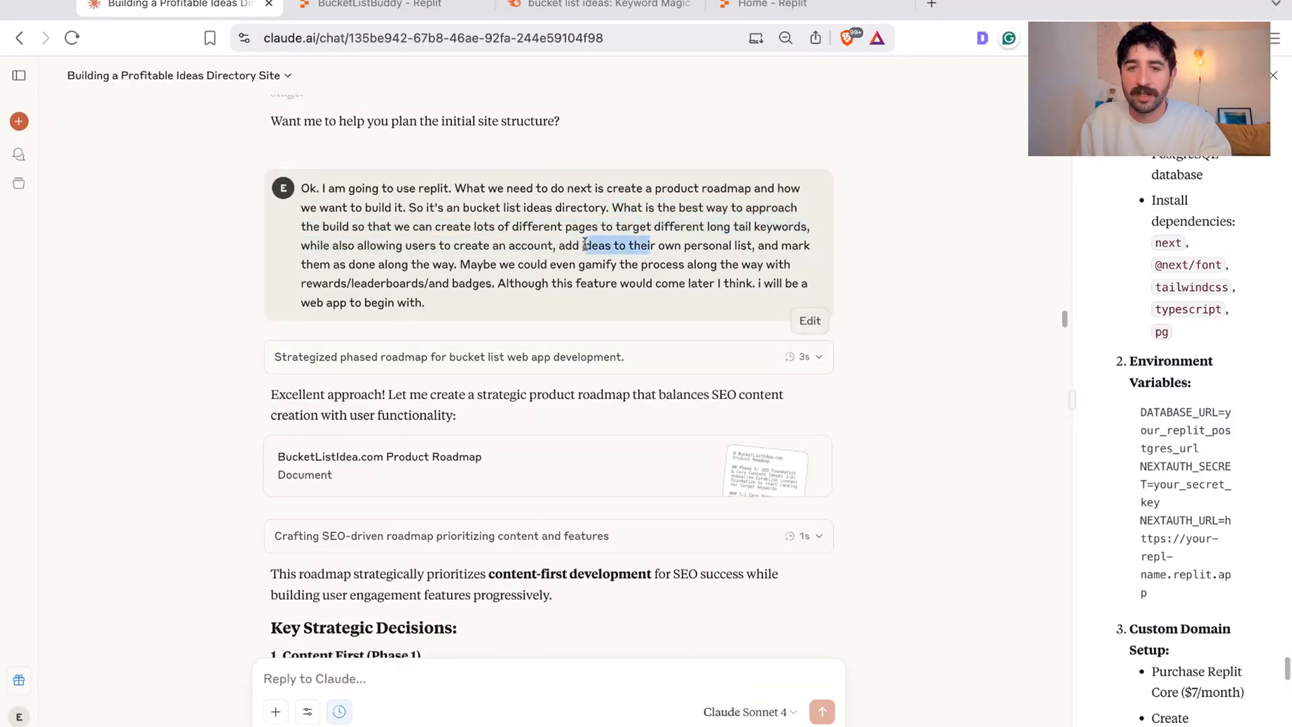
left_click_drag(585, 245, 742, 245)
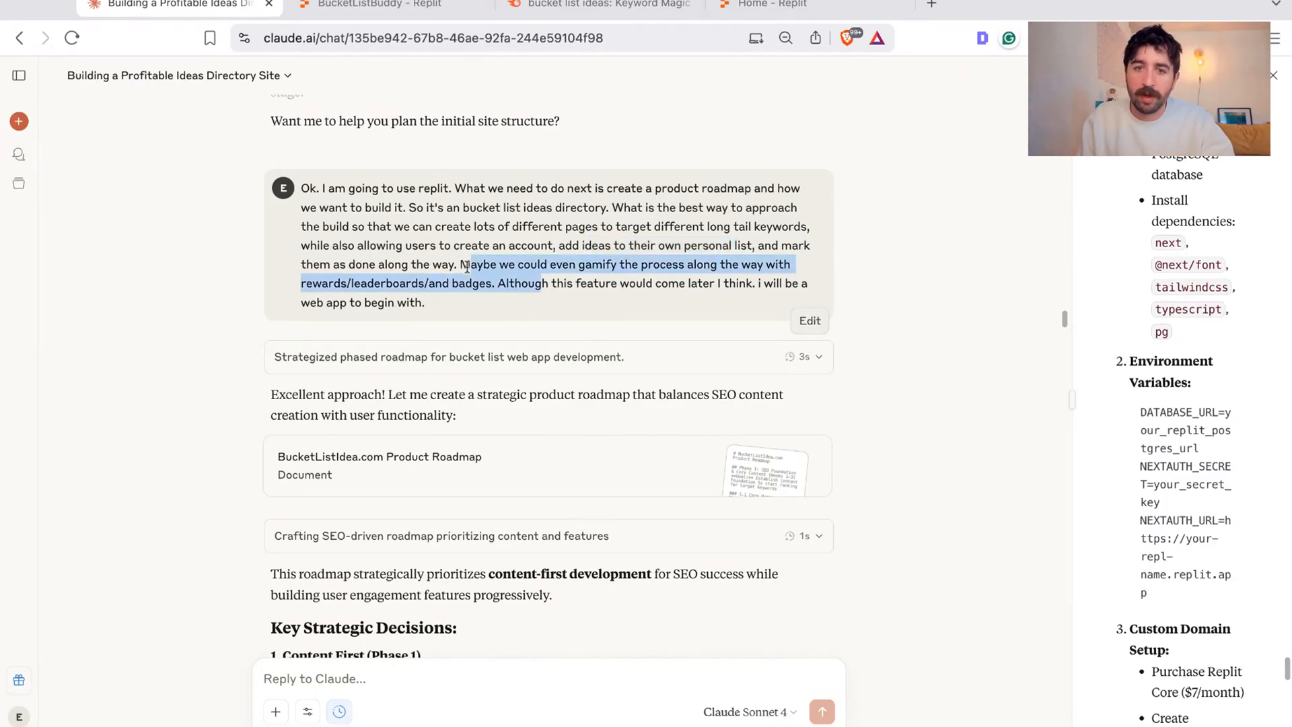
scroll("down", 3)
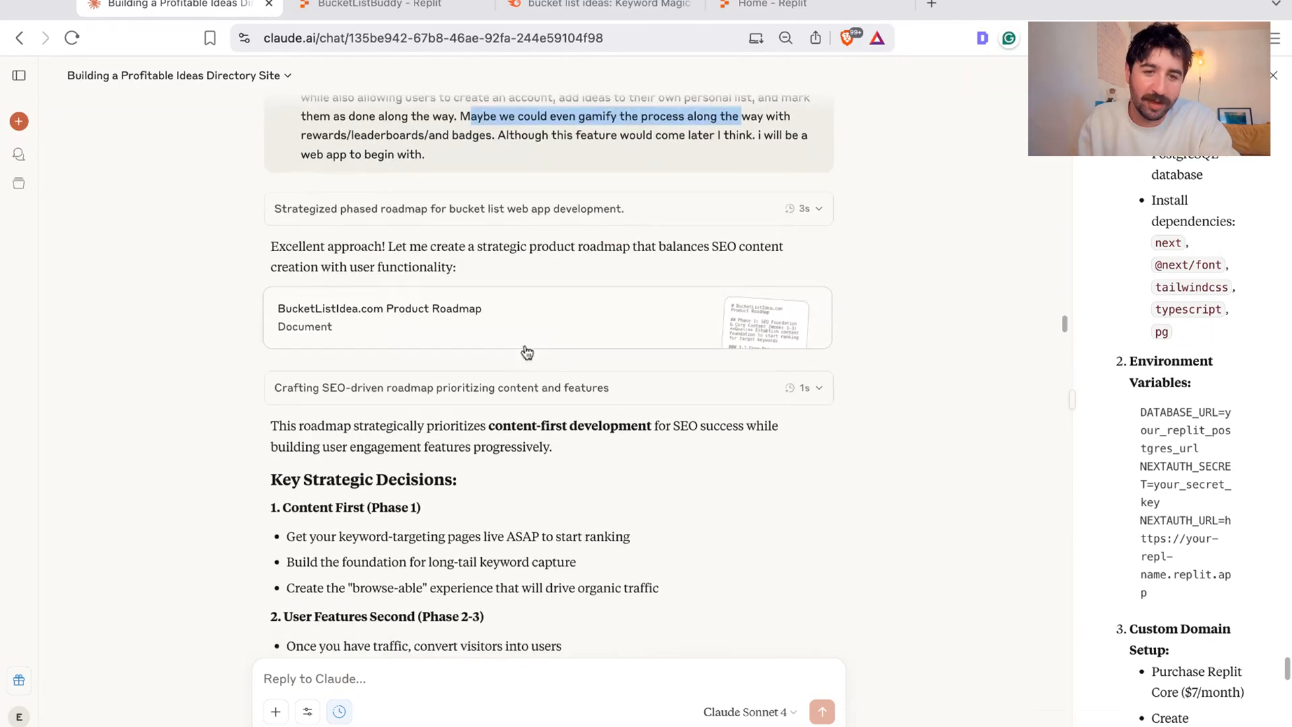
scroll("down", 3)
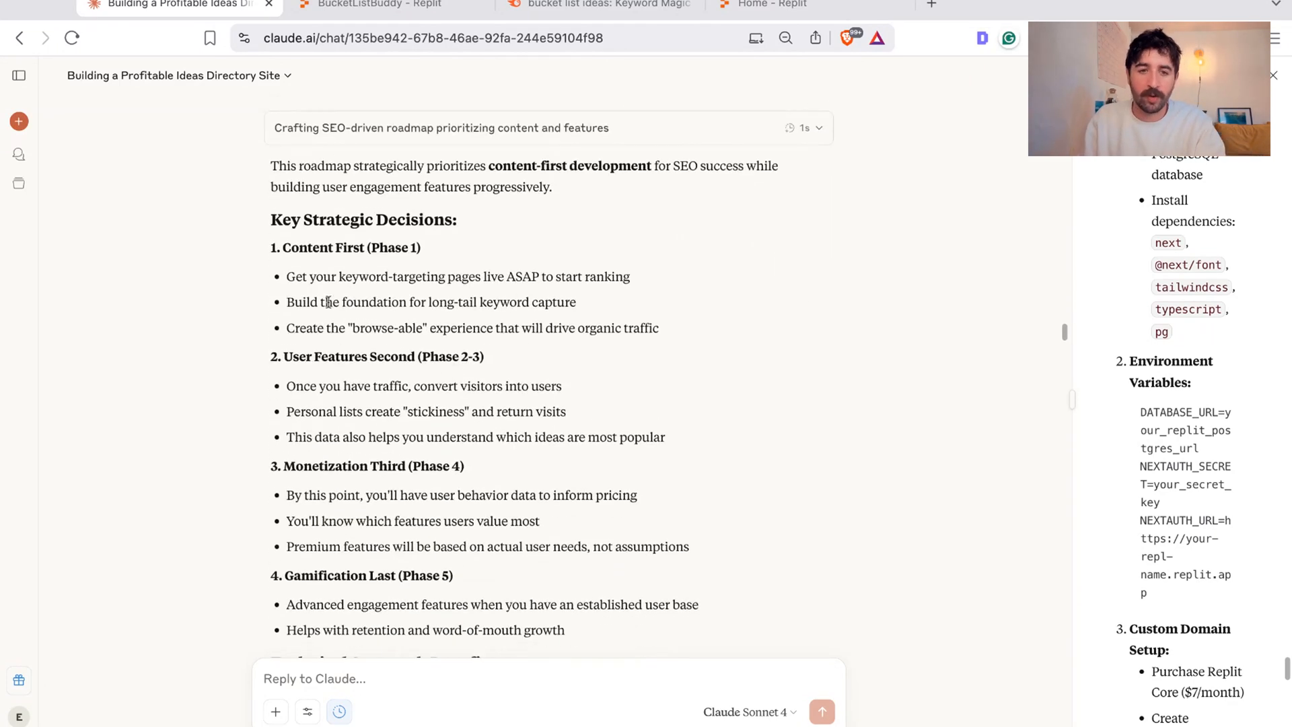
left_click_drag(309, 219, 690, 546)
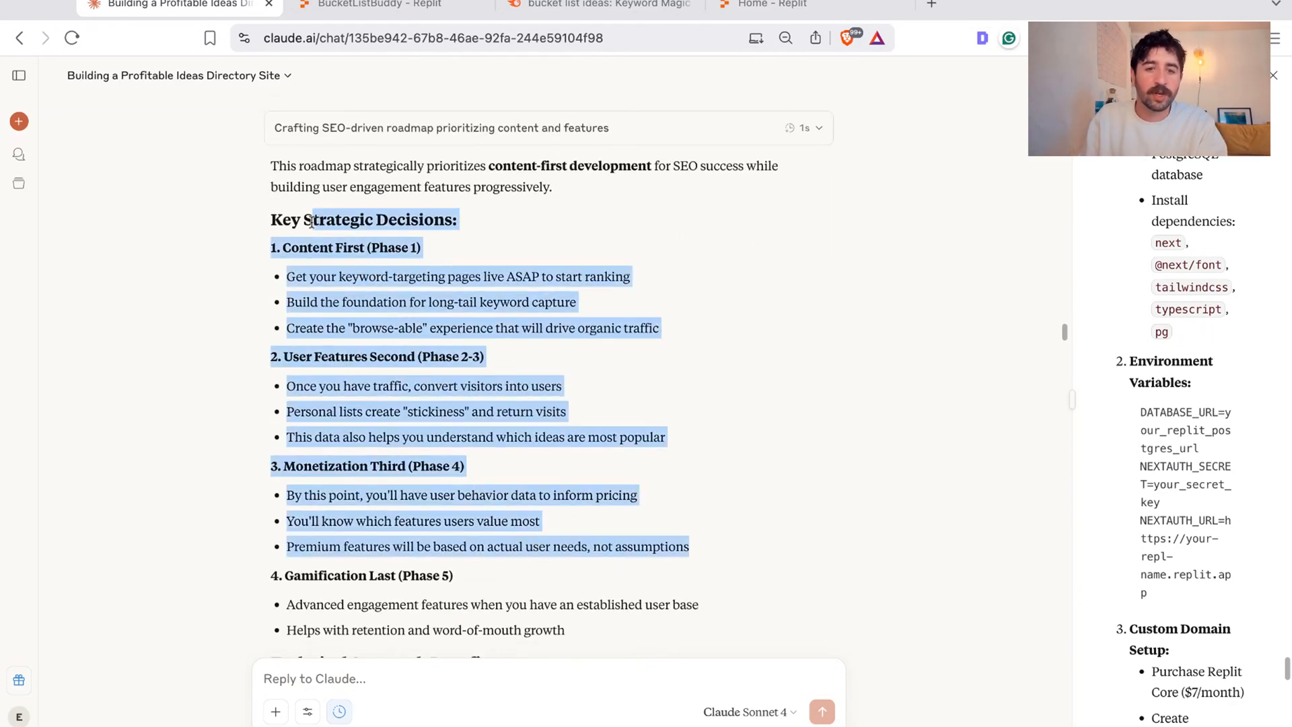
scroll("down", 3)
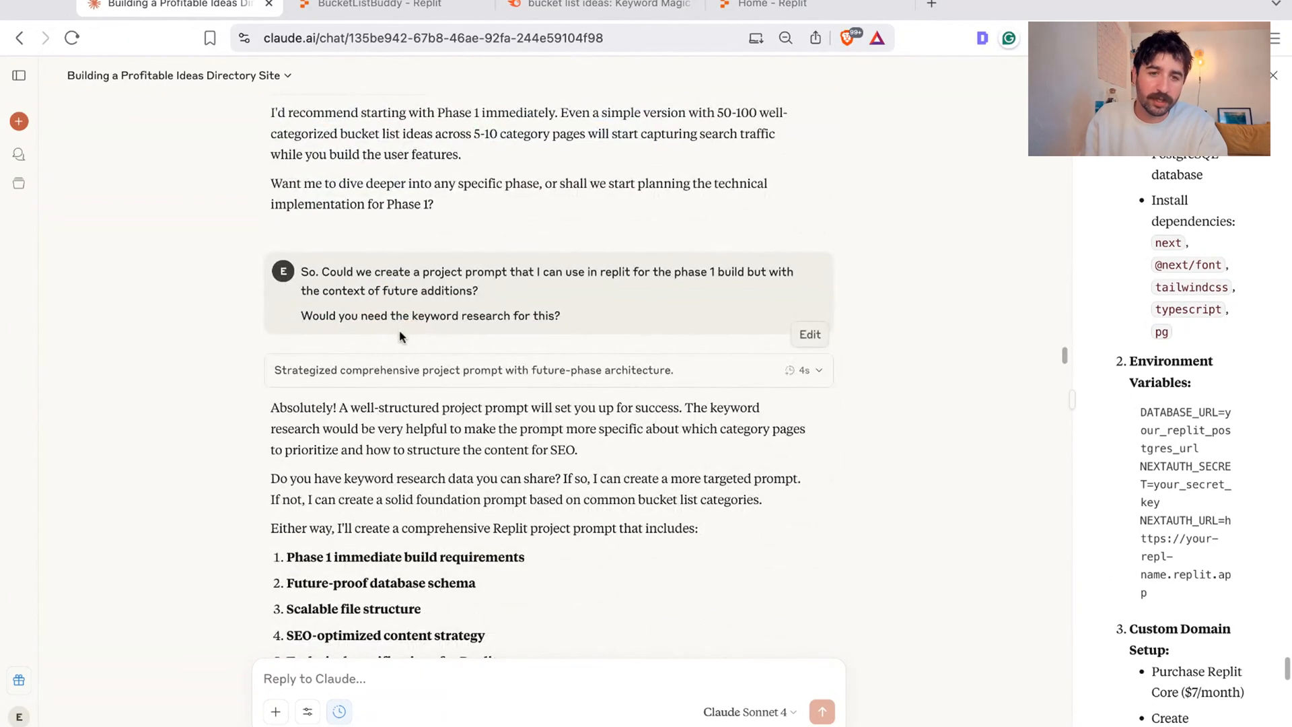
scroll("down", 3)
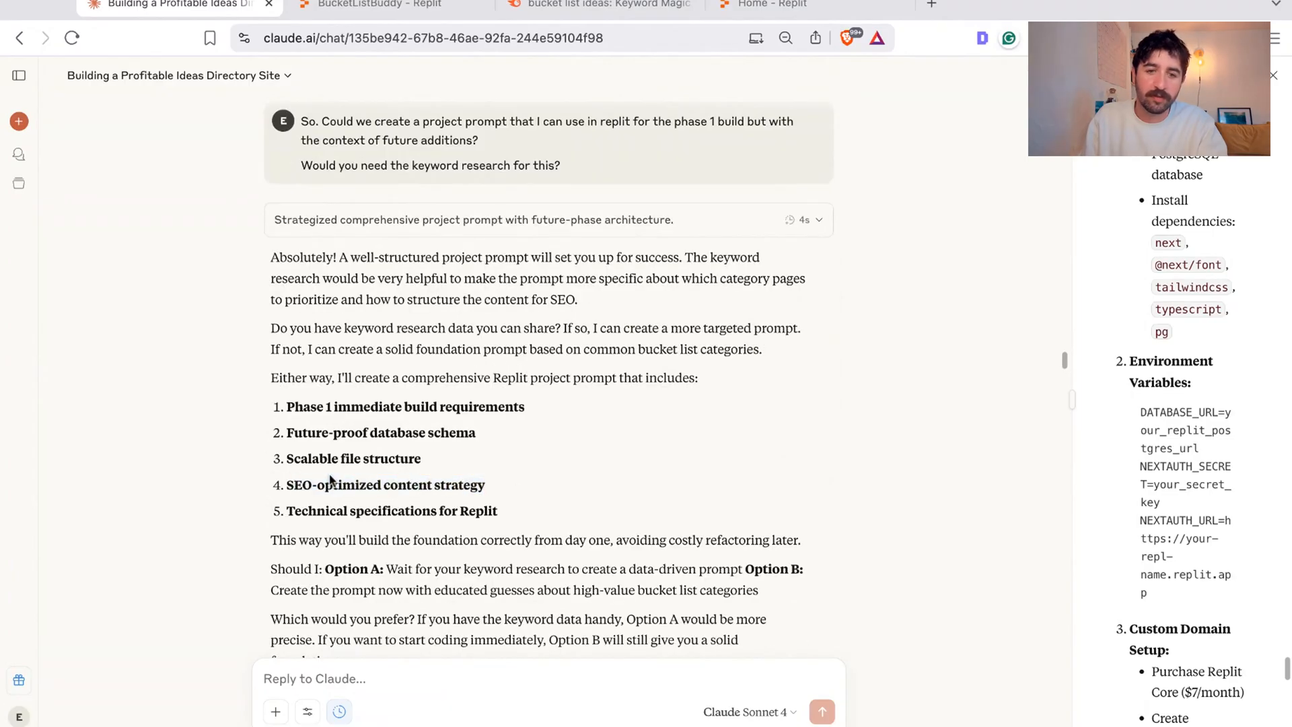
scroll("down", 3)
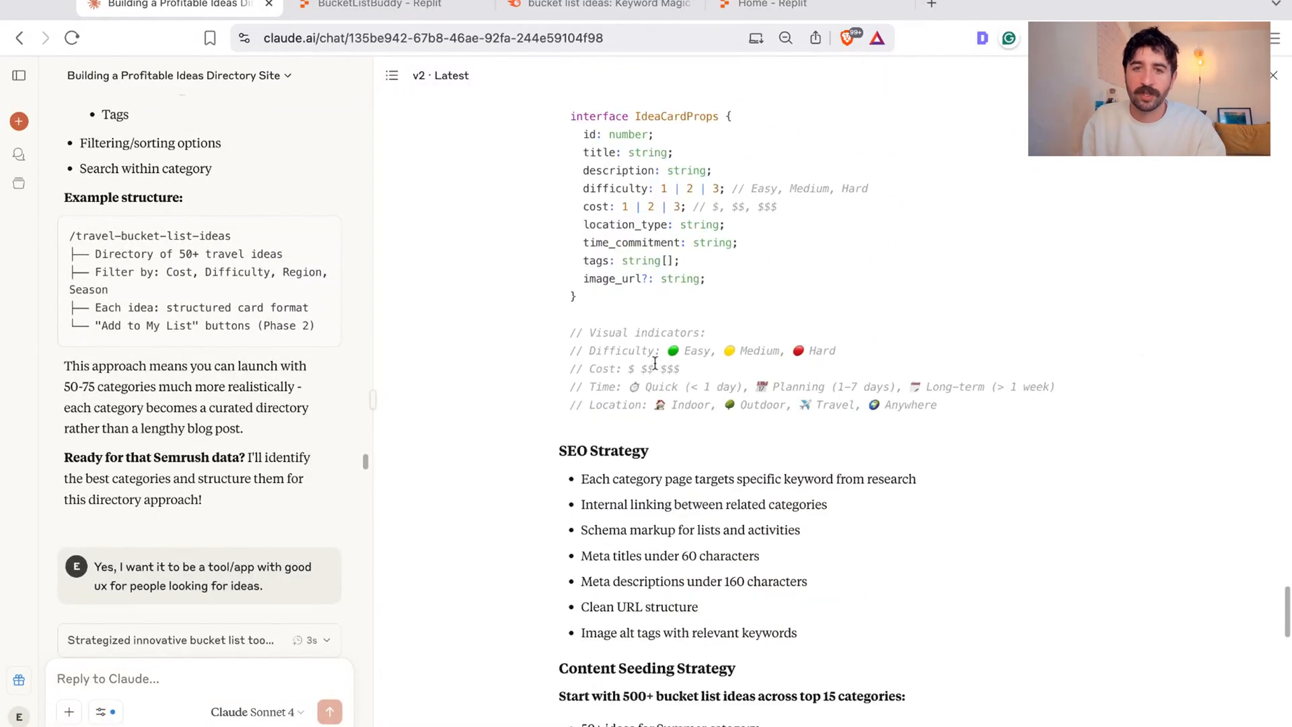
scroll("down", 3)
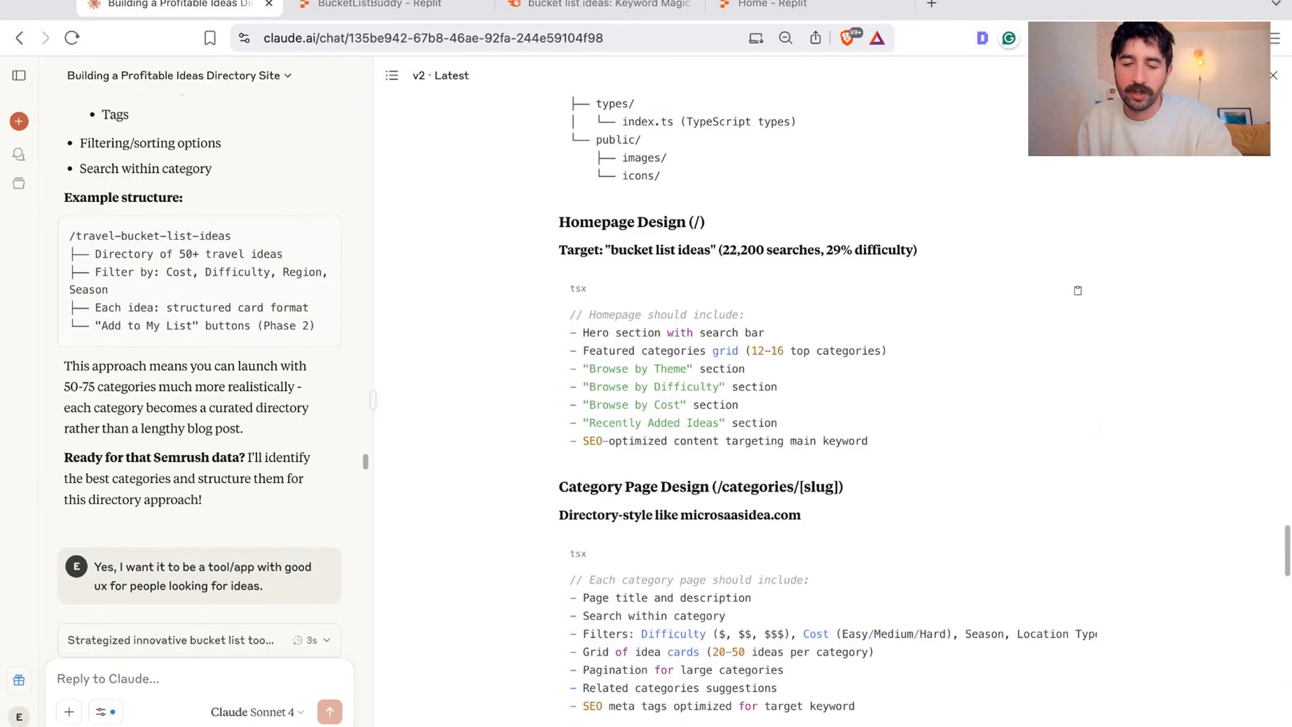
scroll("down", 3)
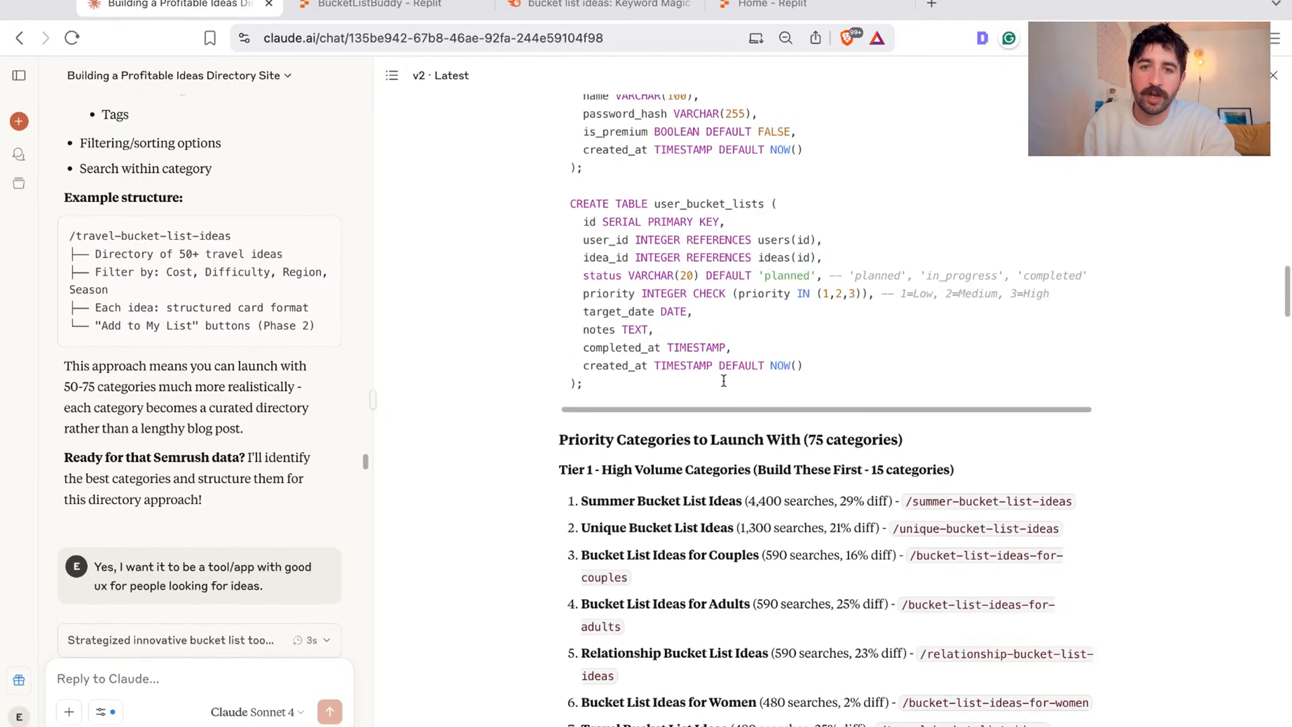
scroll("down", 3)
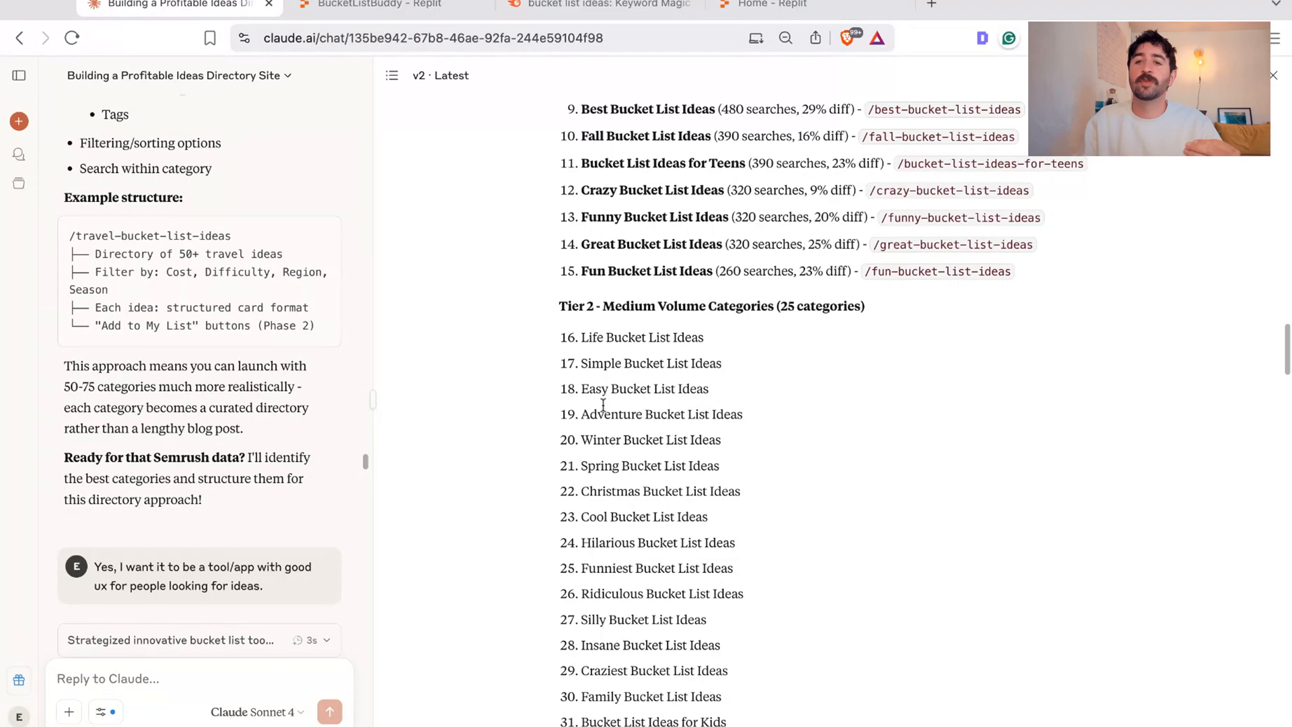
scroll("down", 3)
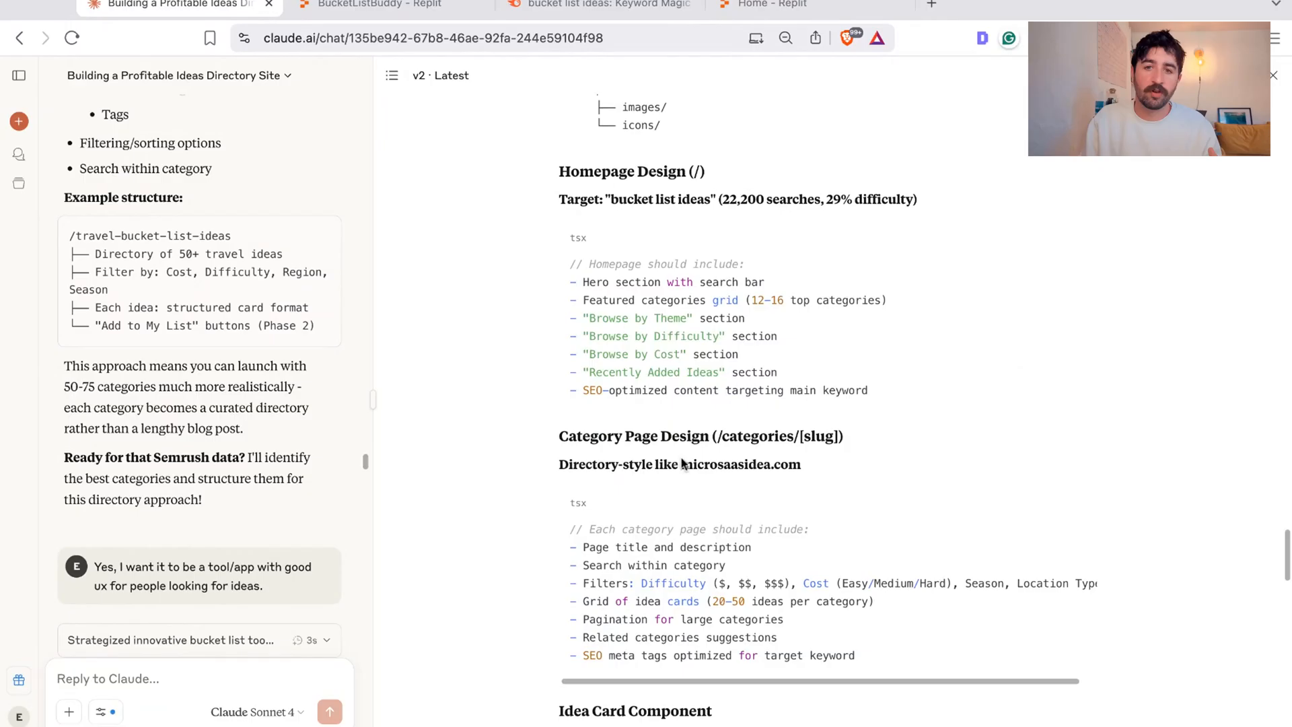
scroll("down", 3)
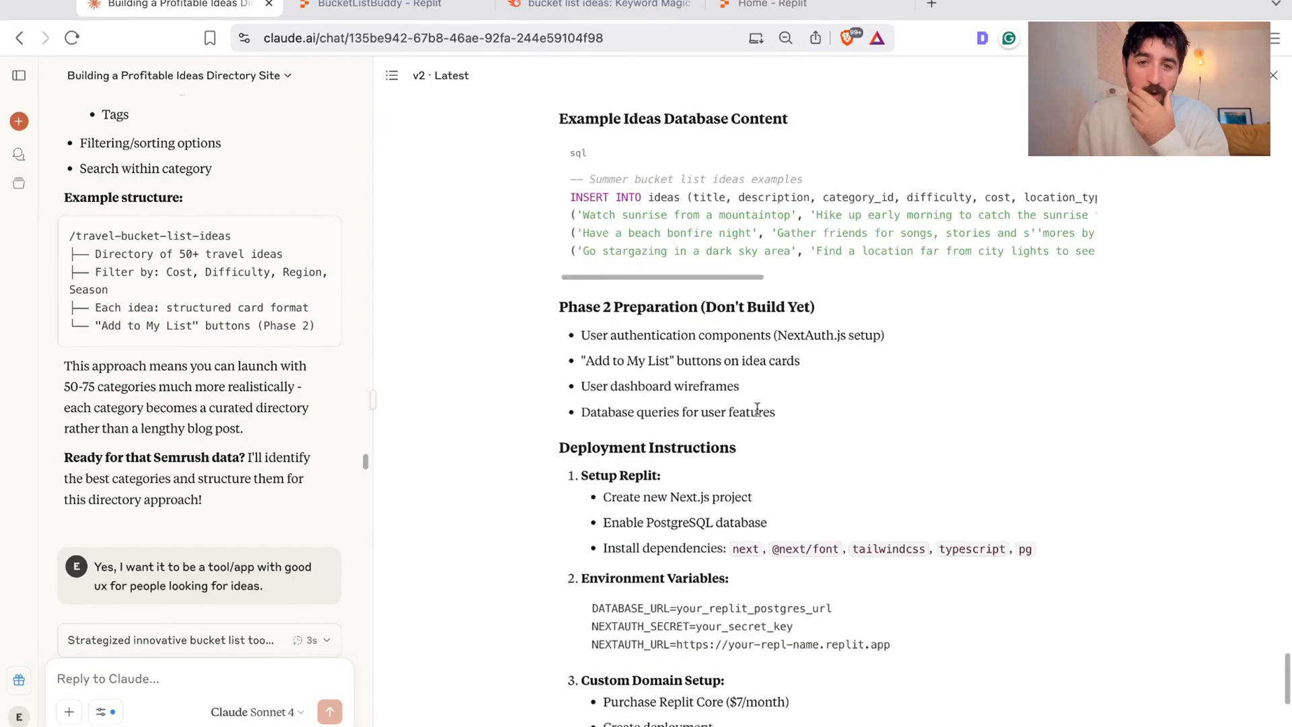
left_click(775, 4)
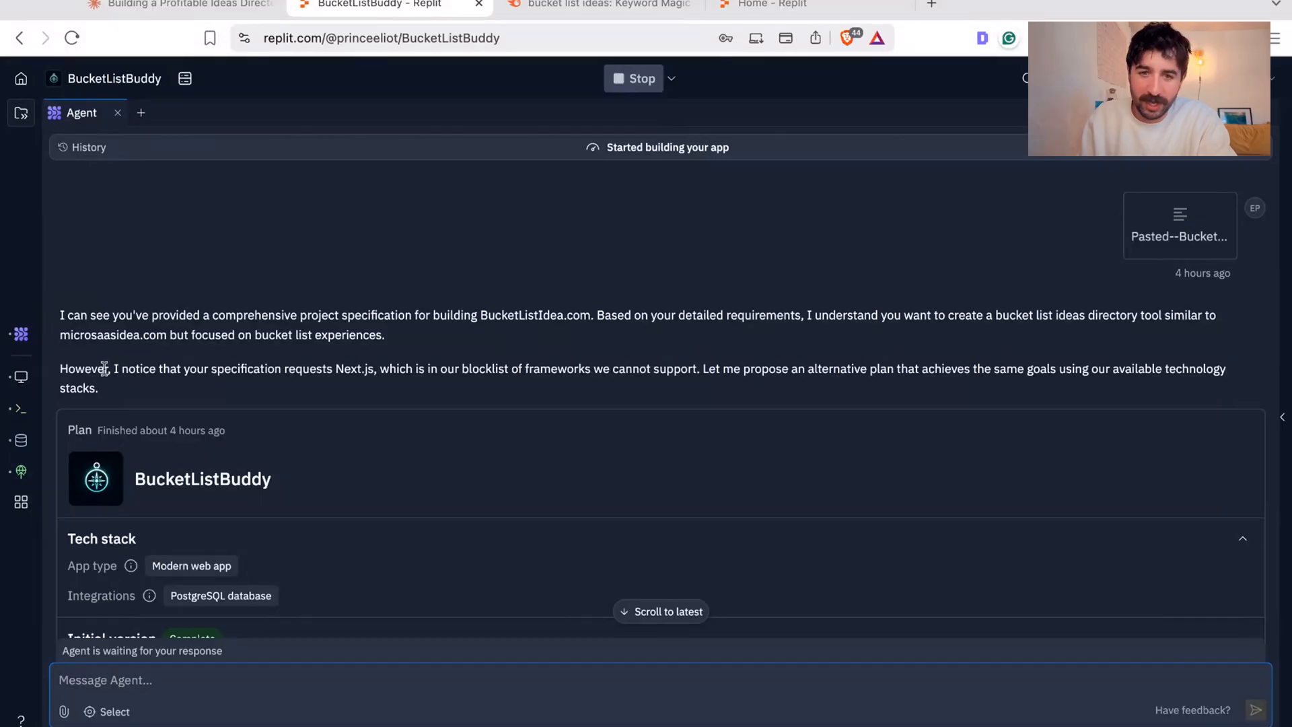
left_click_drag(107, 369, 631, 368)
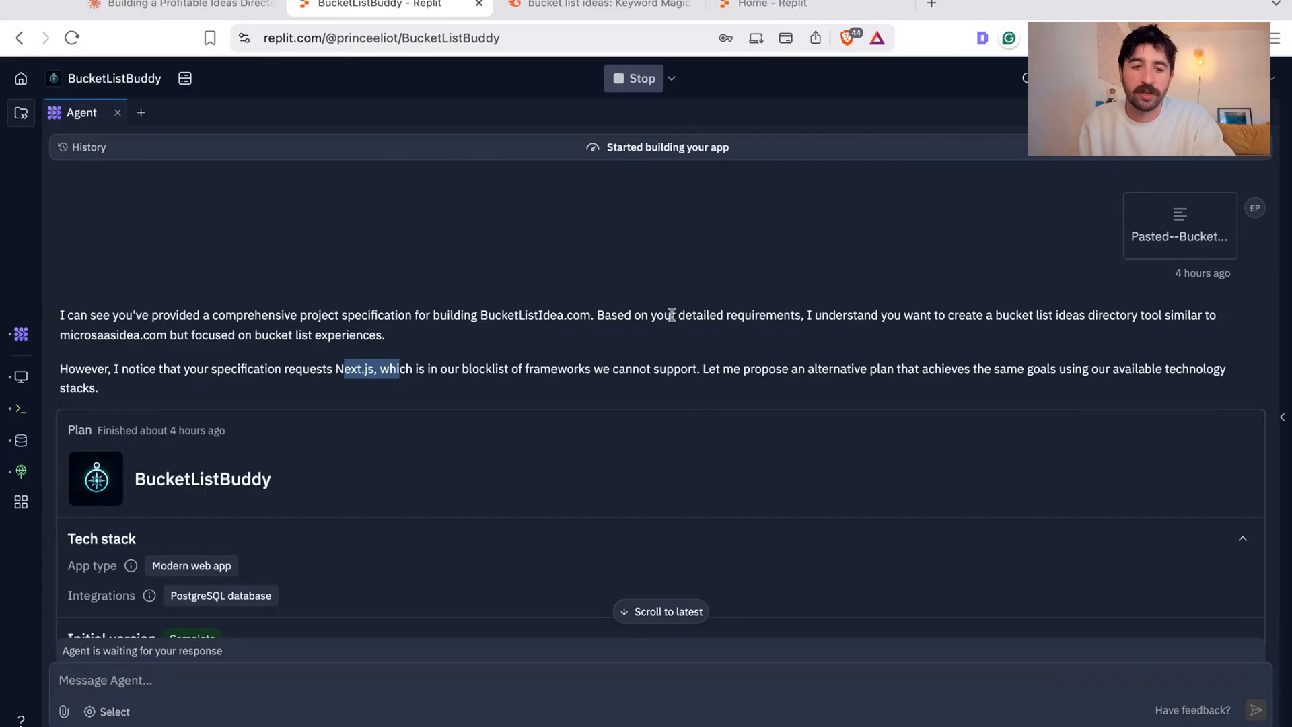
scroll("down", 3)
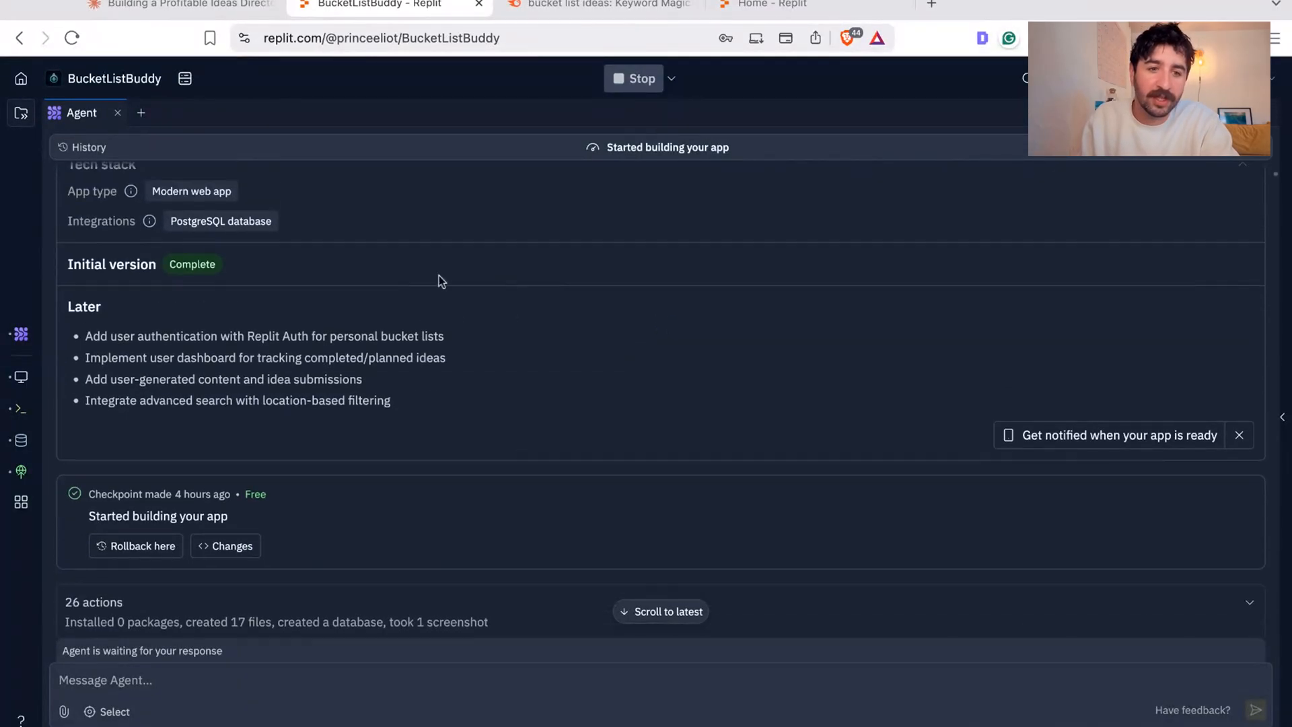
scroll("down", 3)
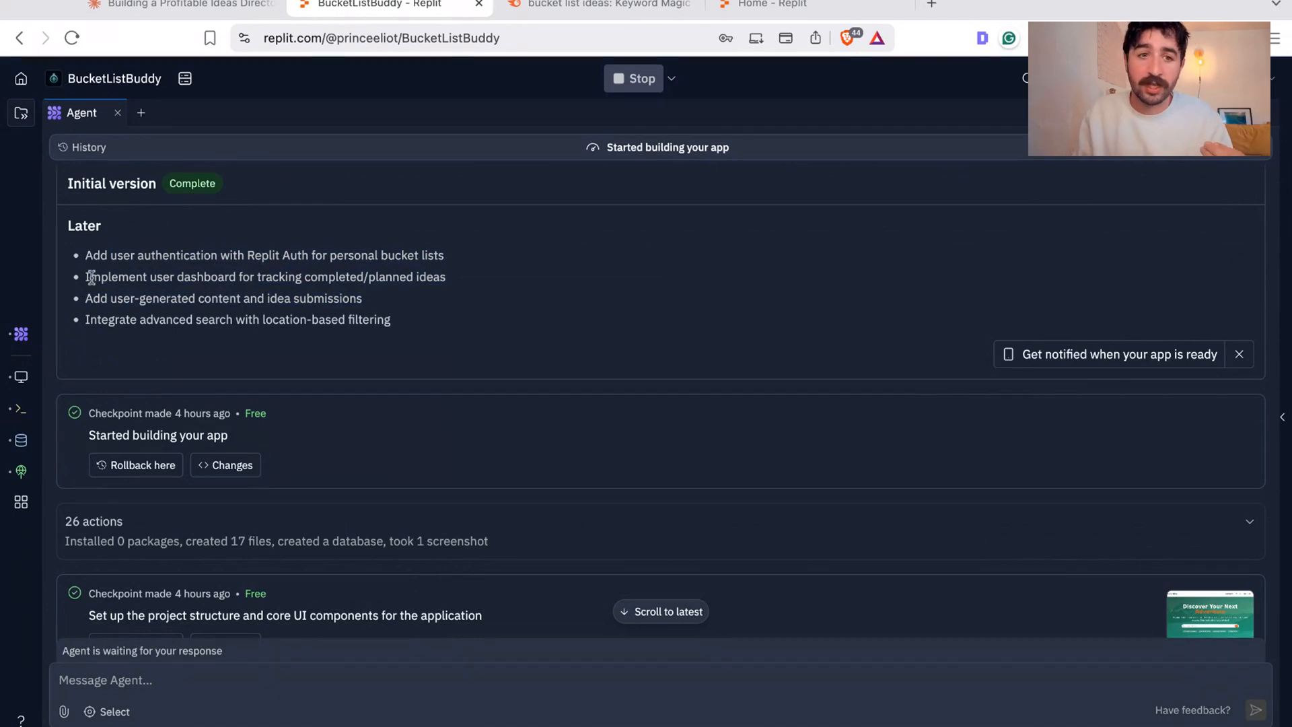
left_click_drag(85, 277, 350, 277)
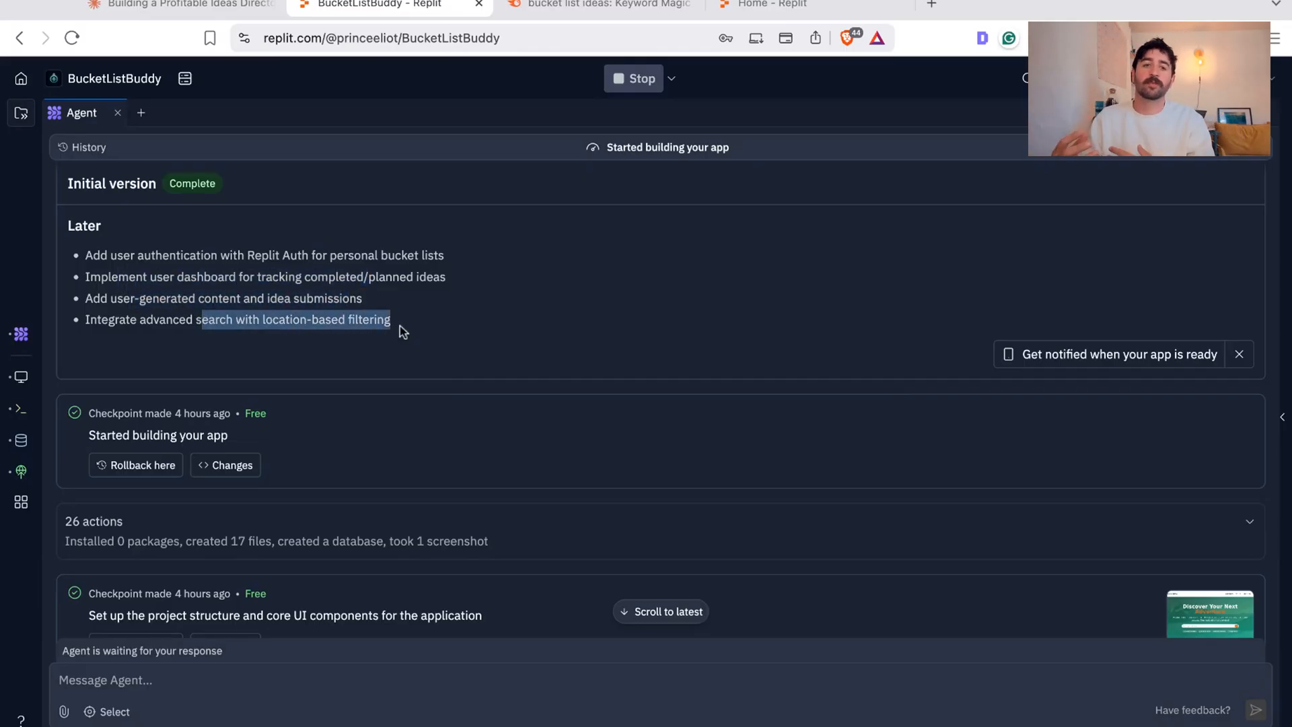
scroll("down", 3)
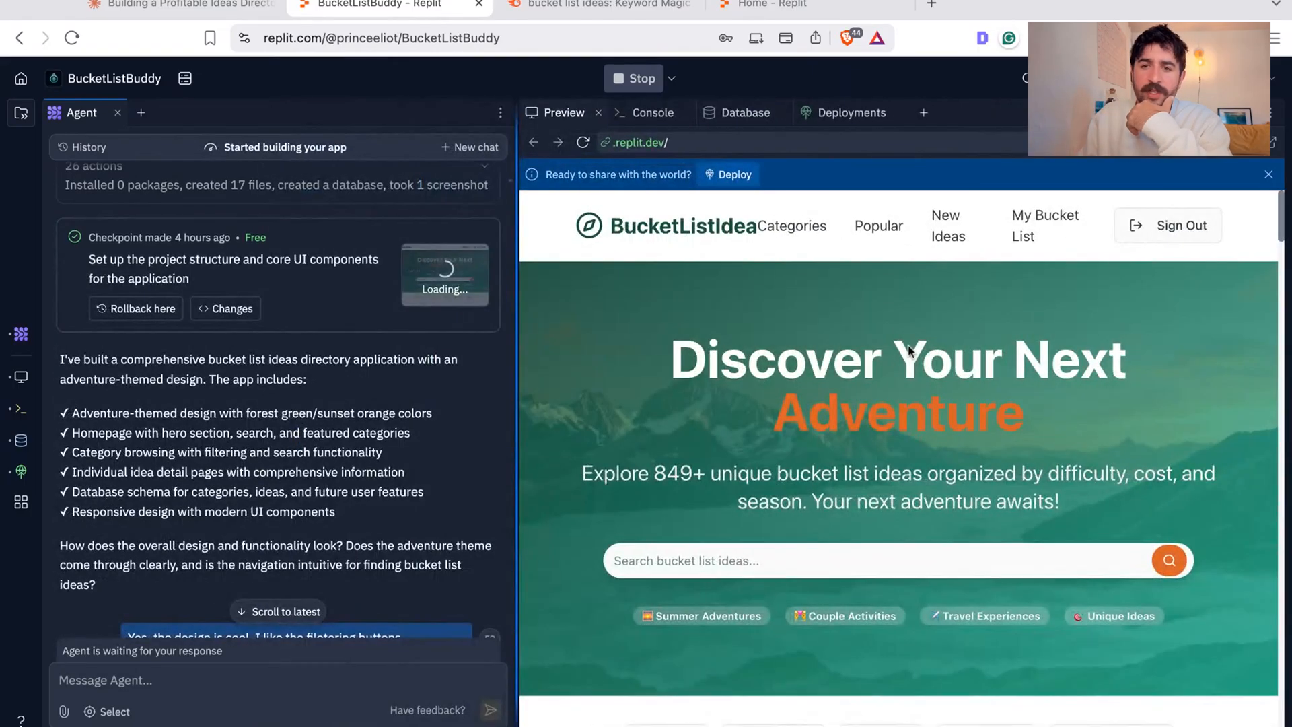
left_click_drag(653, 472, 811, 500)
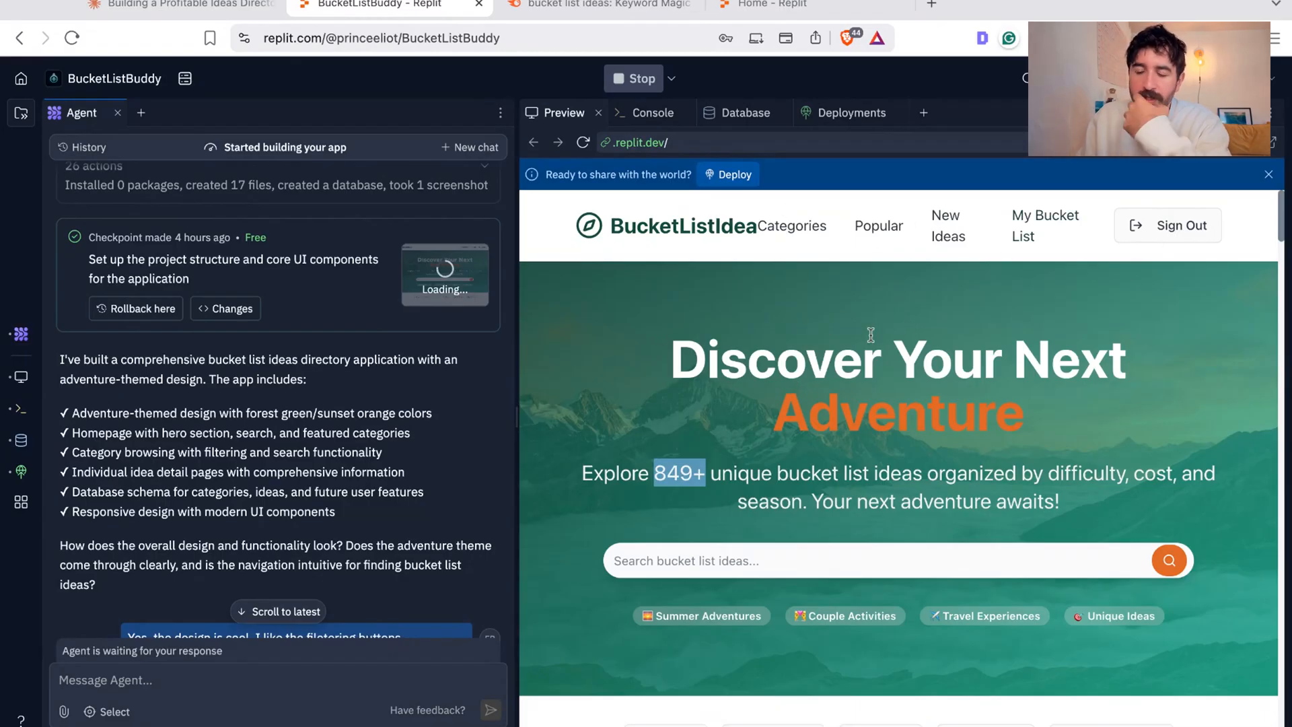
scroll("down", 3)
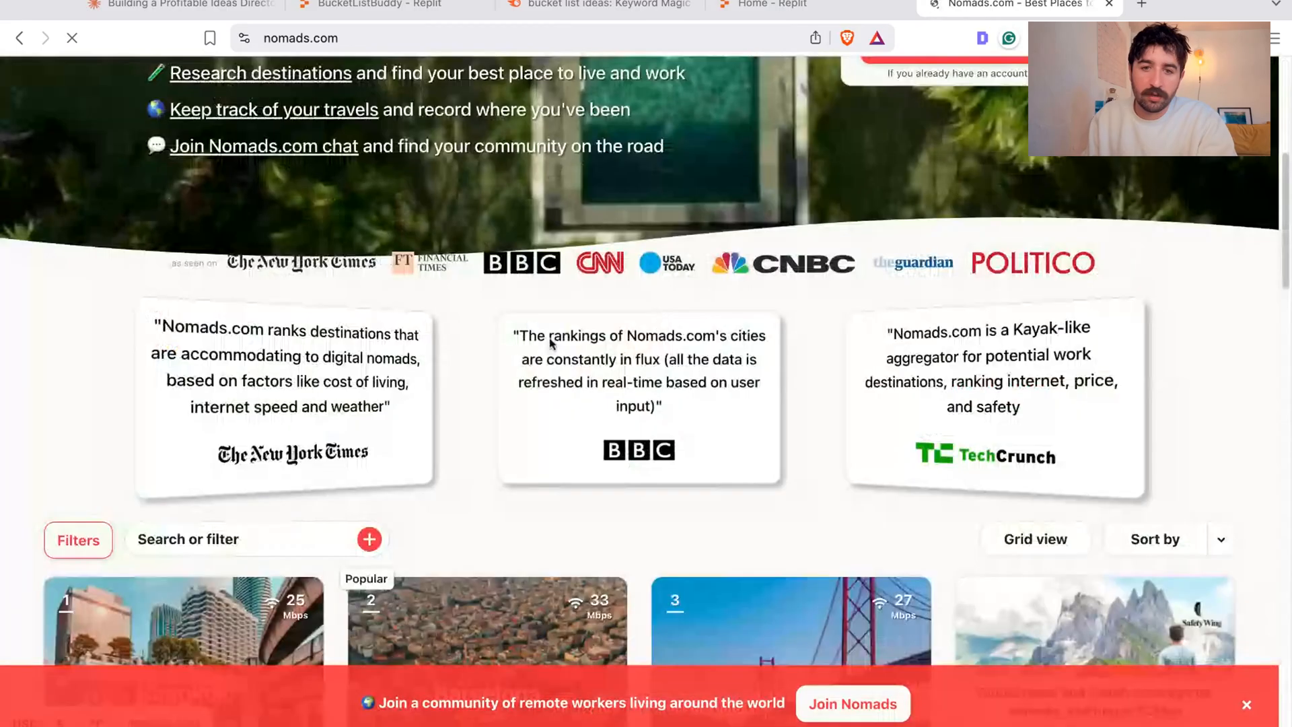
Step: Browse Nomads.com's ranked city cards, then close the spare Replit home page tab
scroll("down", 3)
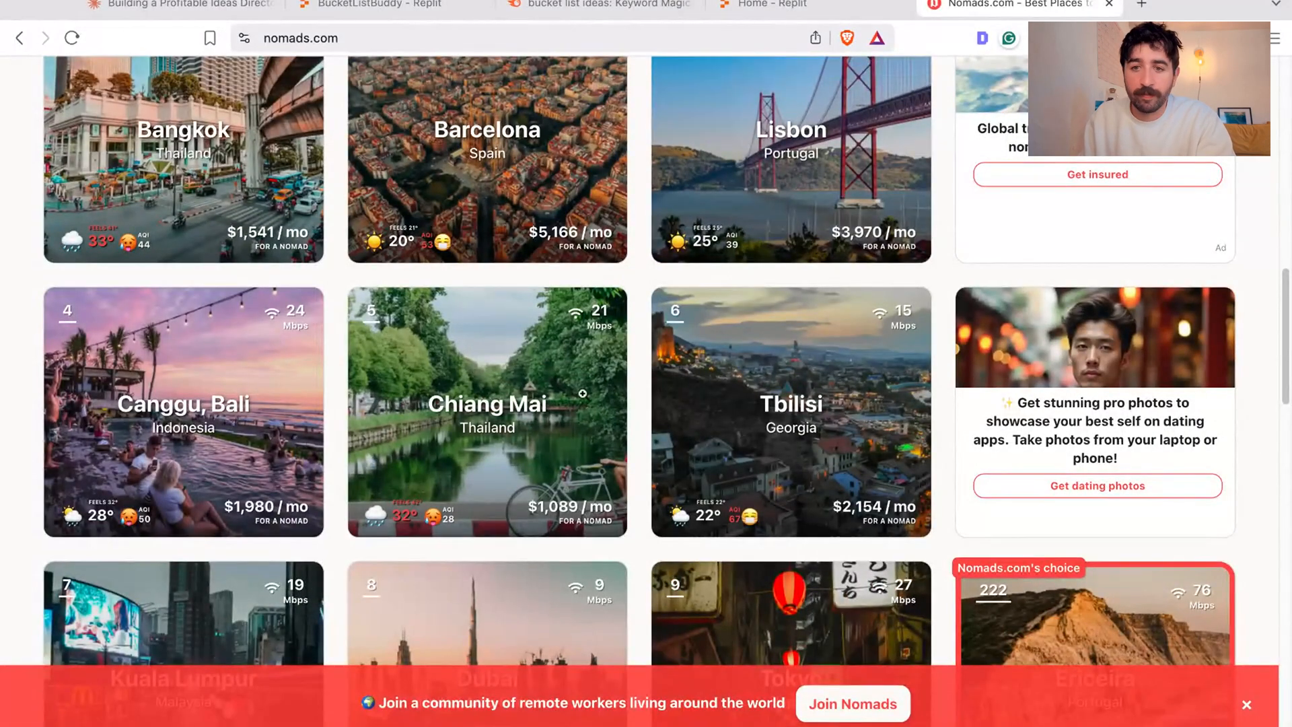
scroll("down", 3)
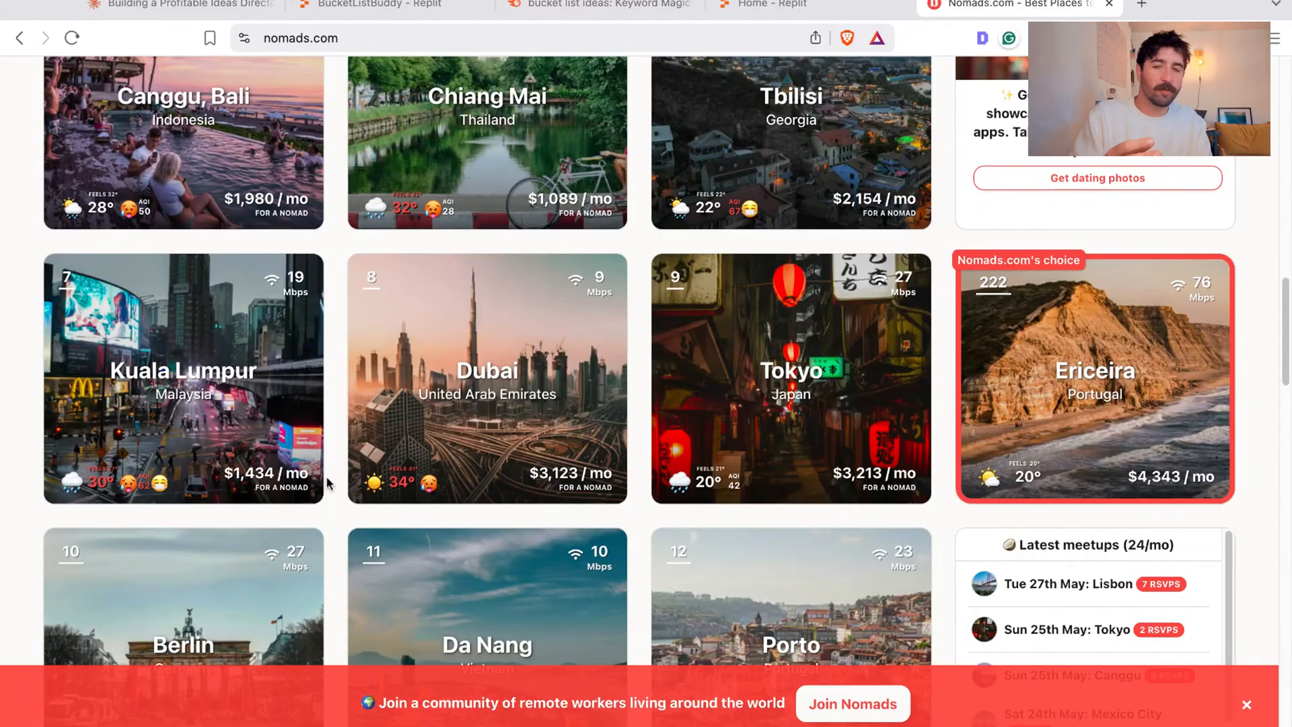
mouse_move(800, 16)
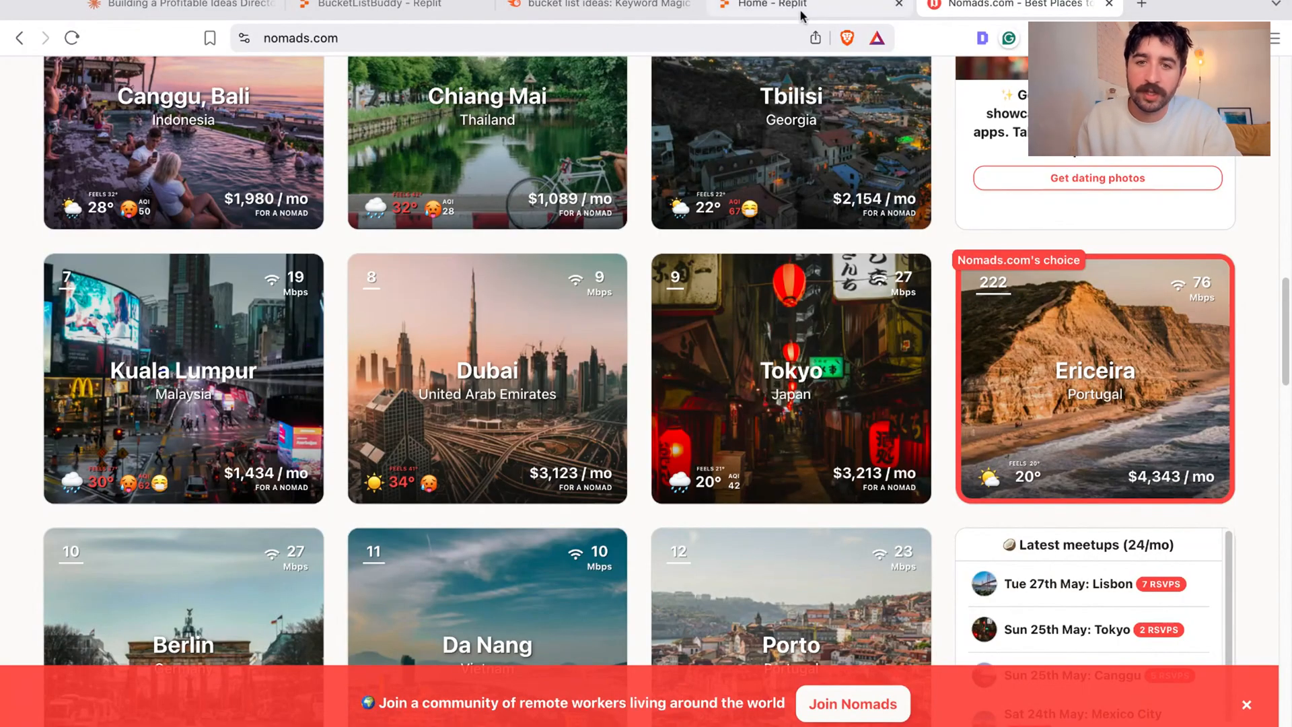
left_click(791, 4)
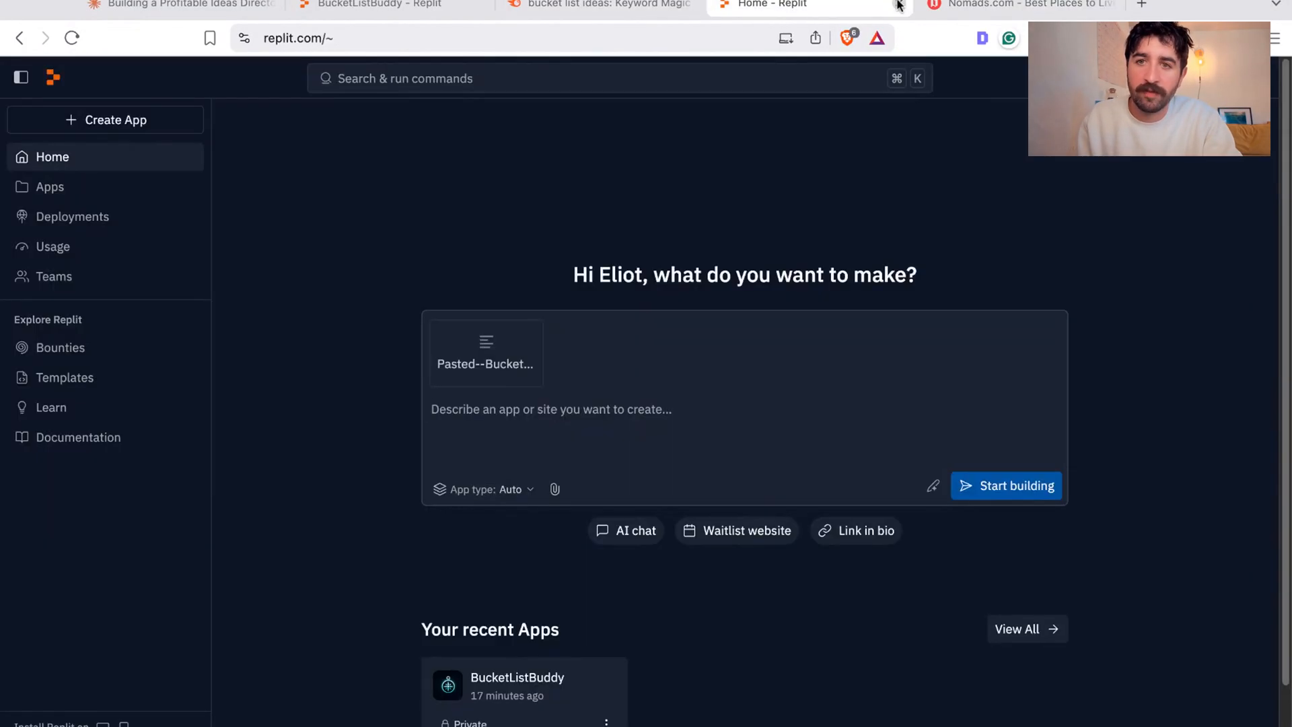
left_click(387, 4)
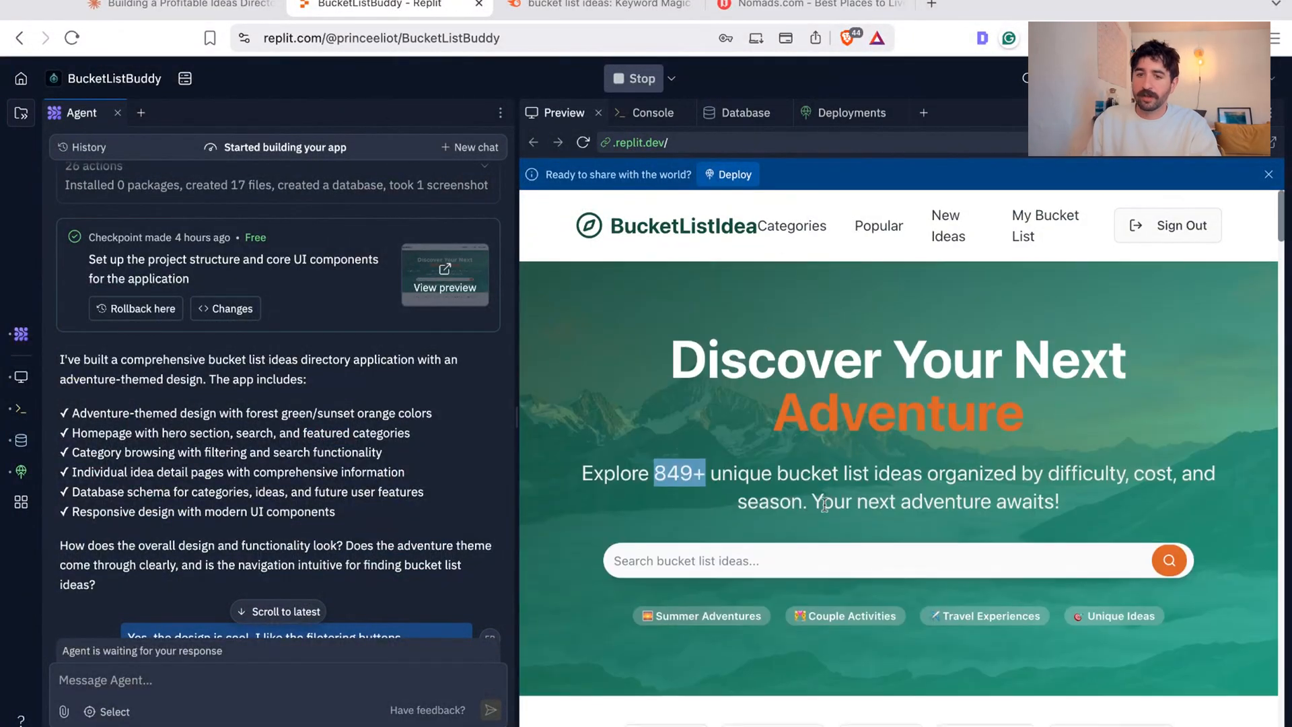
Step: Widen the Agent chat pane and read BucketListBuddy's API fix and navigation checkpoints
scroll("down", 3)
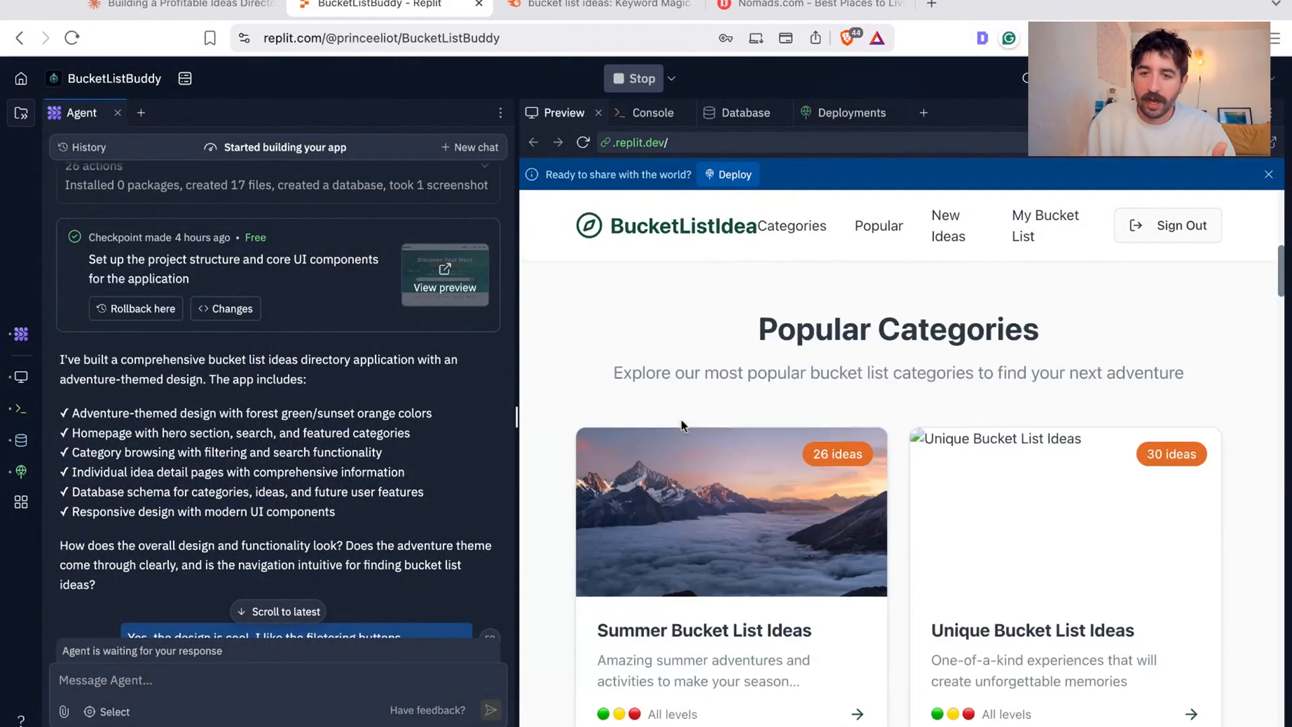
scroll("down", 3)
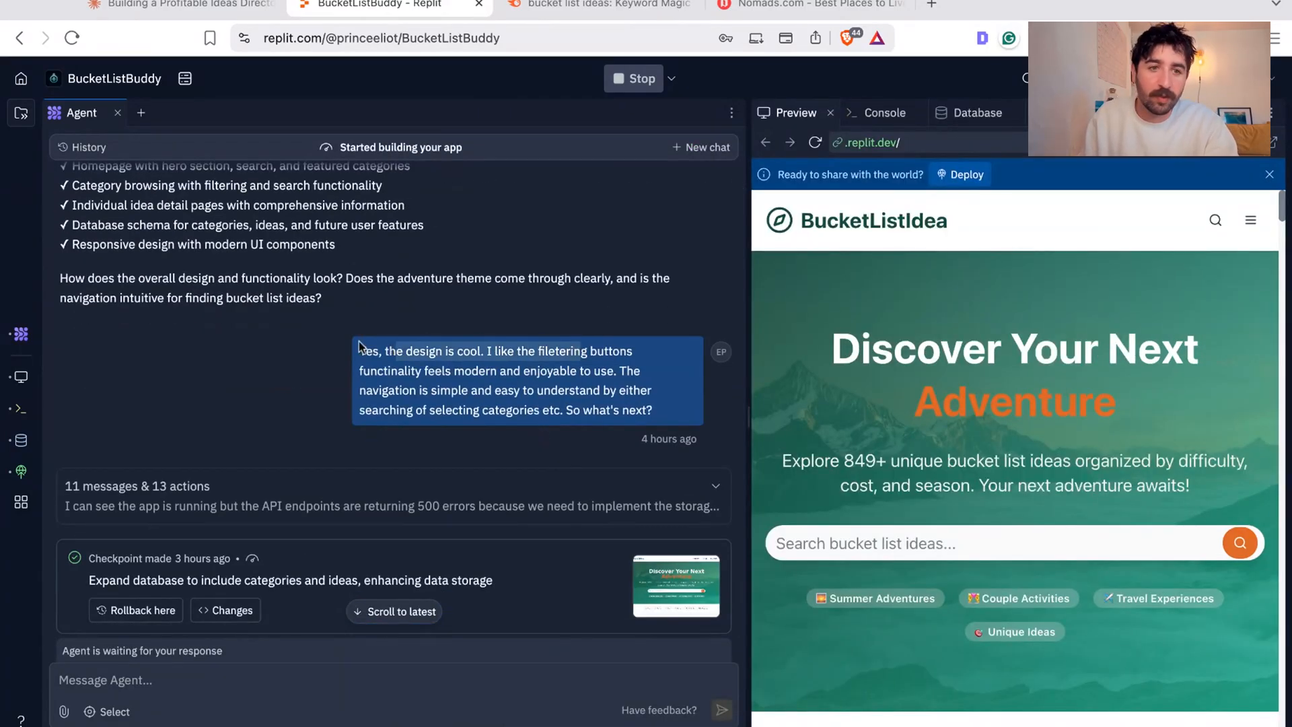
scroll("down", 3)
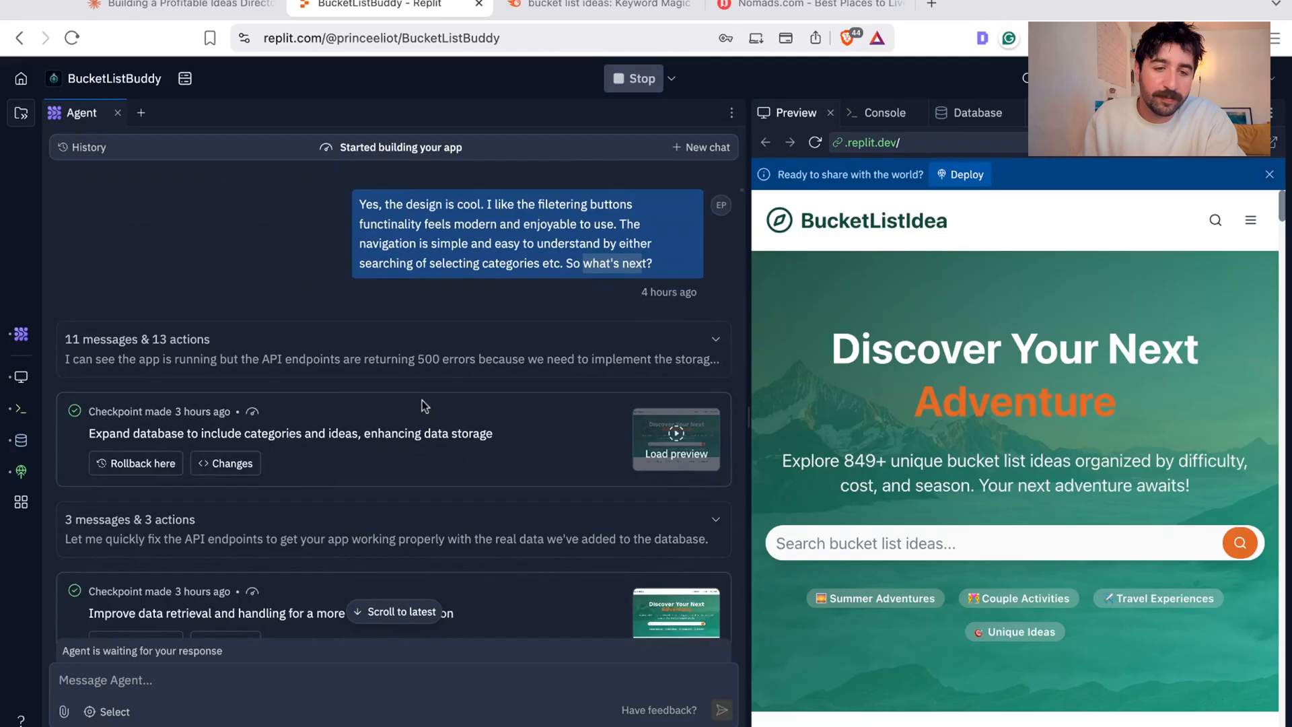
scroll("down", 3)
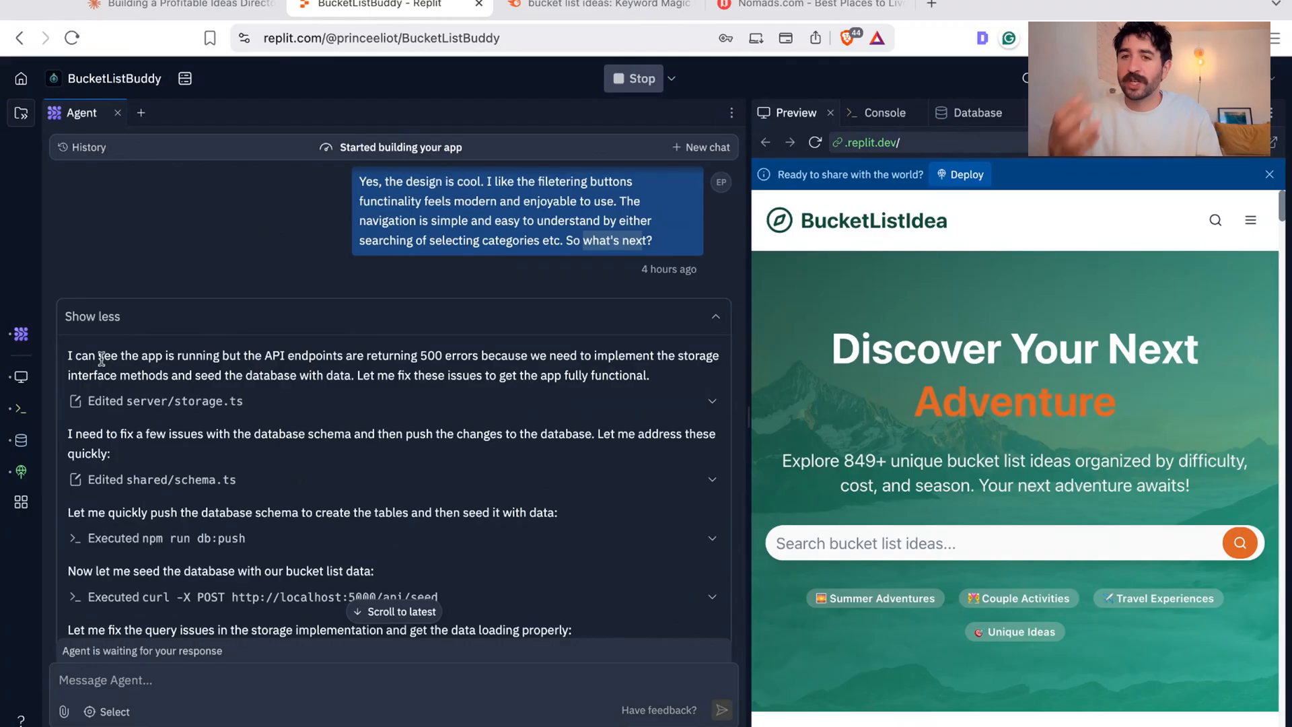
left_click_drag(97, 355, 394, 375)
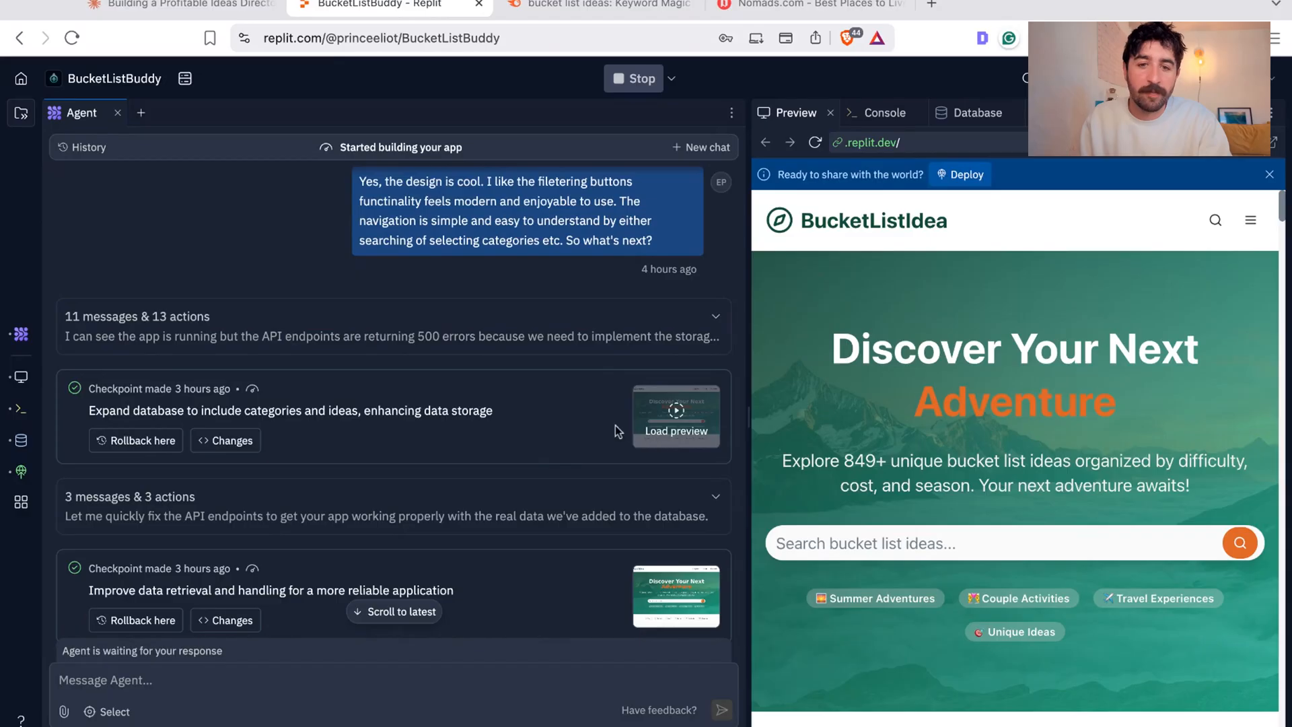
scroll("down", 3)
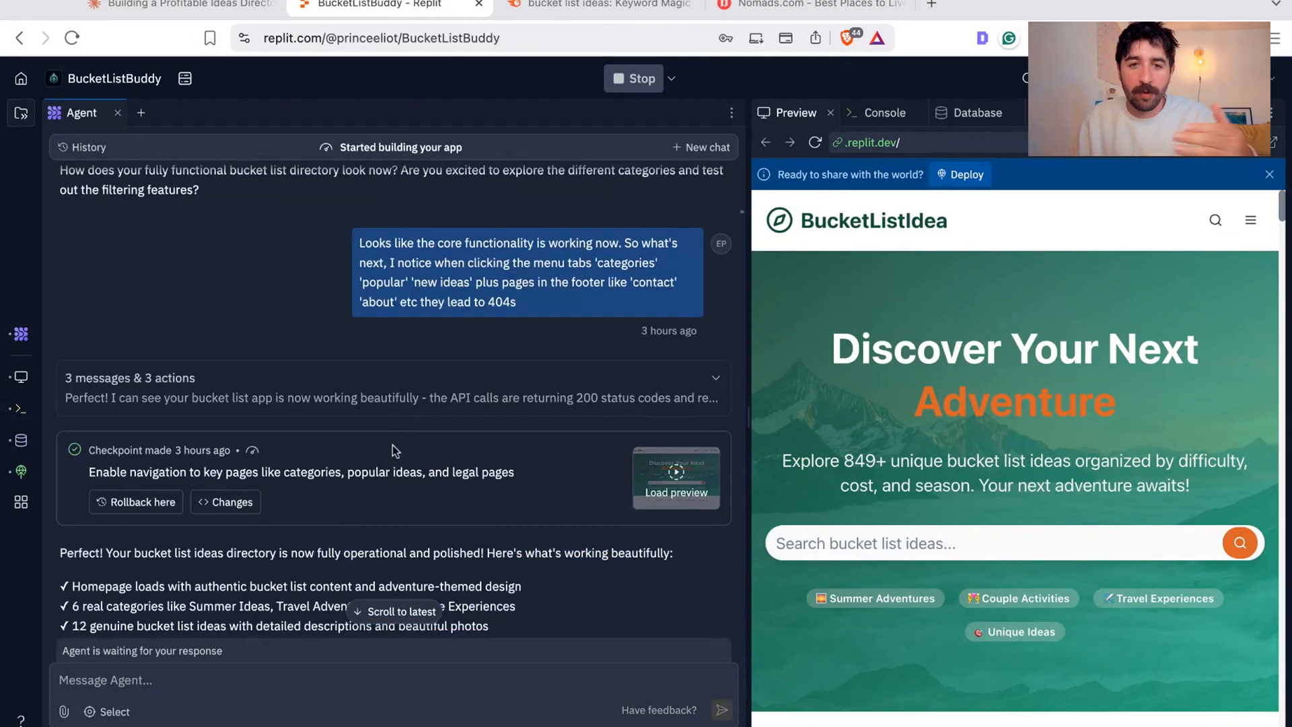
scroll("down", 3)
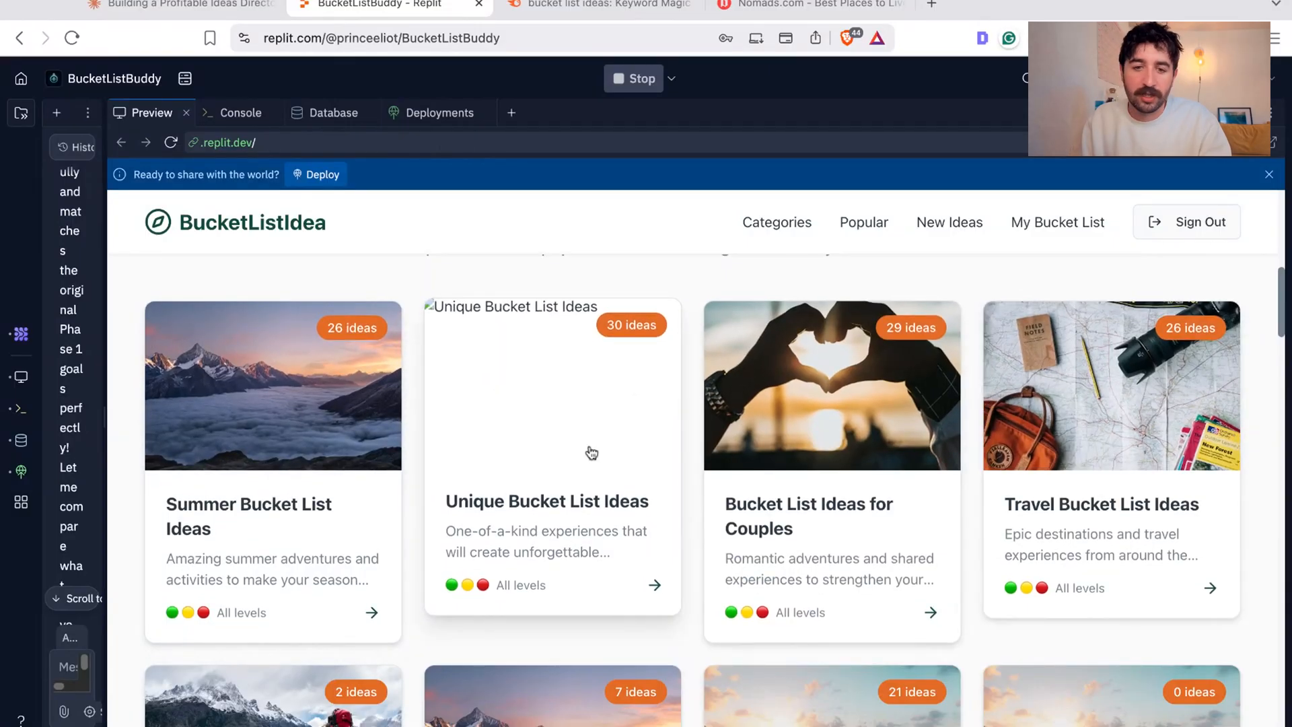
Step: Open Summer Bucket List Ideas and review whitewater rafting, highlighting its Teens,Adults age group
scroll("down", 3)
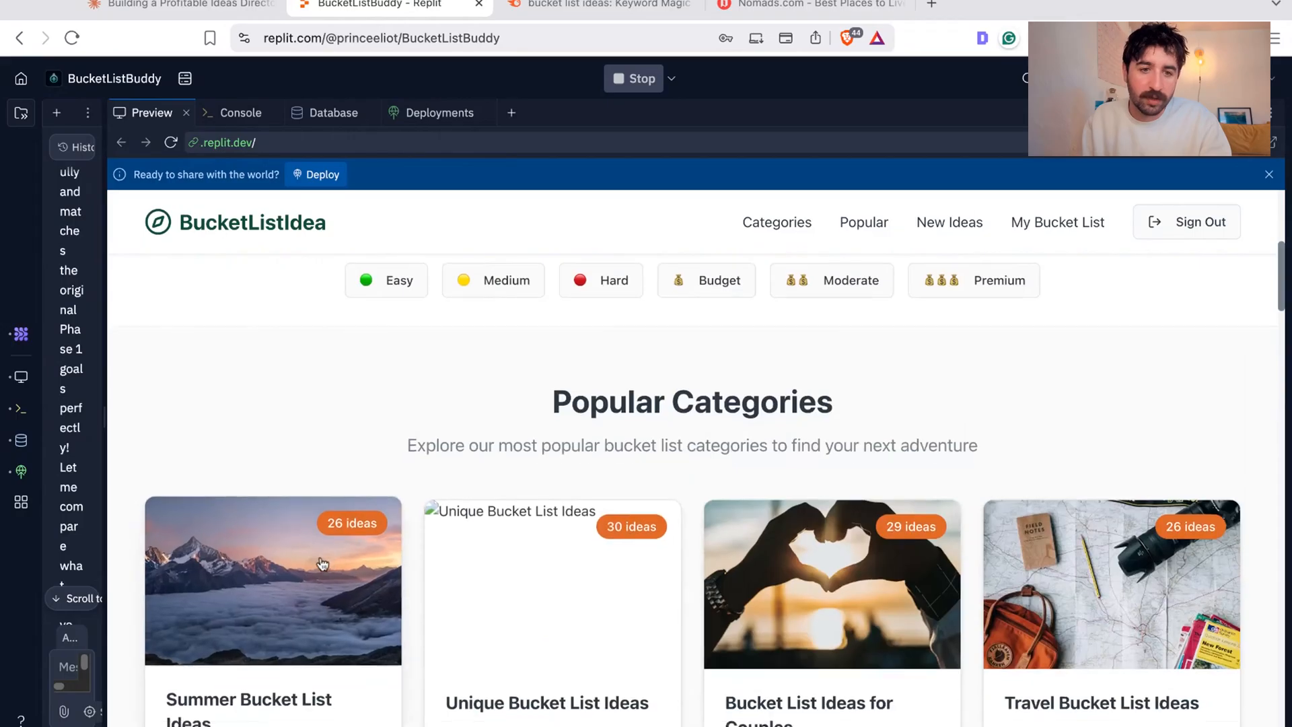
left_click(272, 581)
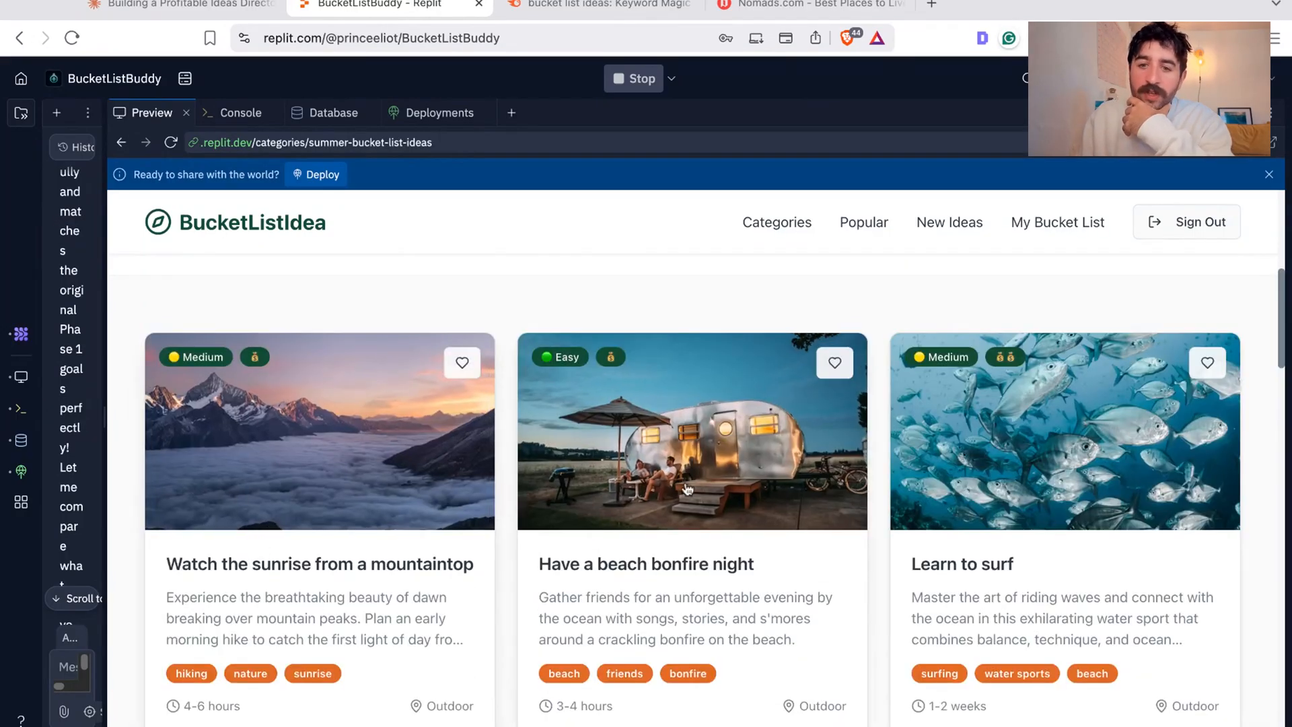
scroll("down", 3)
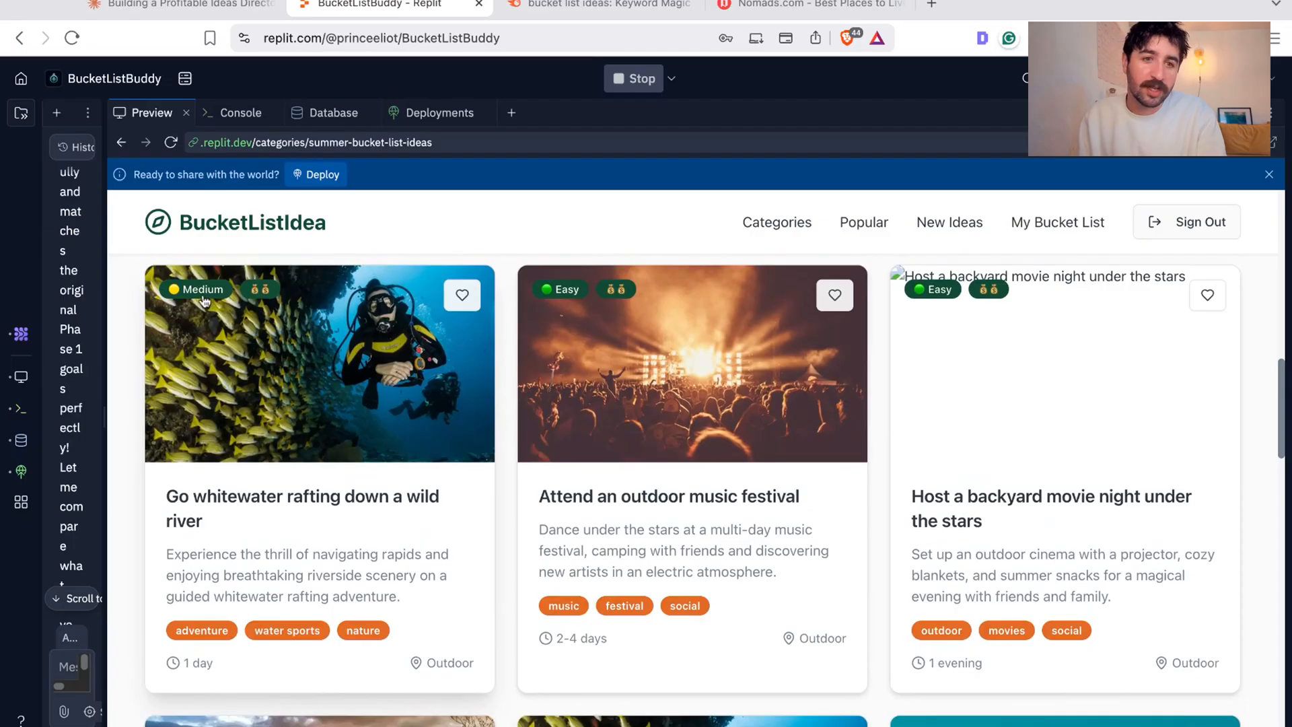
scroll("down", 3)
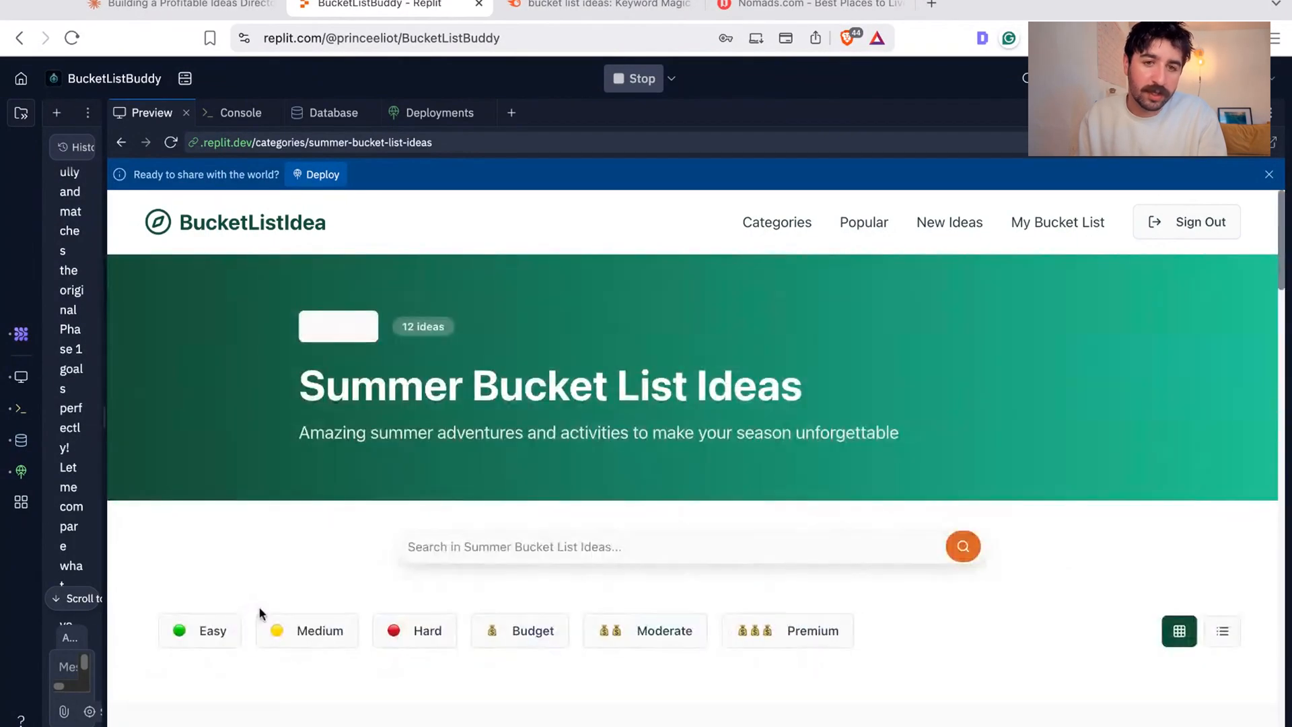
scroll("down", 3)
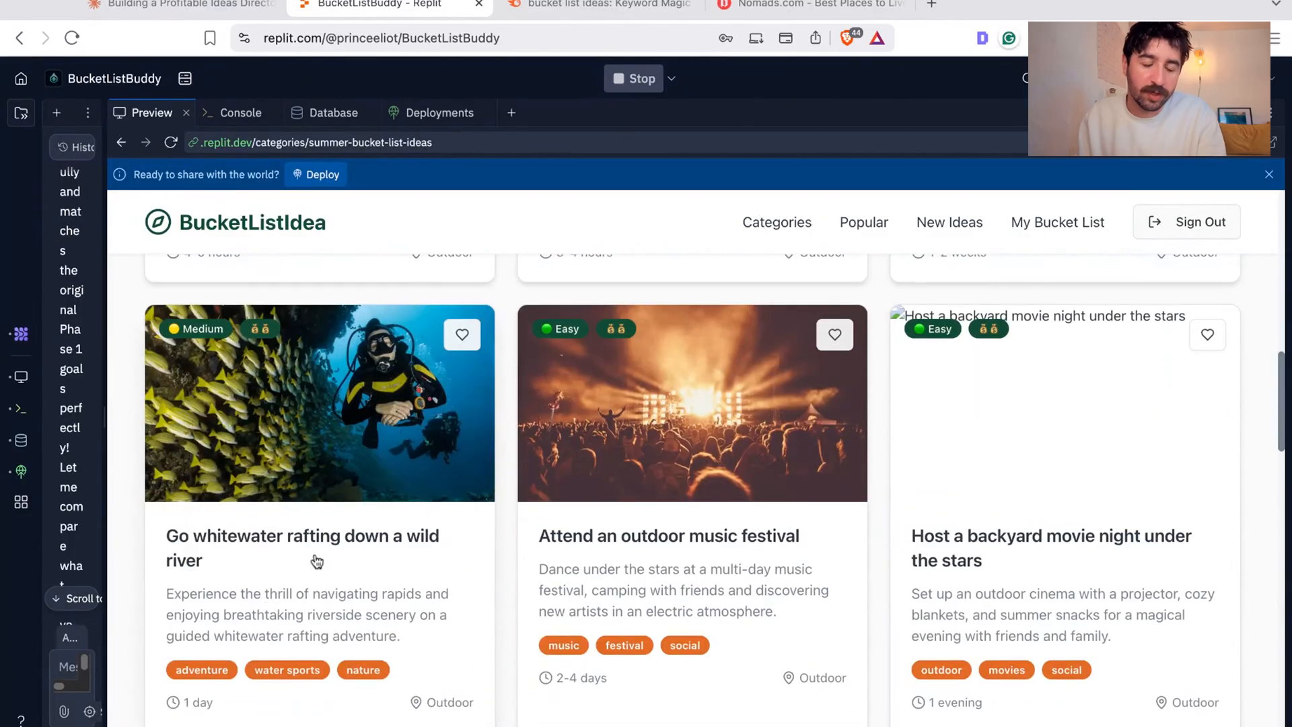
mouse_move(337, 397)
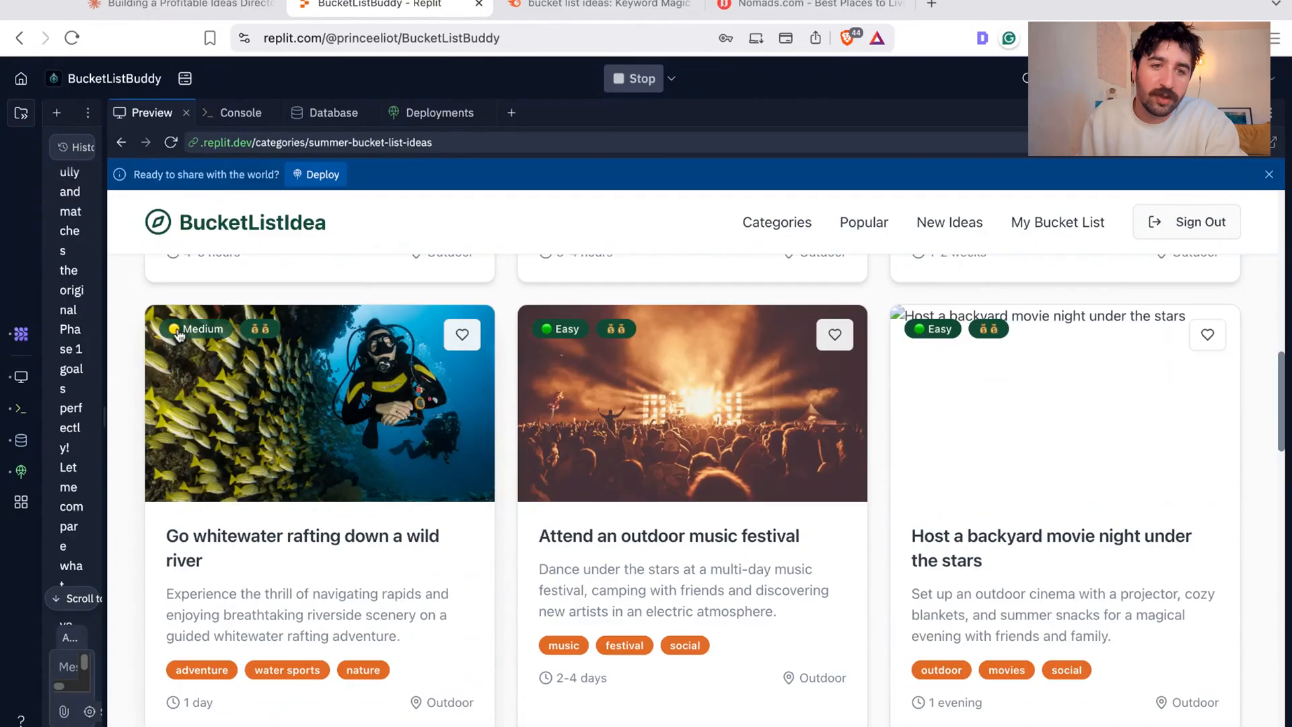
mouse_move(271, 348)
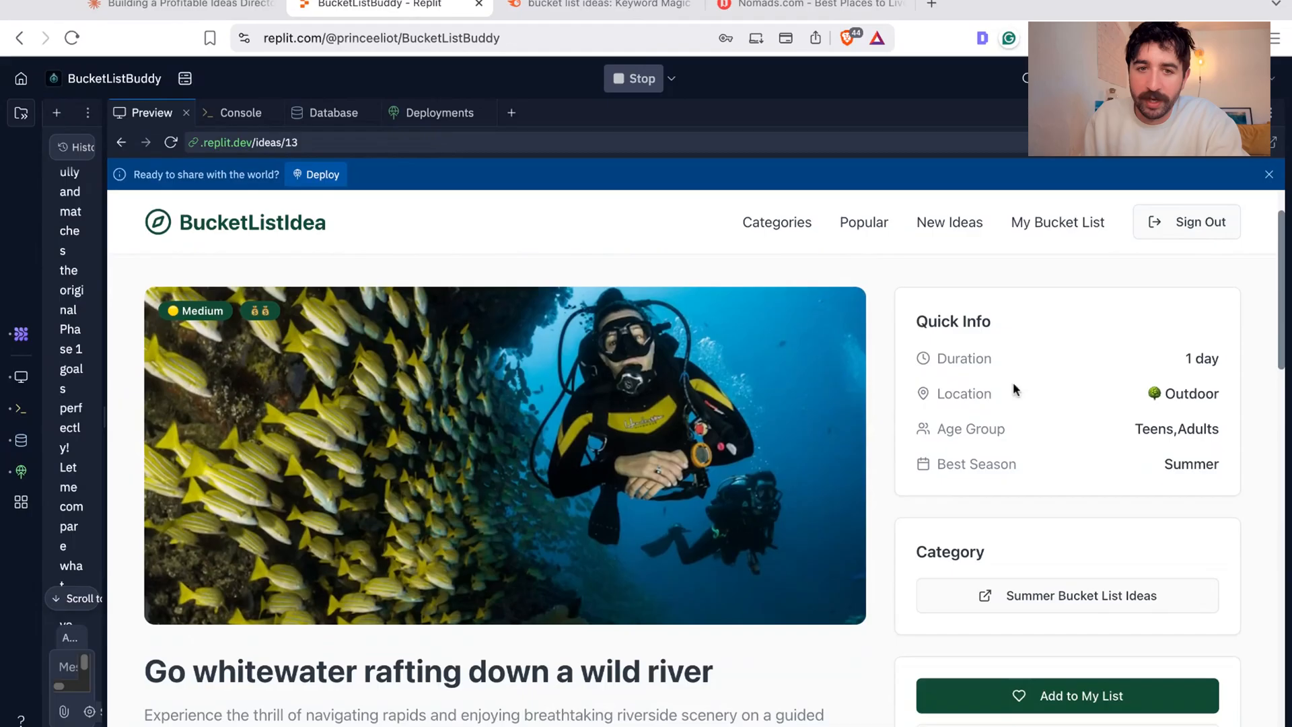
double_click(1192, 393)
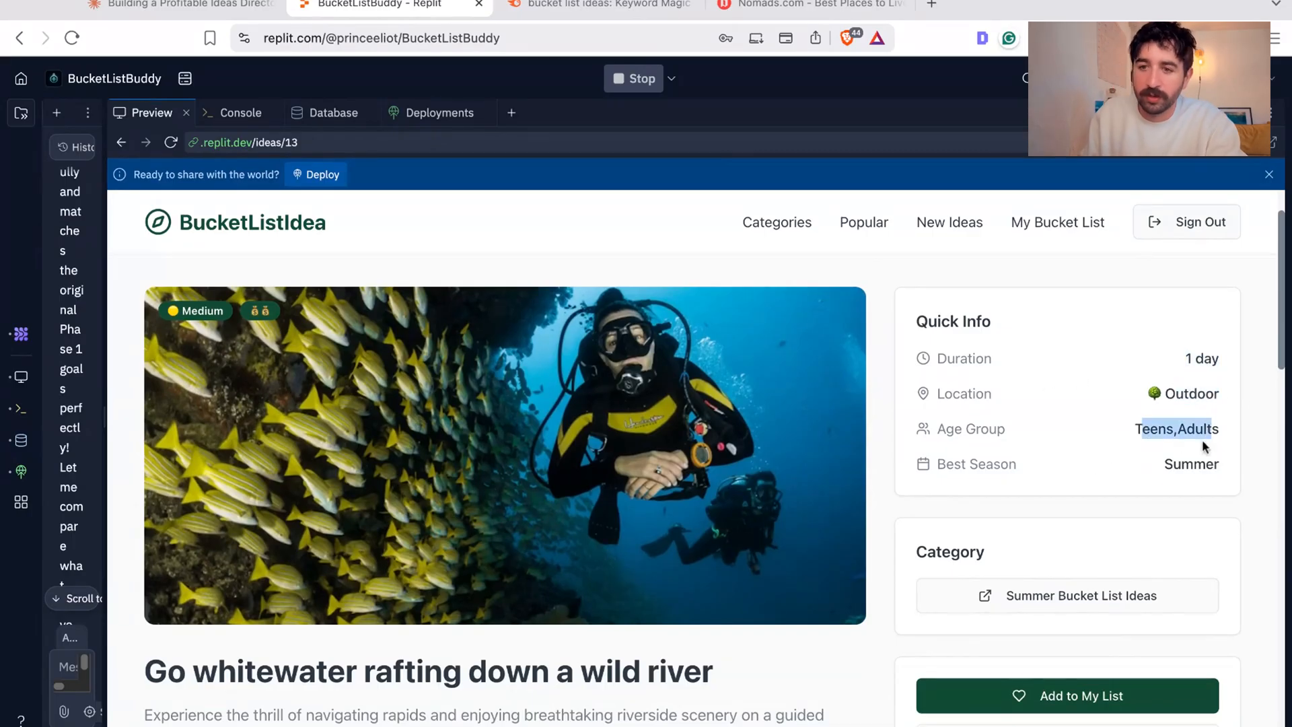
scroll("down", 3)
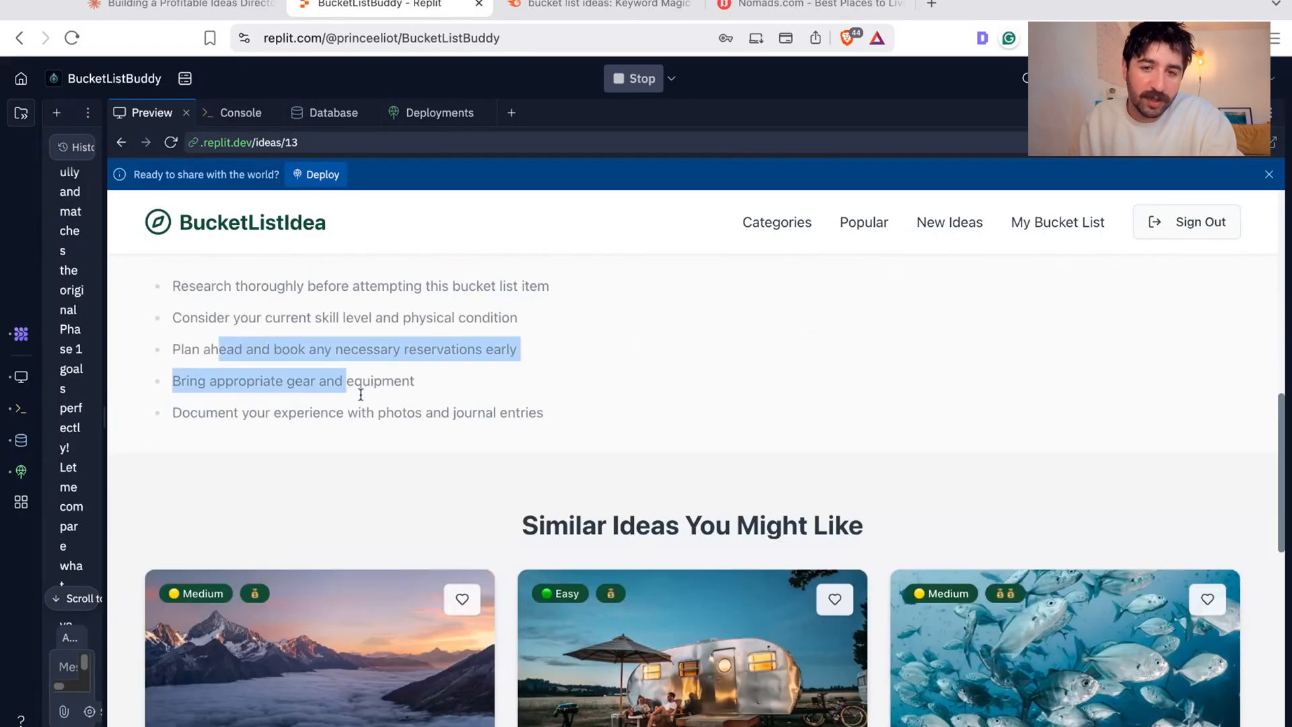
scroll("up", 3)
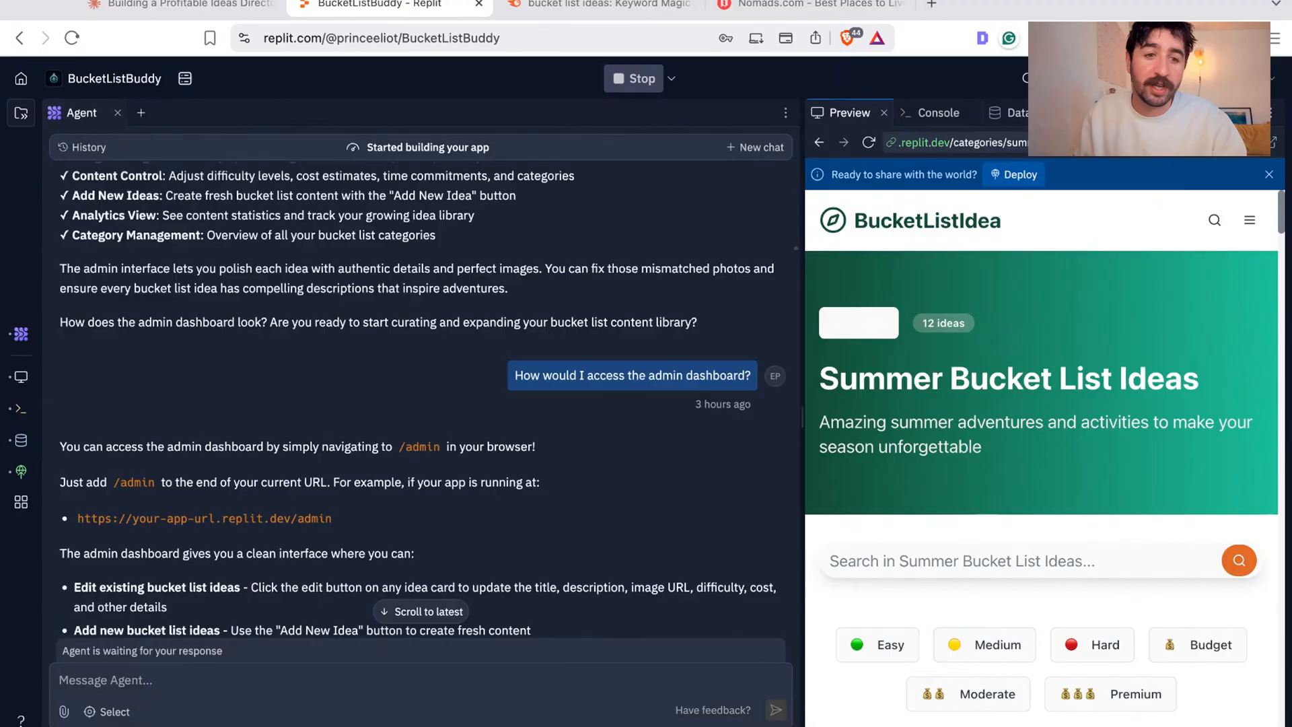
Step: Scroll the Agent chat and highlight the earlier request for SEO-friendly idea URLs
scroll("down", 3)
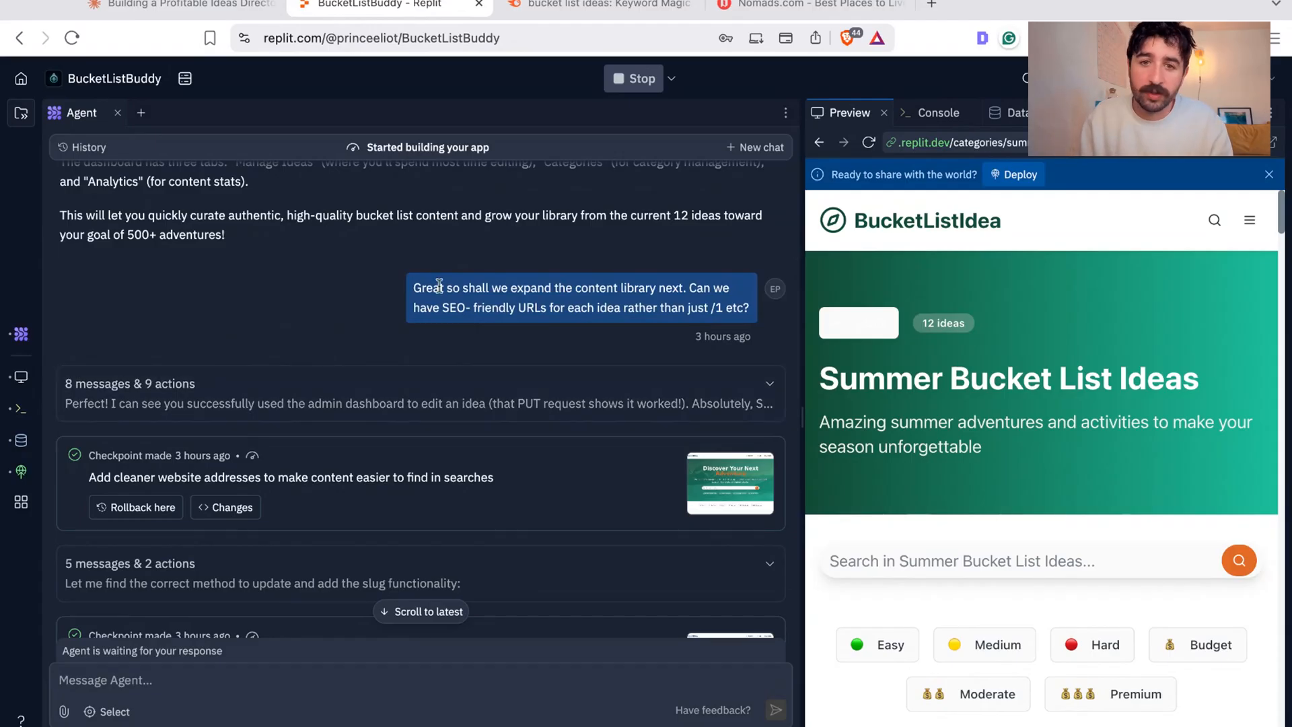
left_click_drag(434, 288, 671, 308)
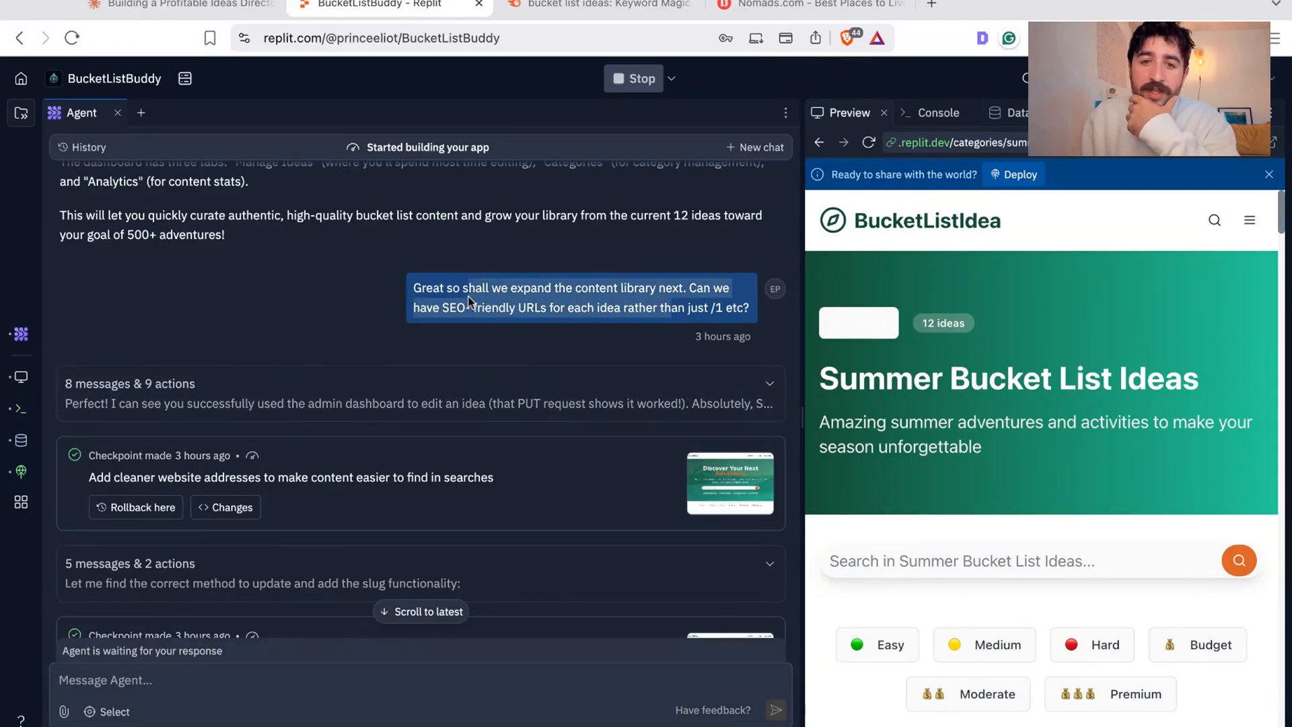
scroll("down", 3)
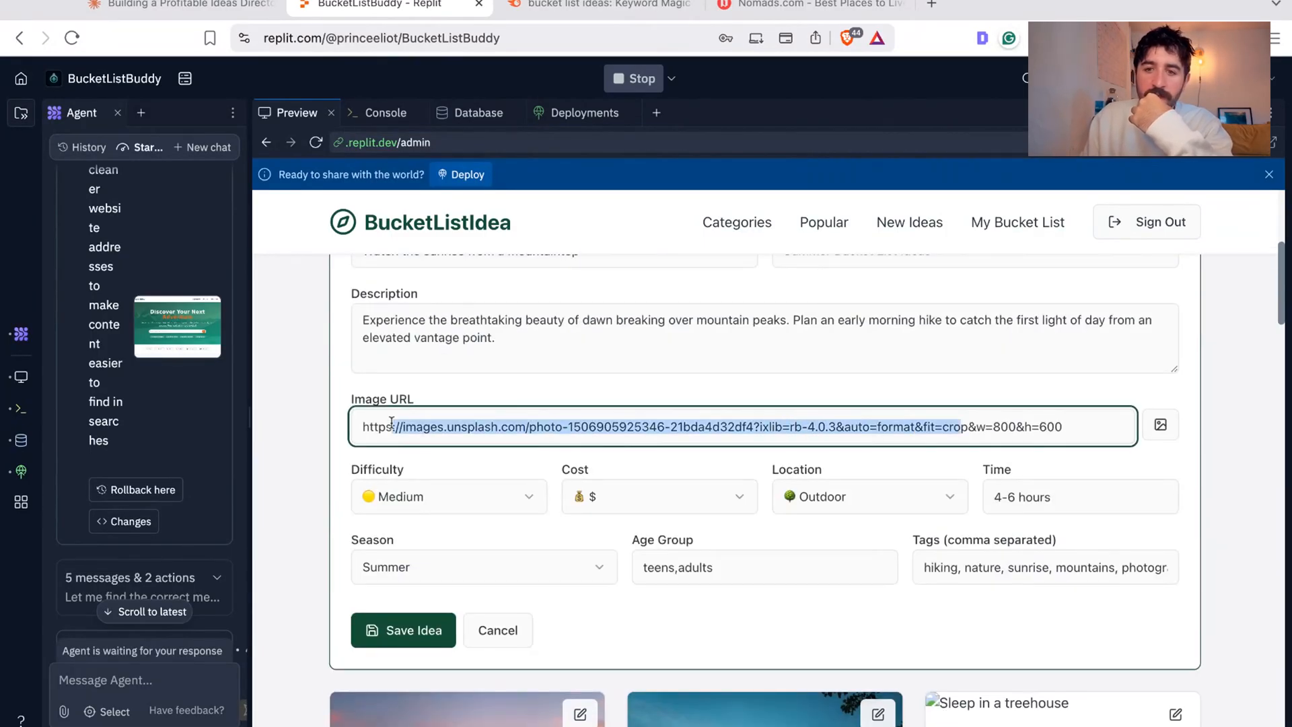
mouse_move(1007, 540)
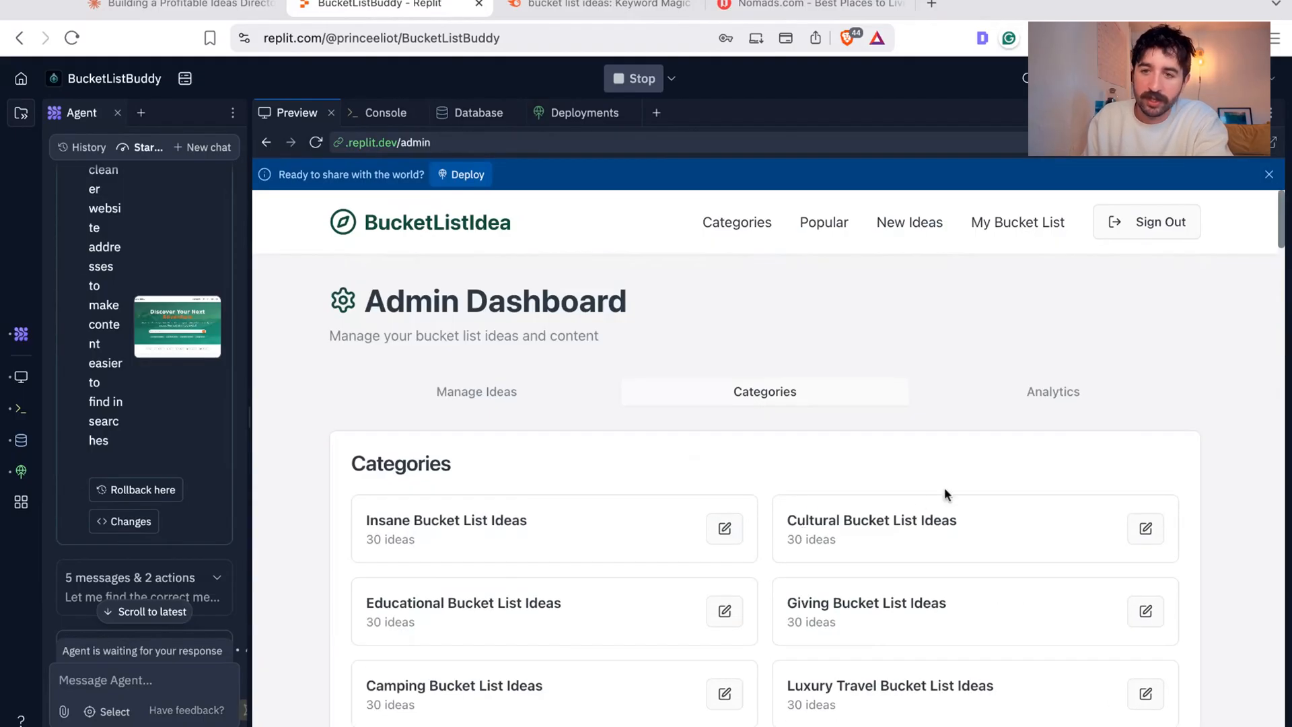
Step: Switch the Admin Dashboard to its Categories list, each category holding 30 ideas
left_click(1053, 392)
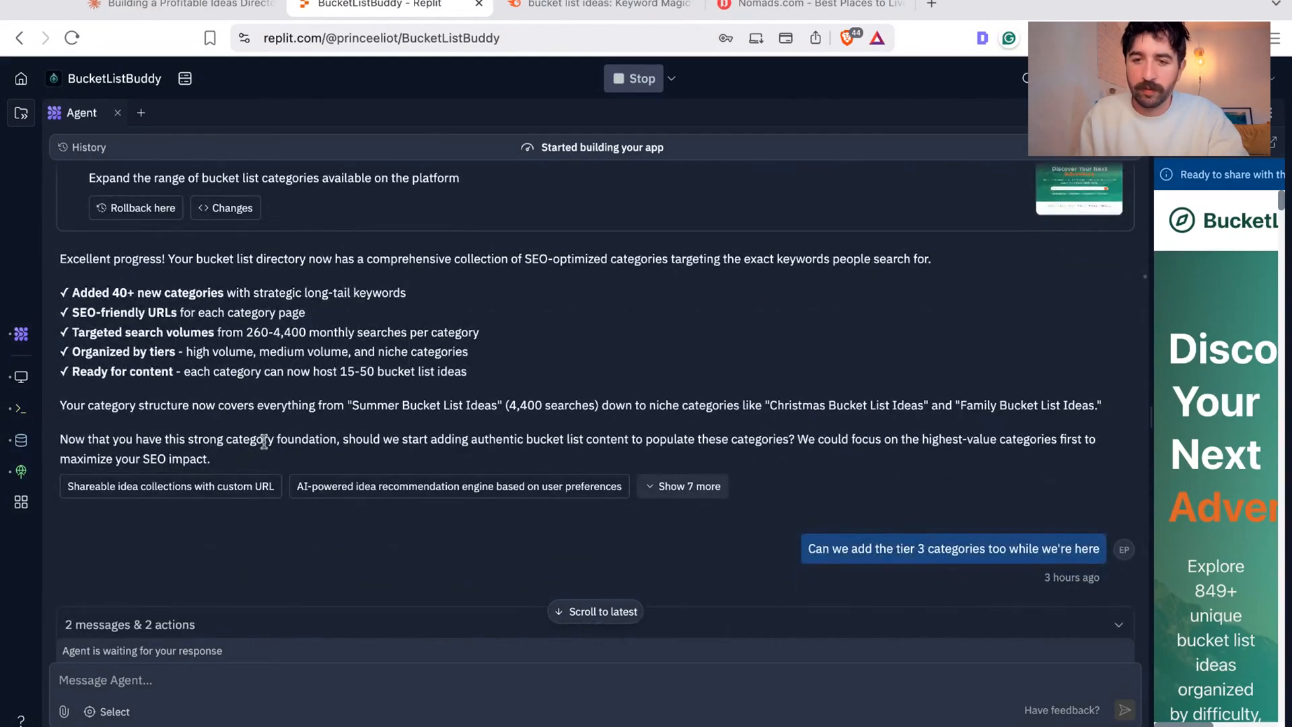
Step: Show the public categories page and open Camping Bucket List Ideas, which has 0 ideas
left_click(400, 112)
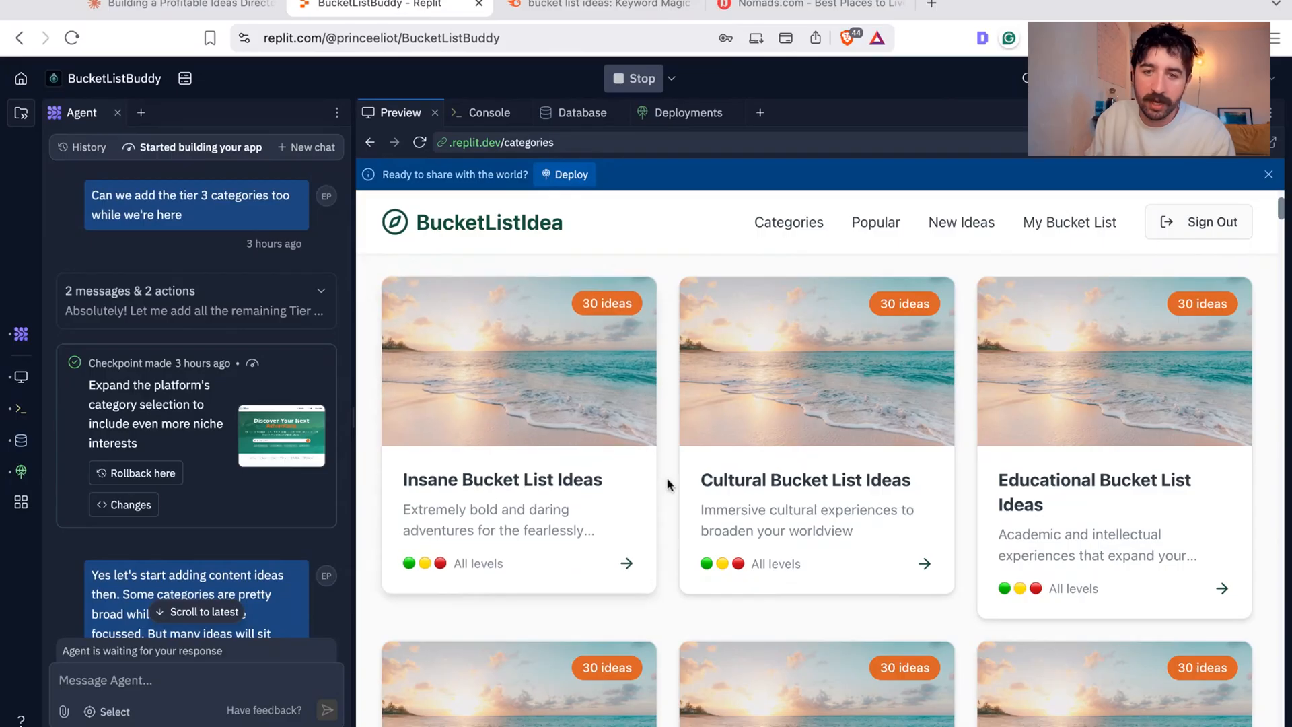
scroll("down", 3)
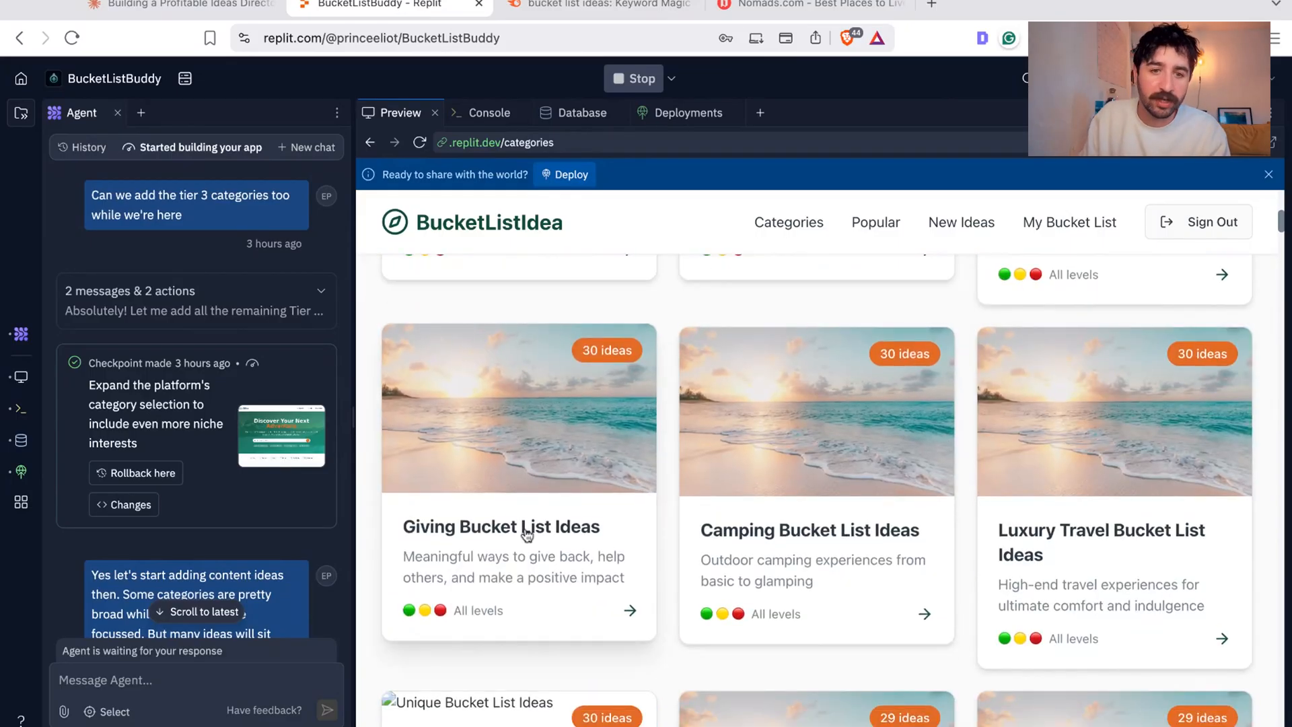
left_click(809, 530)
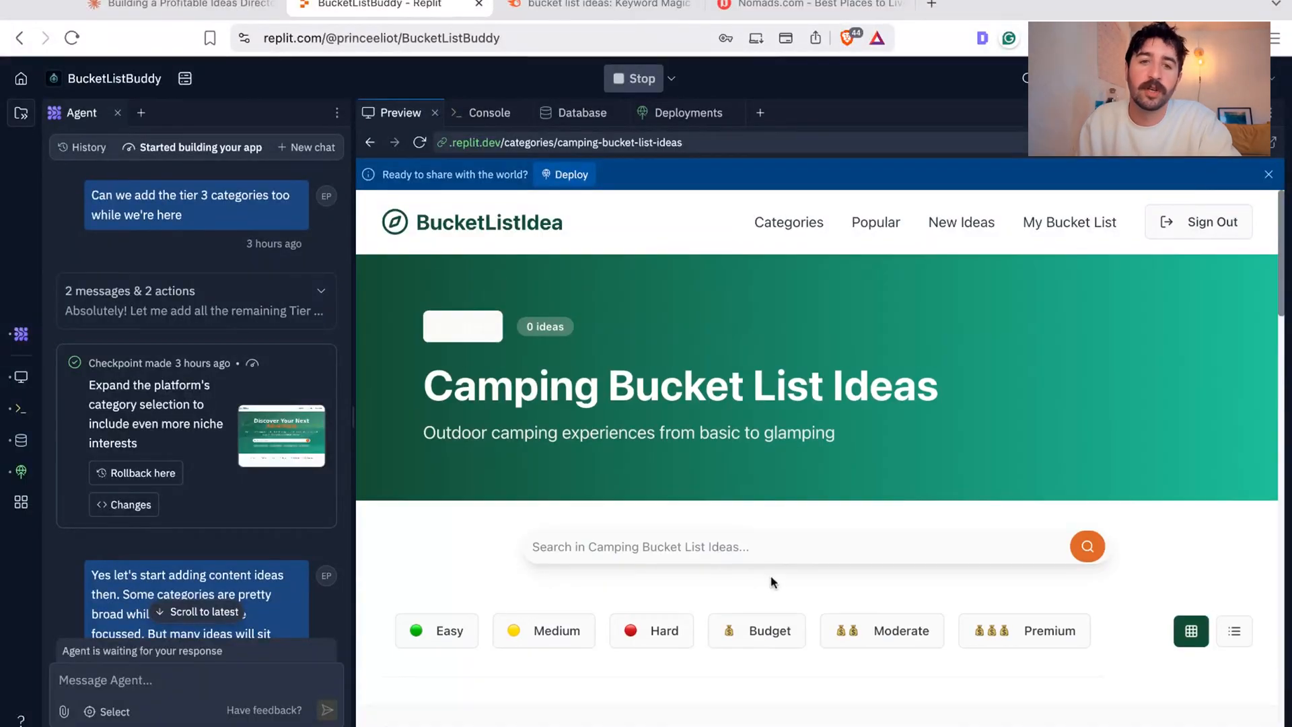
scroll("down", 3)
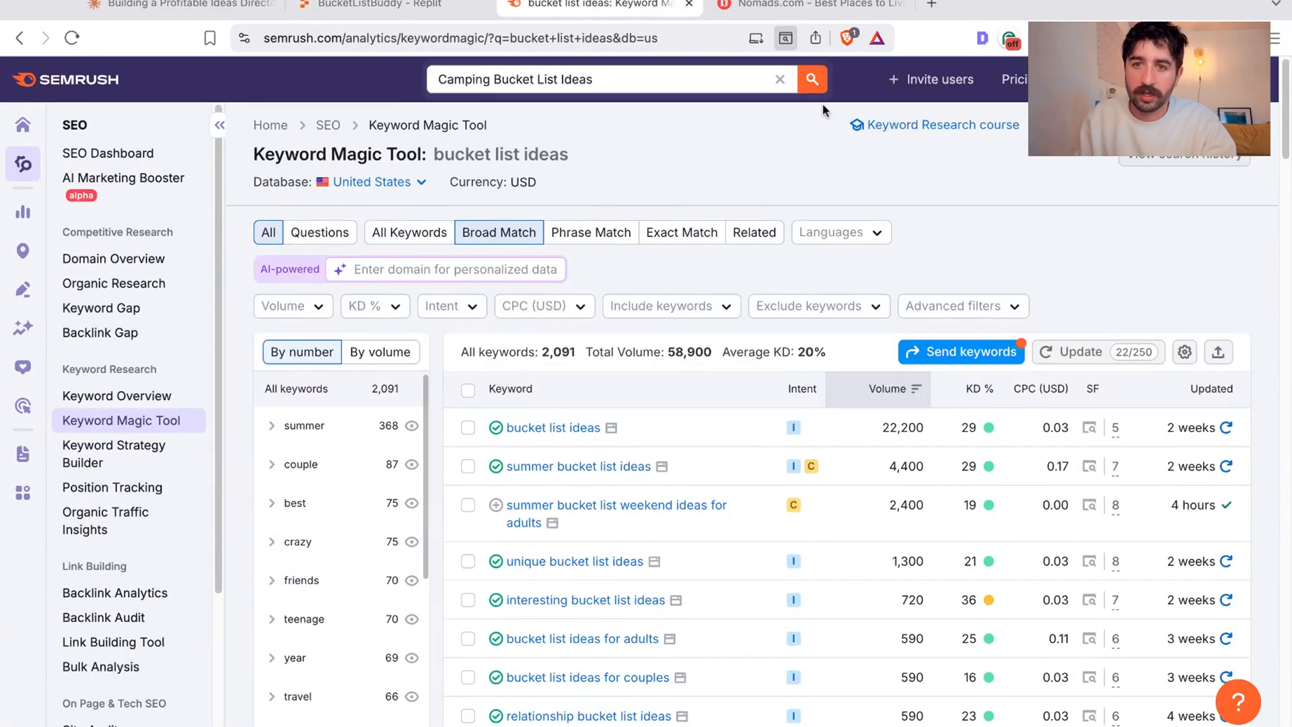
Step: Search the Keyword Magic Tool for 'Camping Bucket List Ideas', yielding 2 keywords and 20 searches
left_click(811, 79)
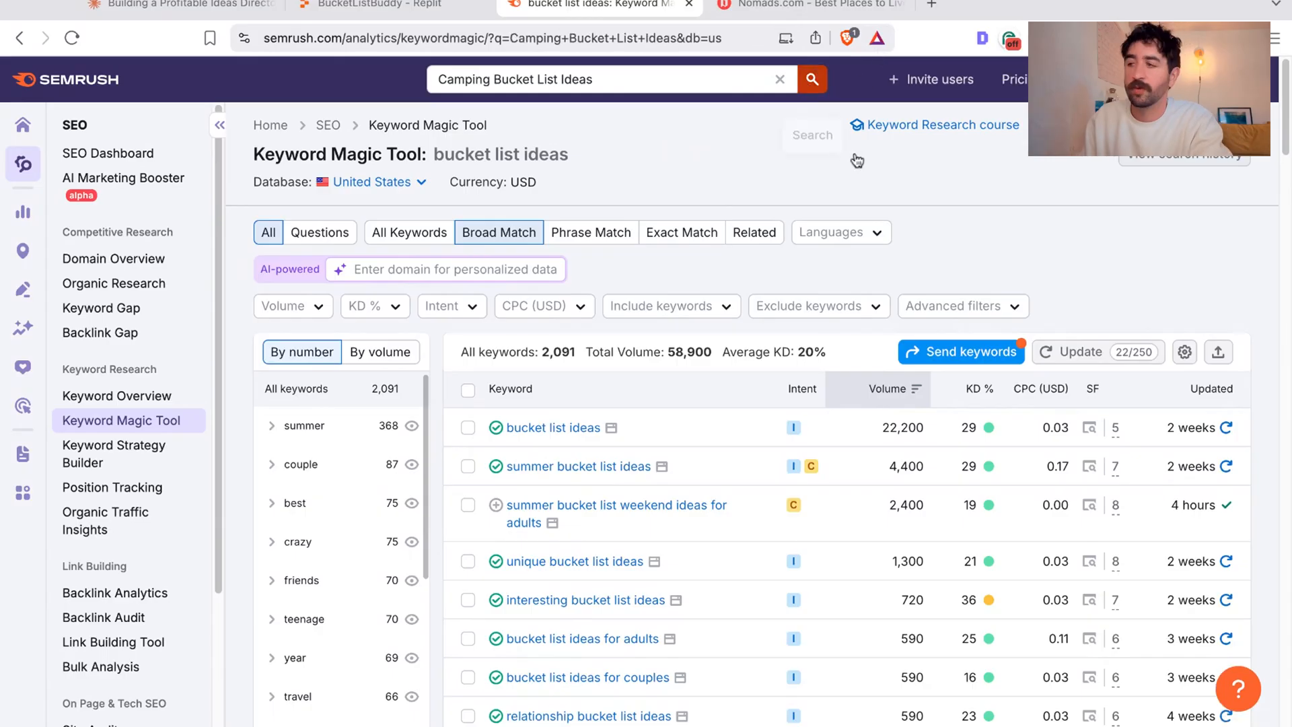
left_click(811, 79)
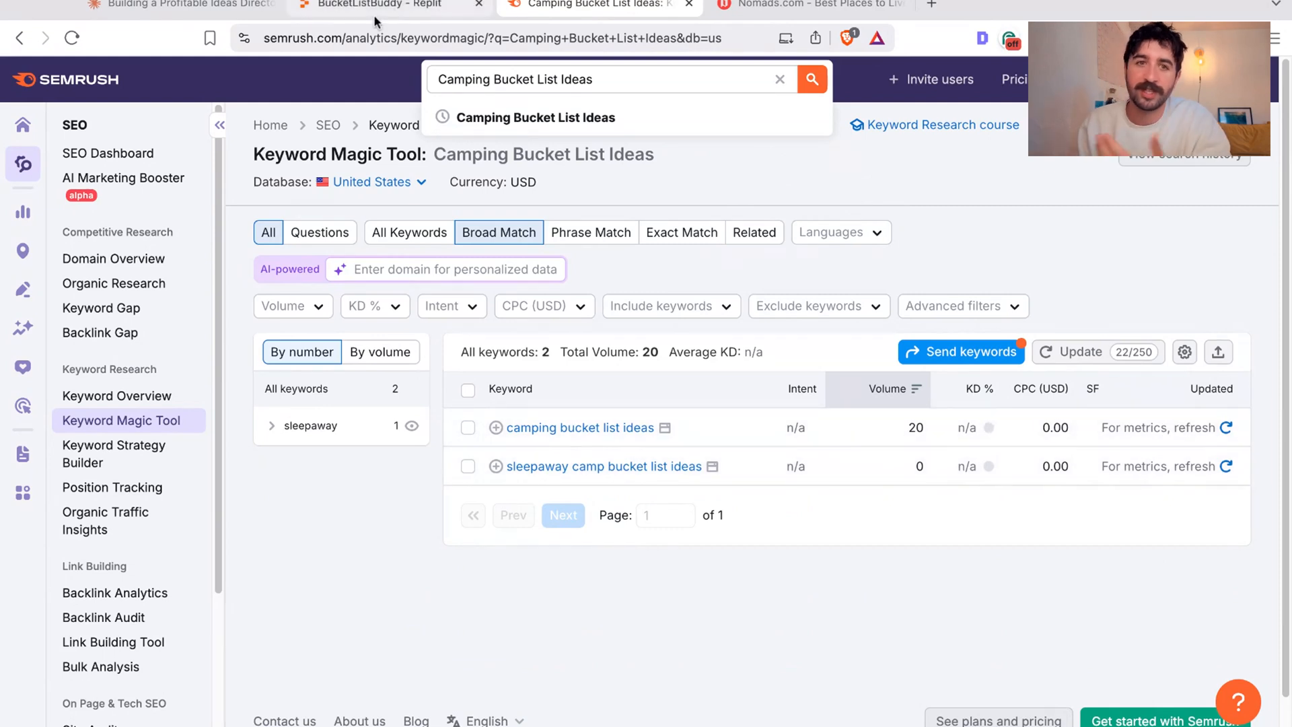
mouse_move(374, 21)
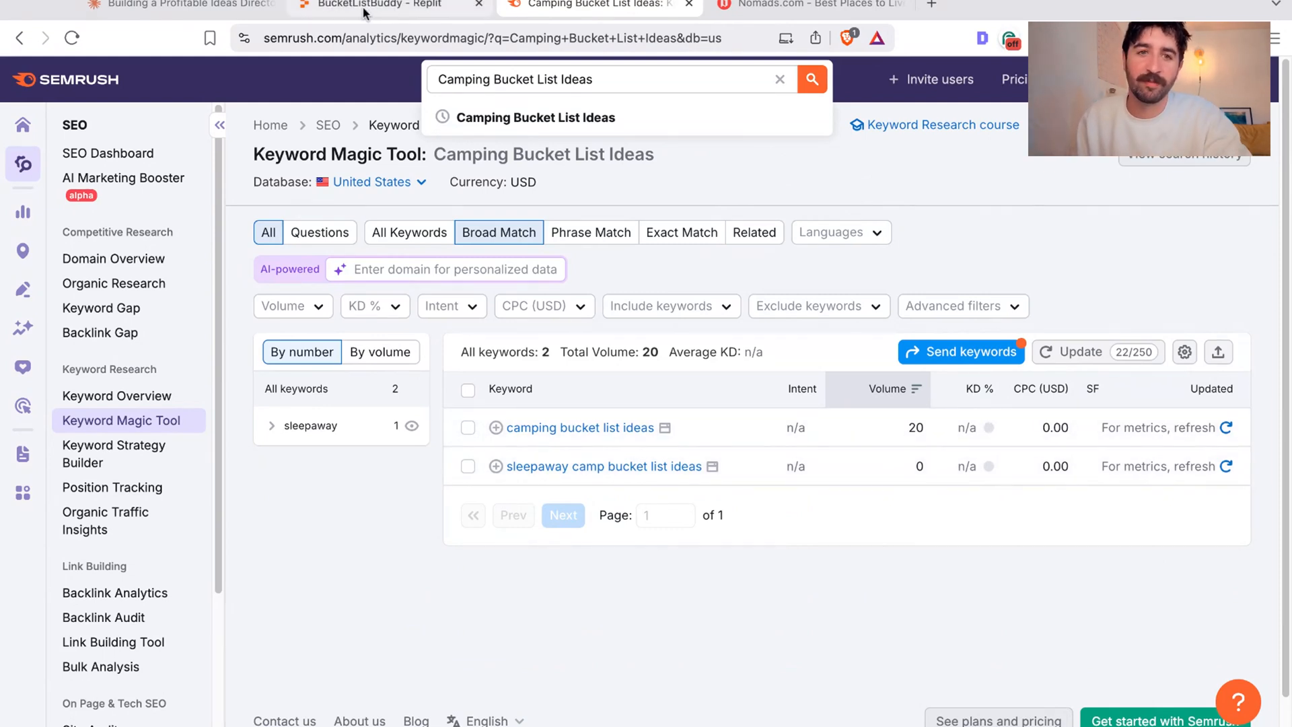
Step: Return to Replit and scroll the Camping category's 12 ideas and the Agent's 180+ ideas summary
left_click(388, 6)
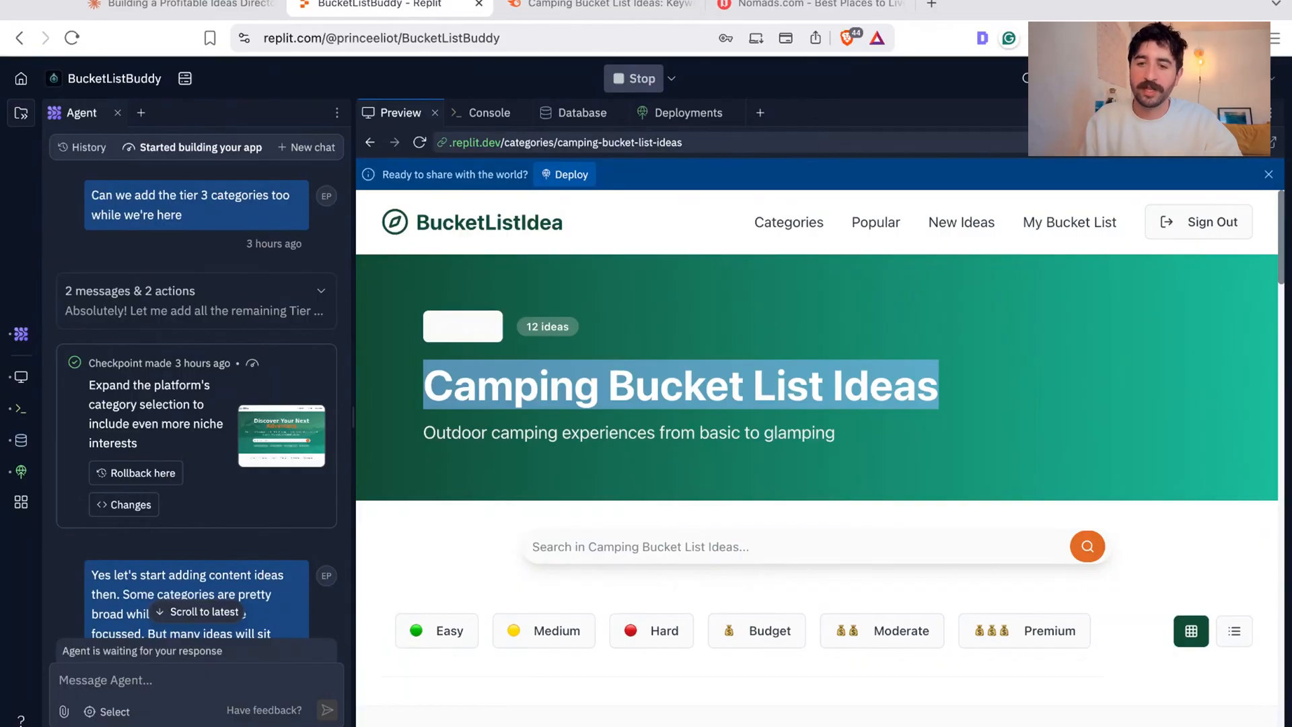
scroll("down", 3)
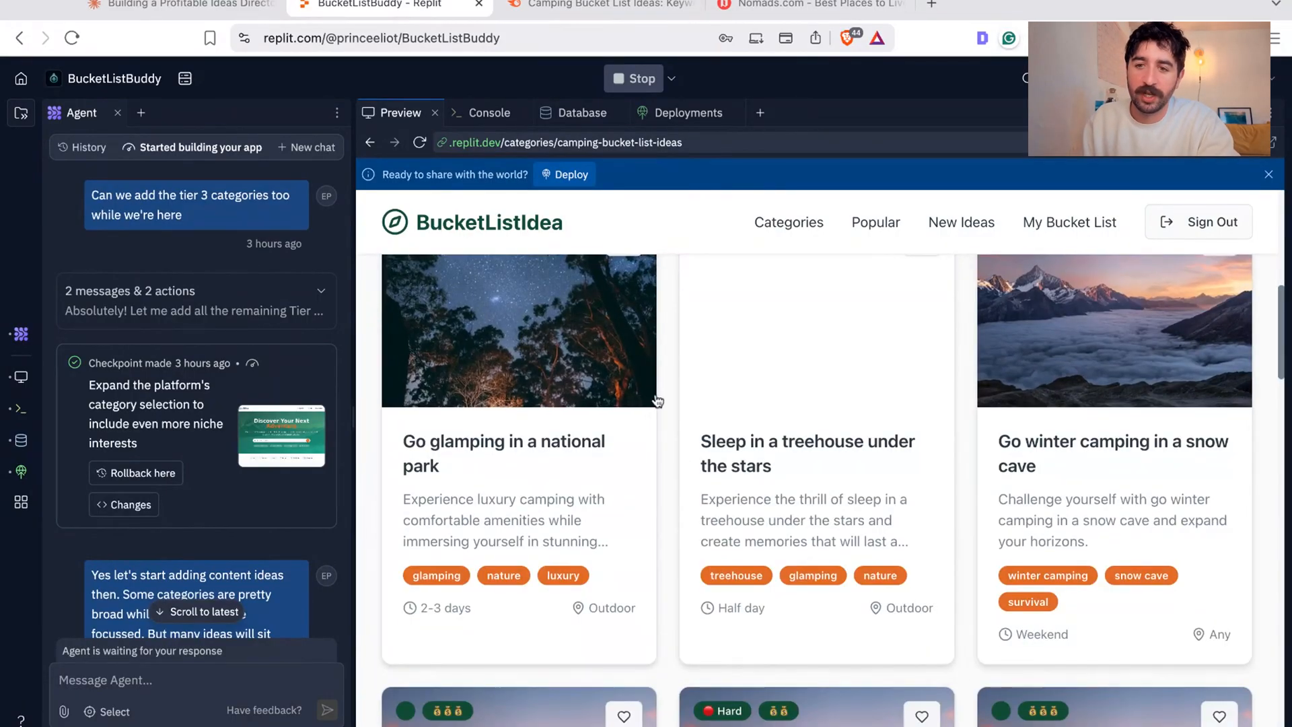
scroll("down", 3)
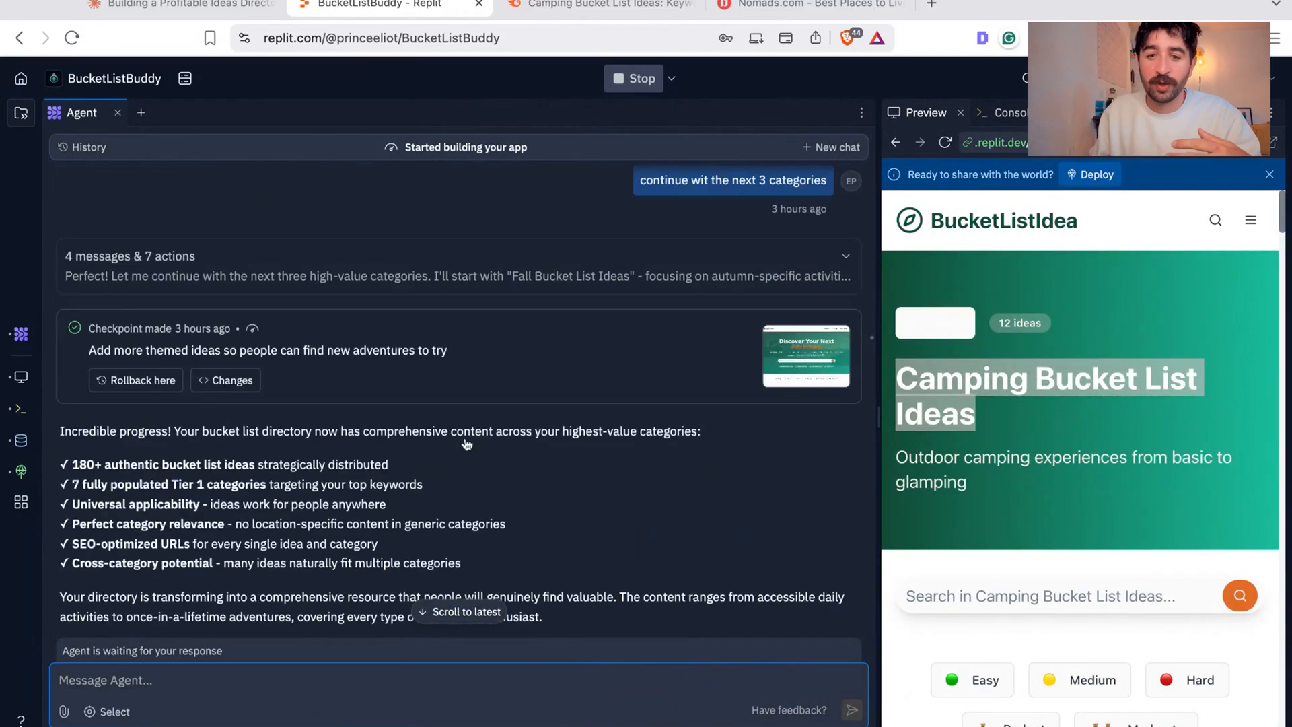
mouse_move(451, 495)
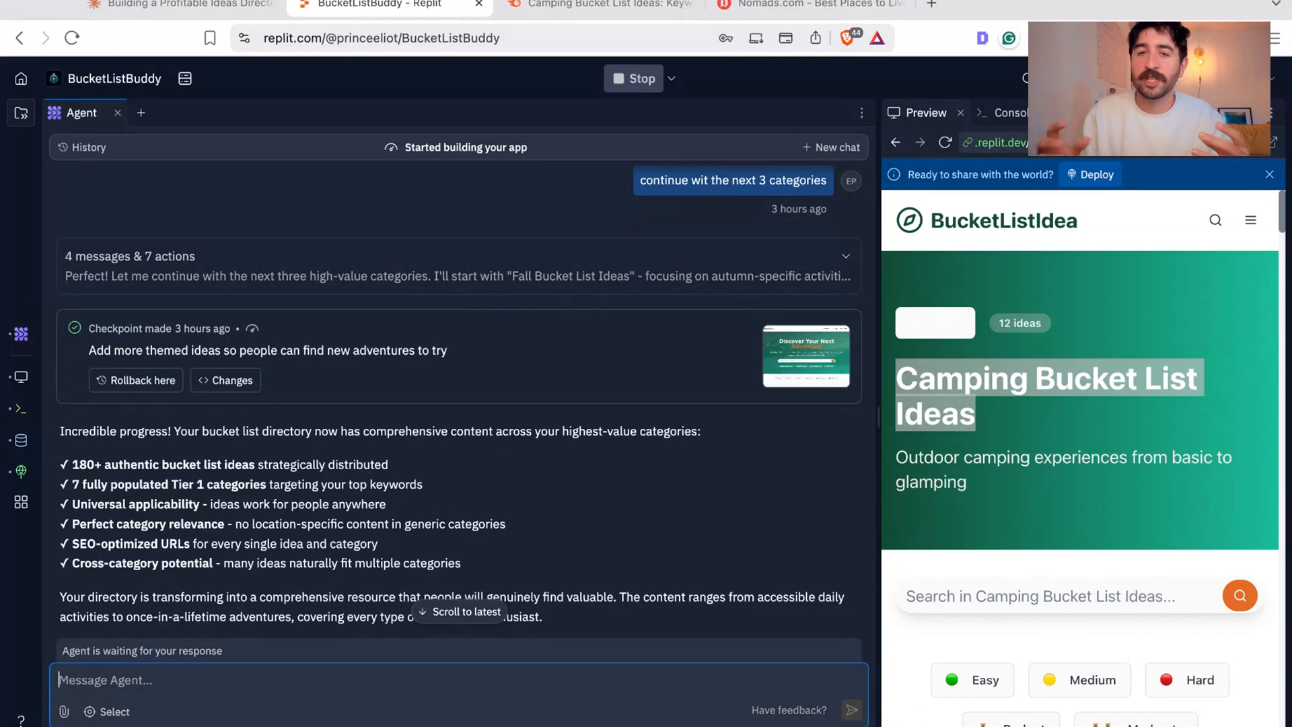
Step: Scroll the Agent chat through the requests about empty navigation pages and server crashes
scroll("down", 3)
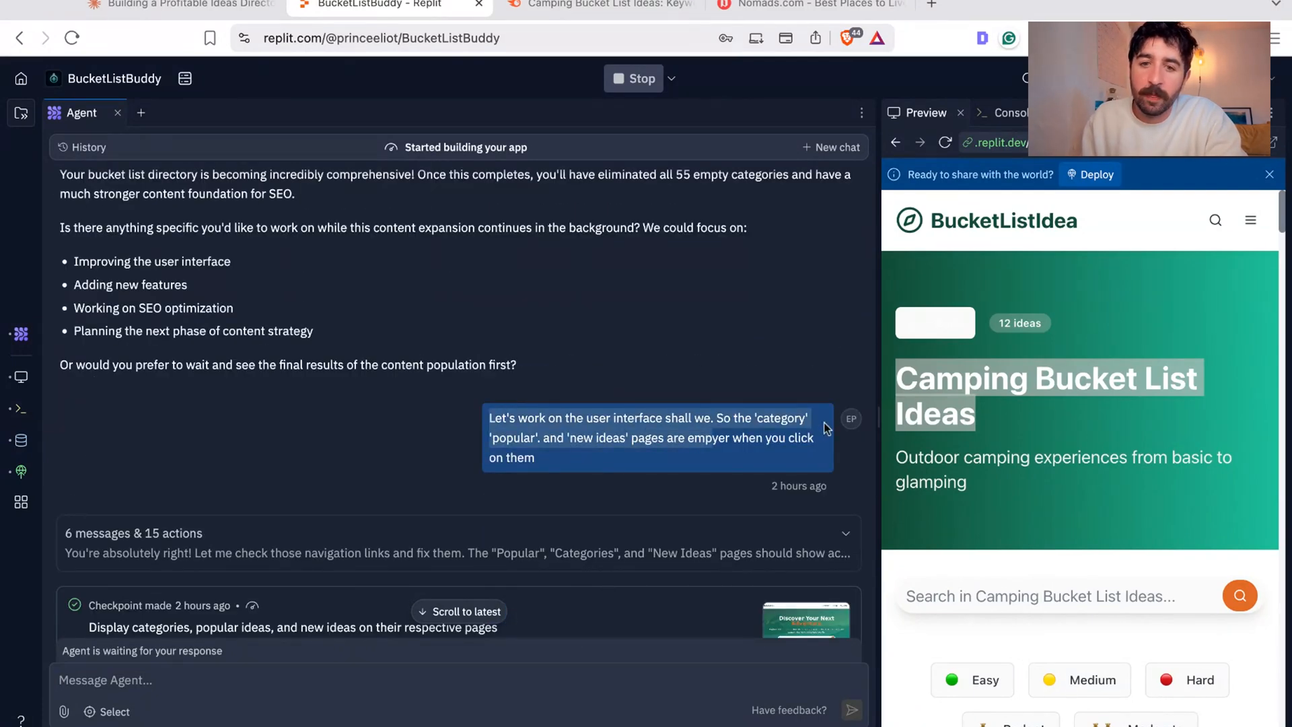
scroll("down", 3)
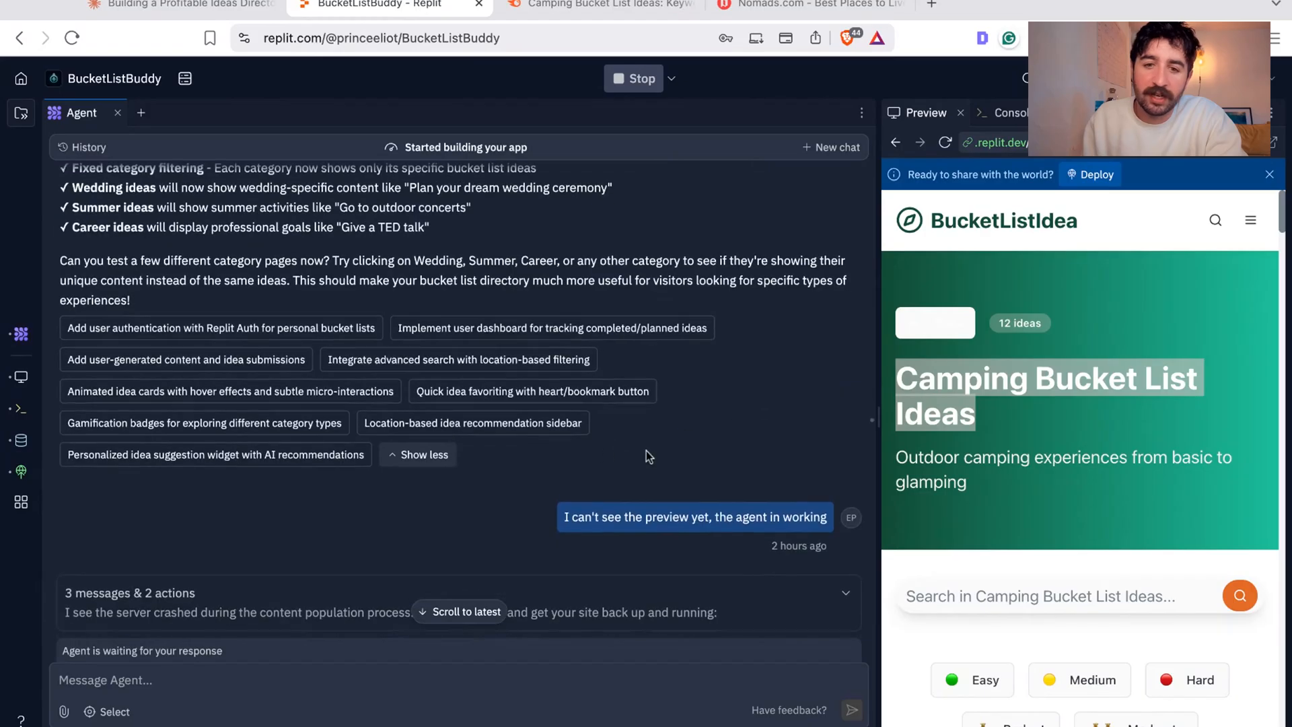
scroll("down", 3)
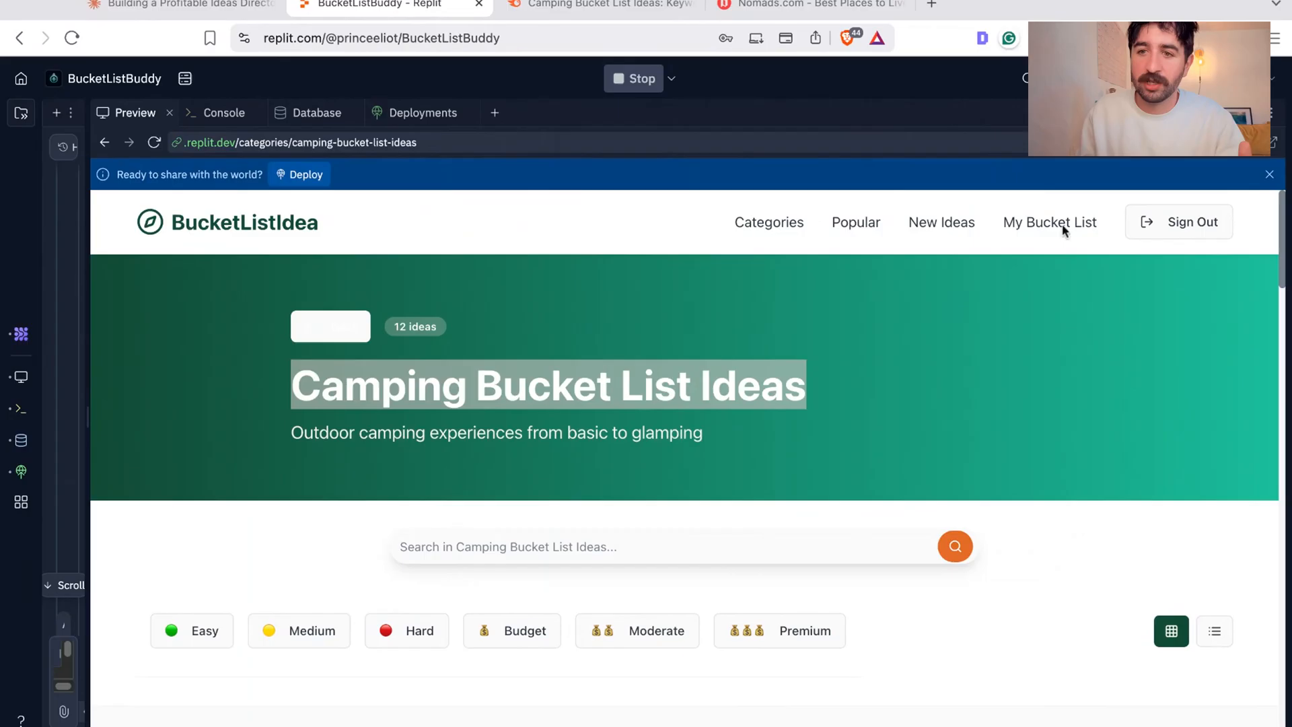
Step: Browse My Bucket List's 8 planned items, then check the Planned and Completed filters
left_click(1050, 221)
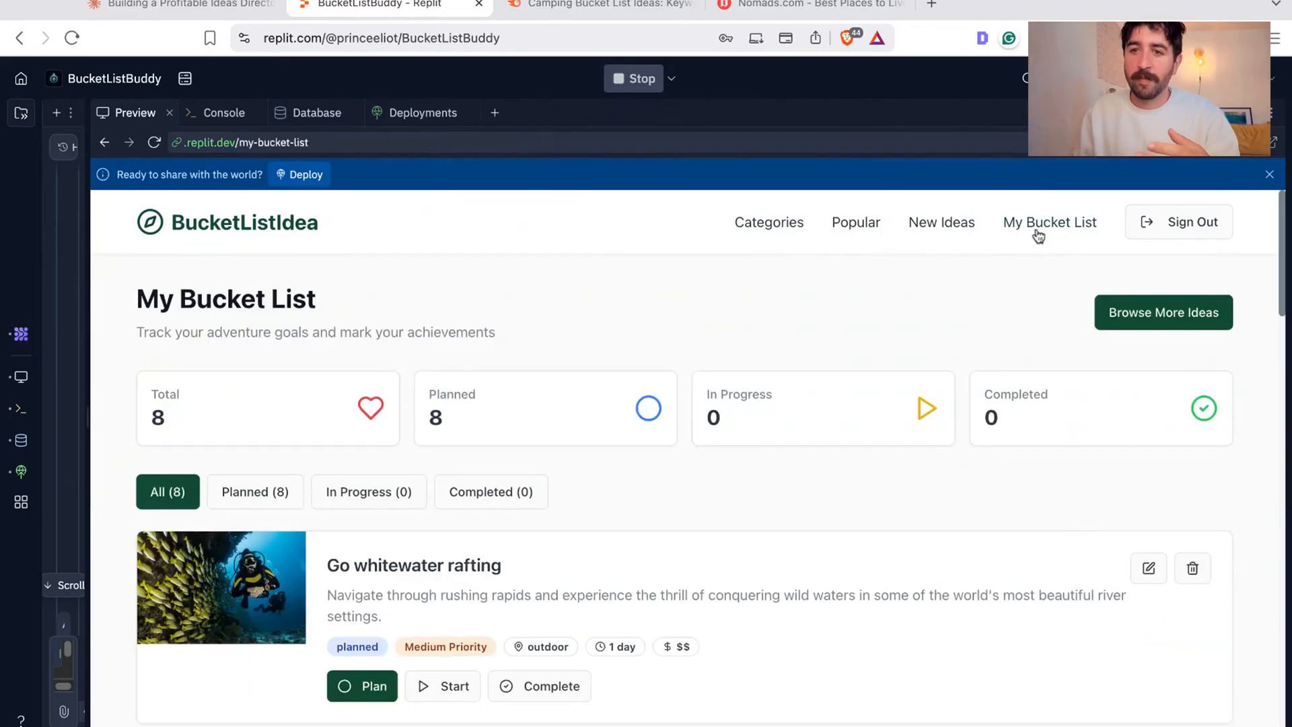
scroll("down", 3)
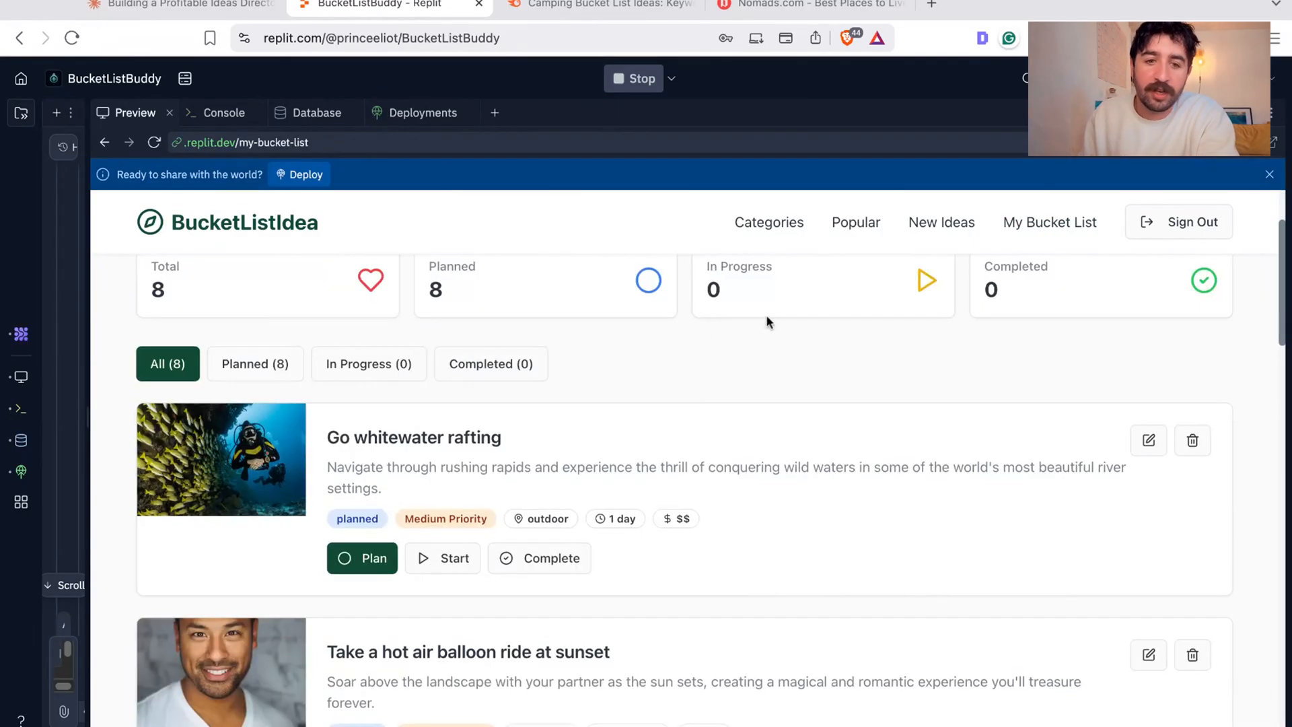
scroll("down", 3)
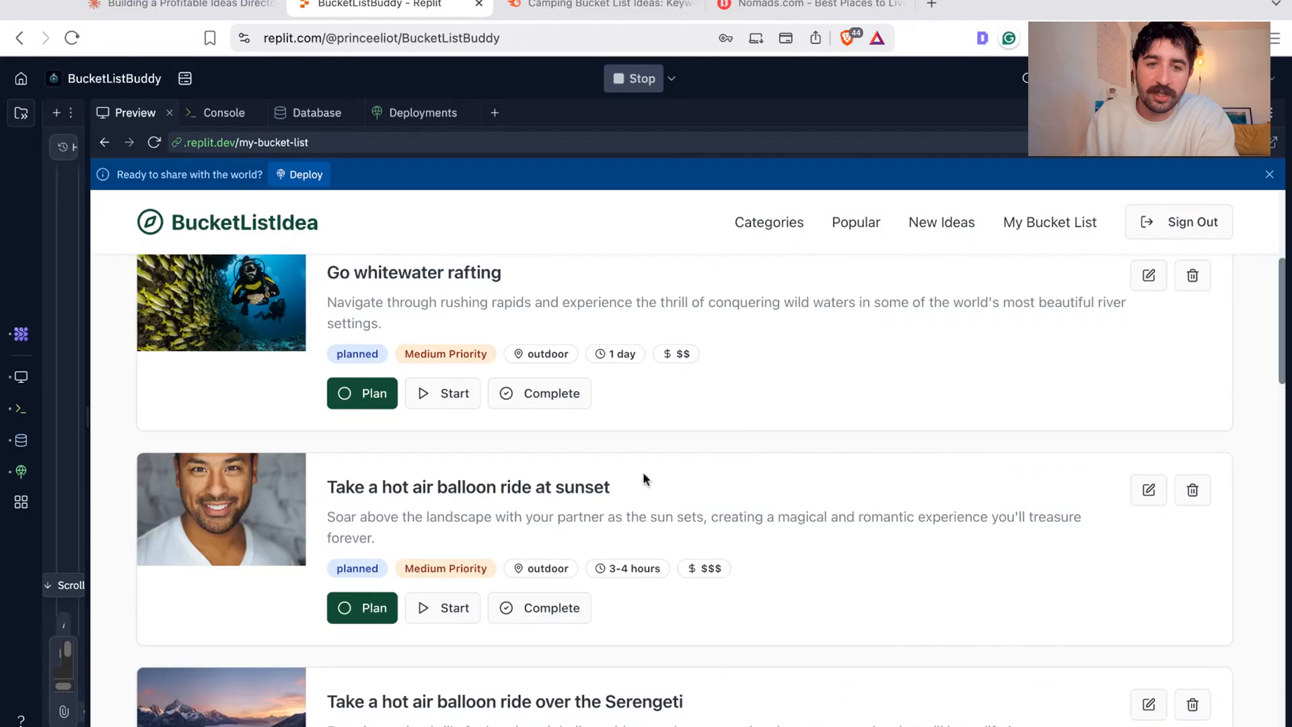
mouse_move(319, 453)
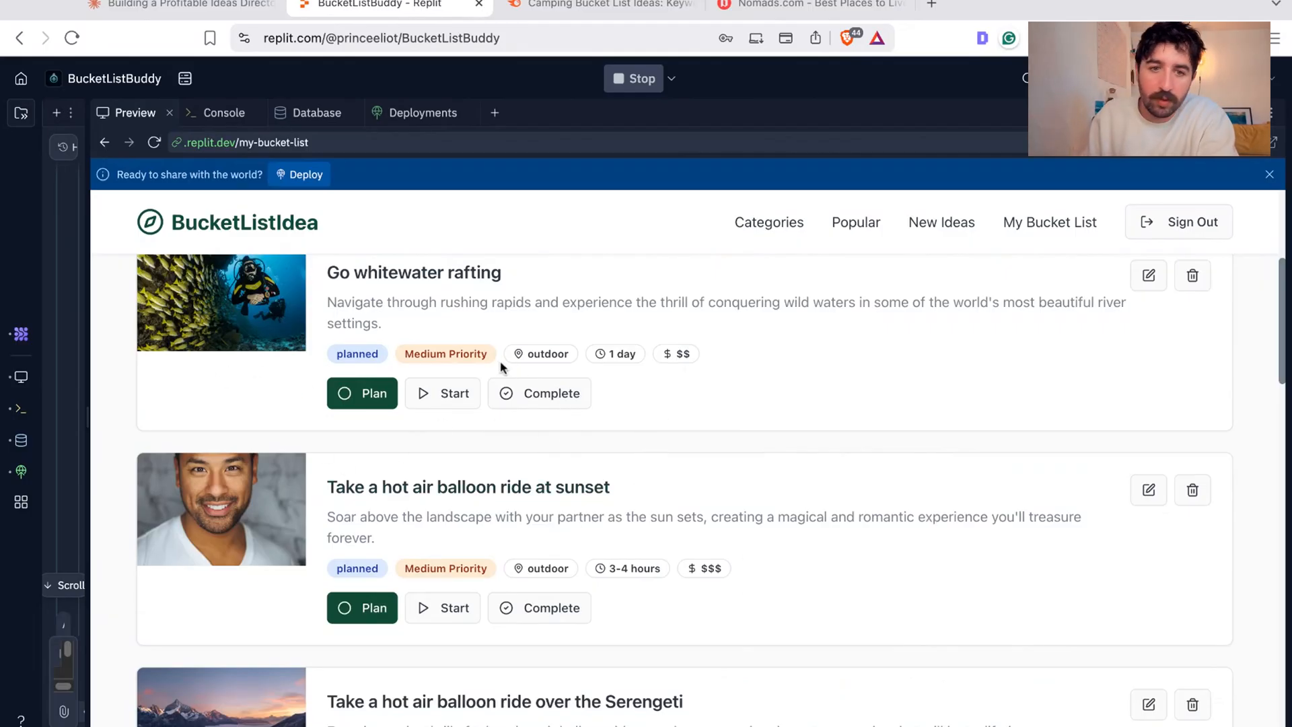
scroll("down", 3)
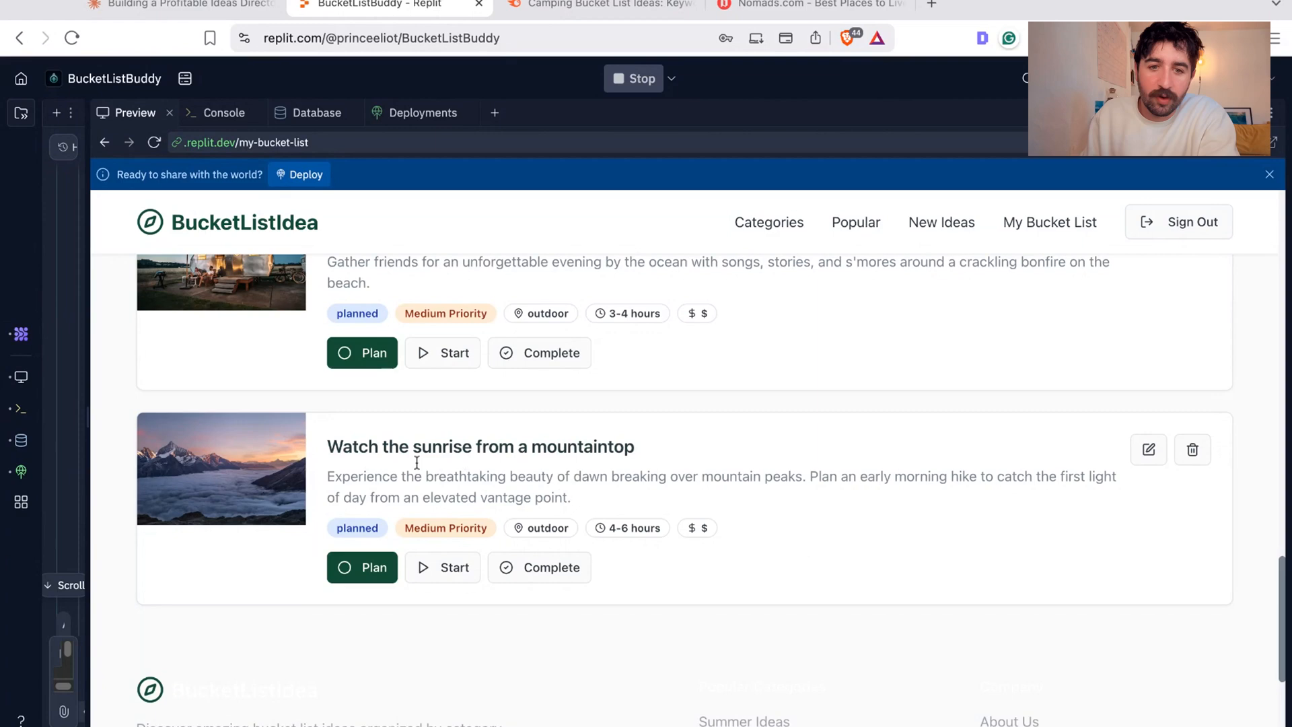
scroll("down", 3)
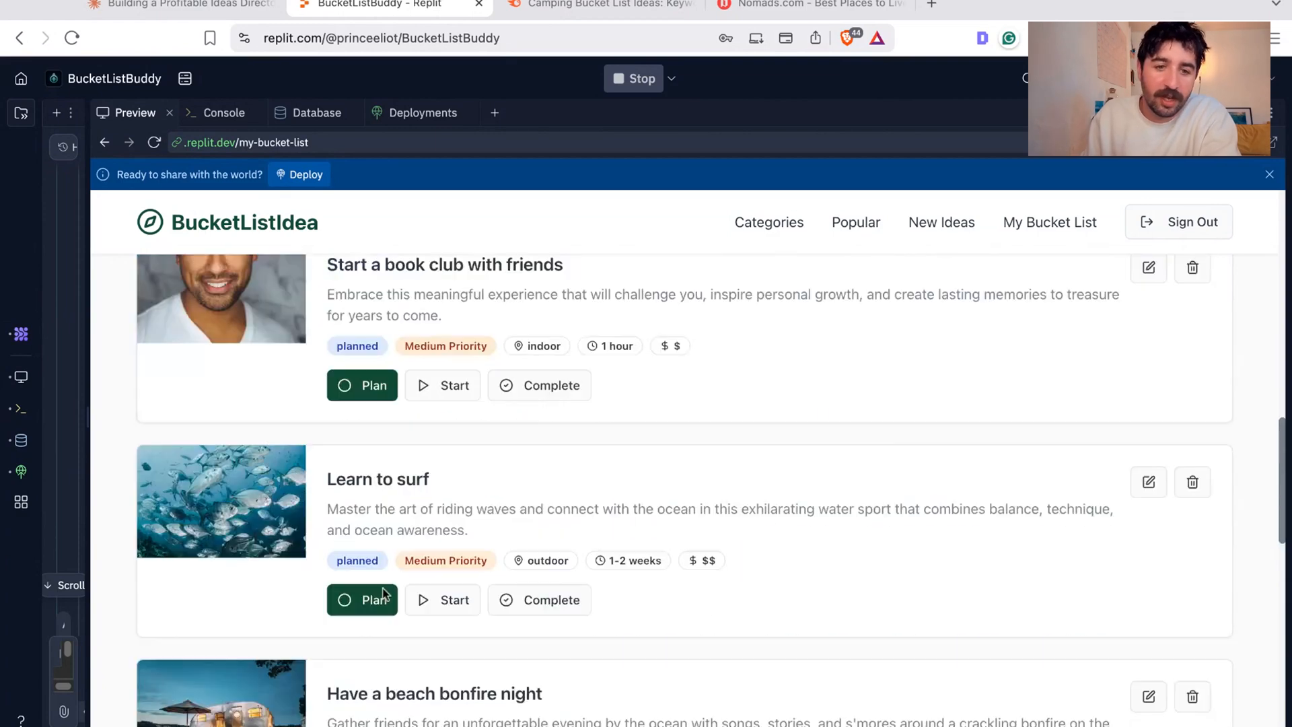
scroll("down", 3)
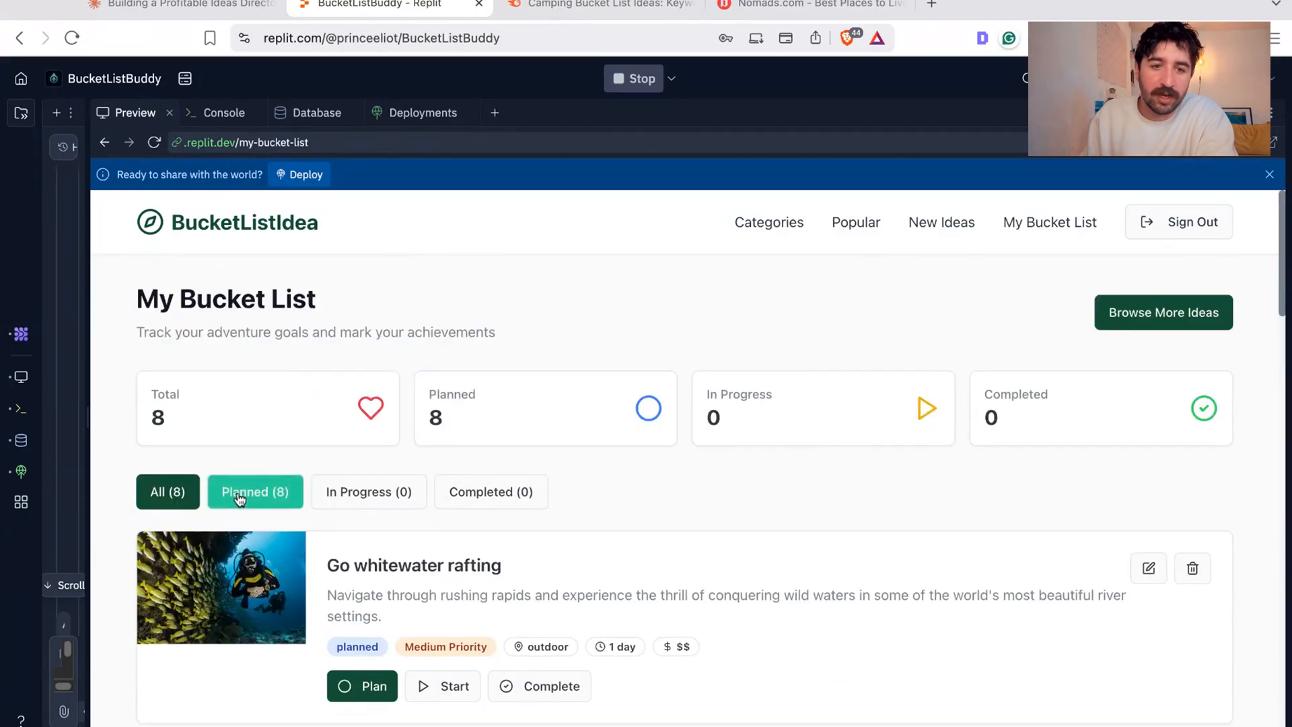
scroll("down", 3)
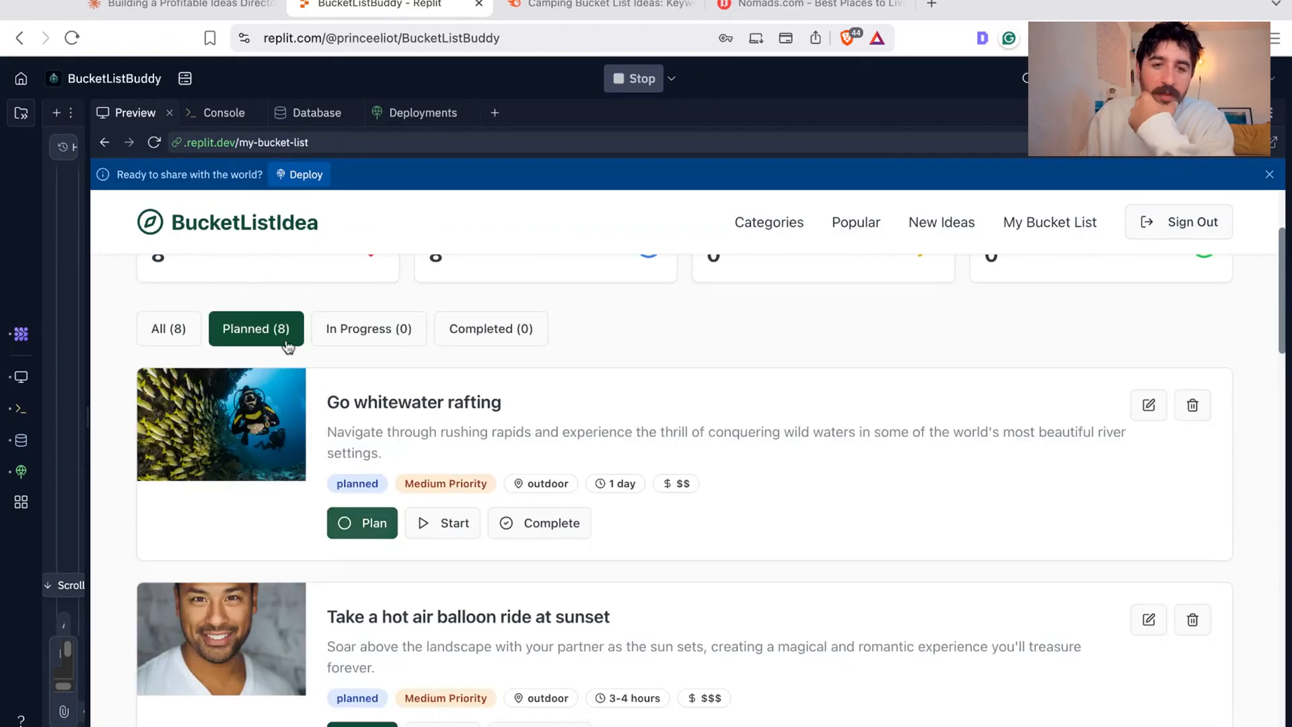
scroll("down", 3)
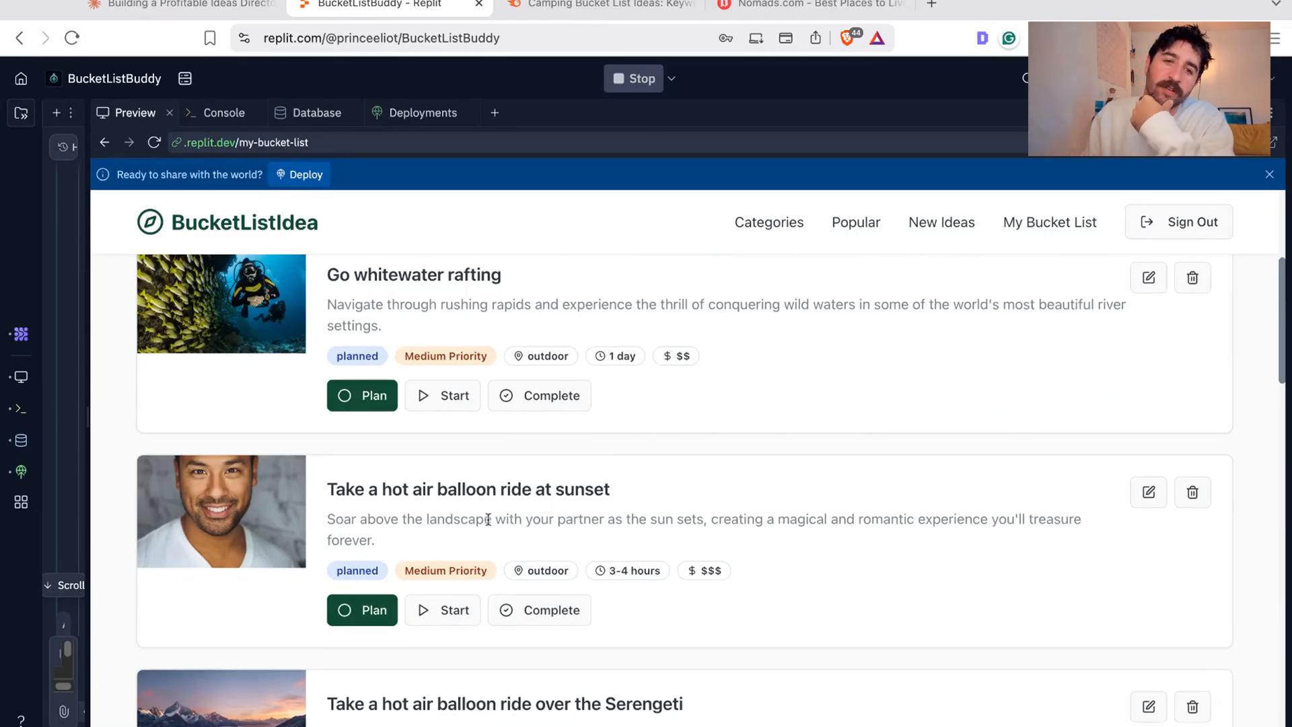
left_click(370, 422)
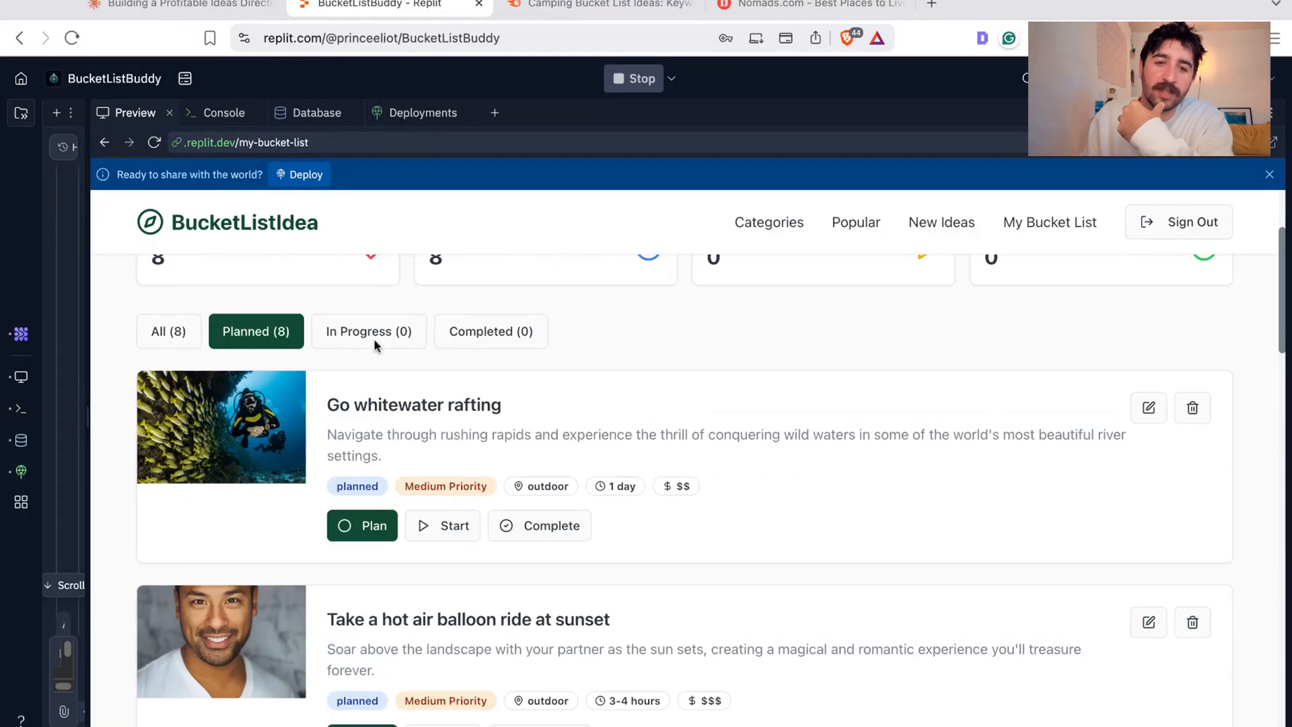
left_click(491, 331)
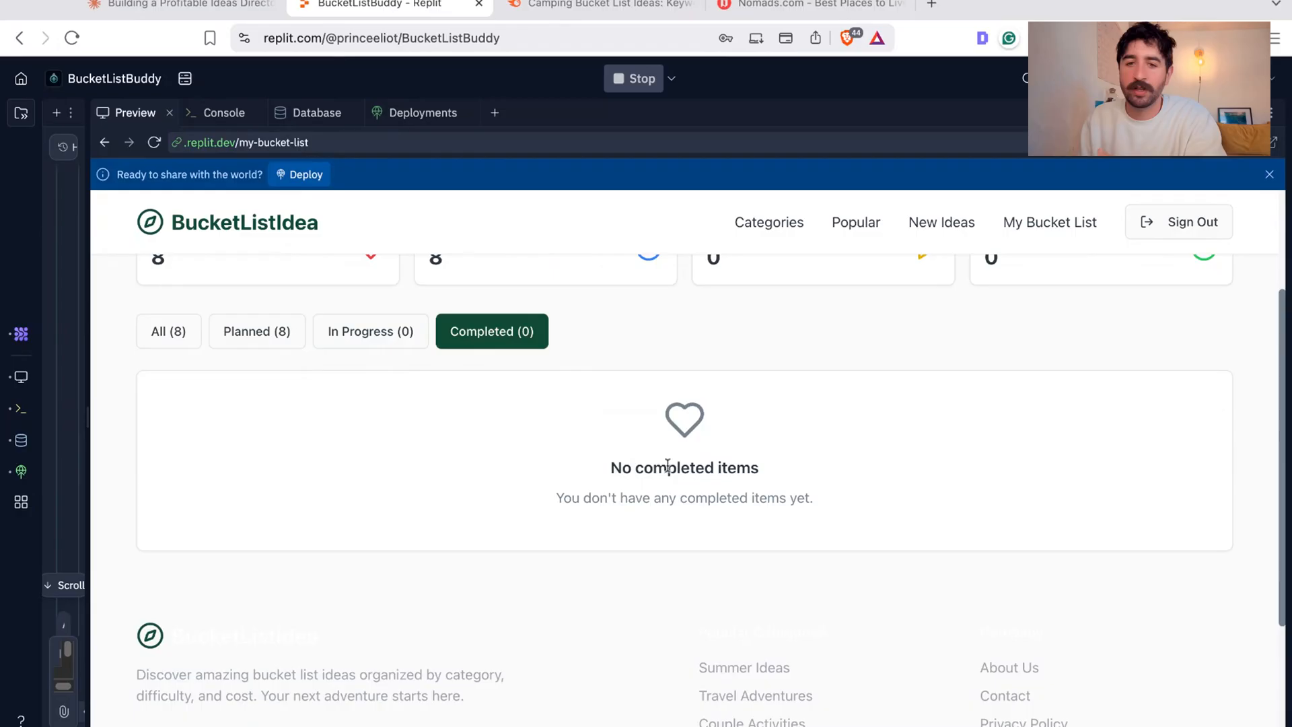
mouse_move(740, 486)
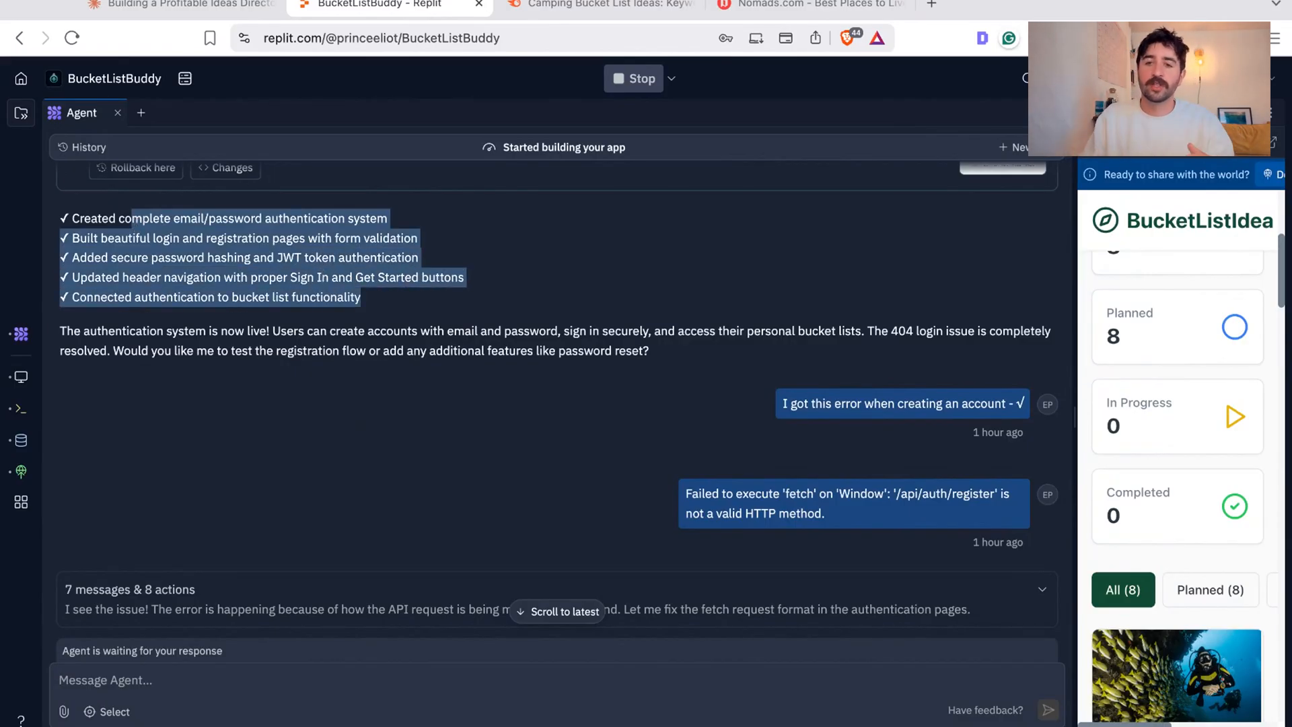
Step: Read the agent's authentication and header fixes, then view the New Ideas page preview
scroll("down", 3)
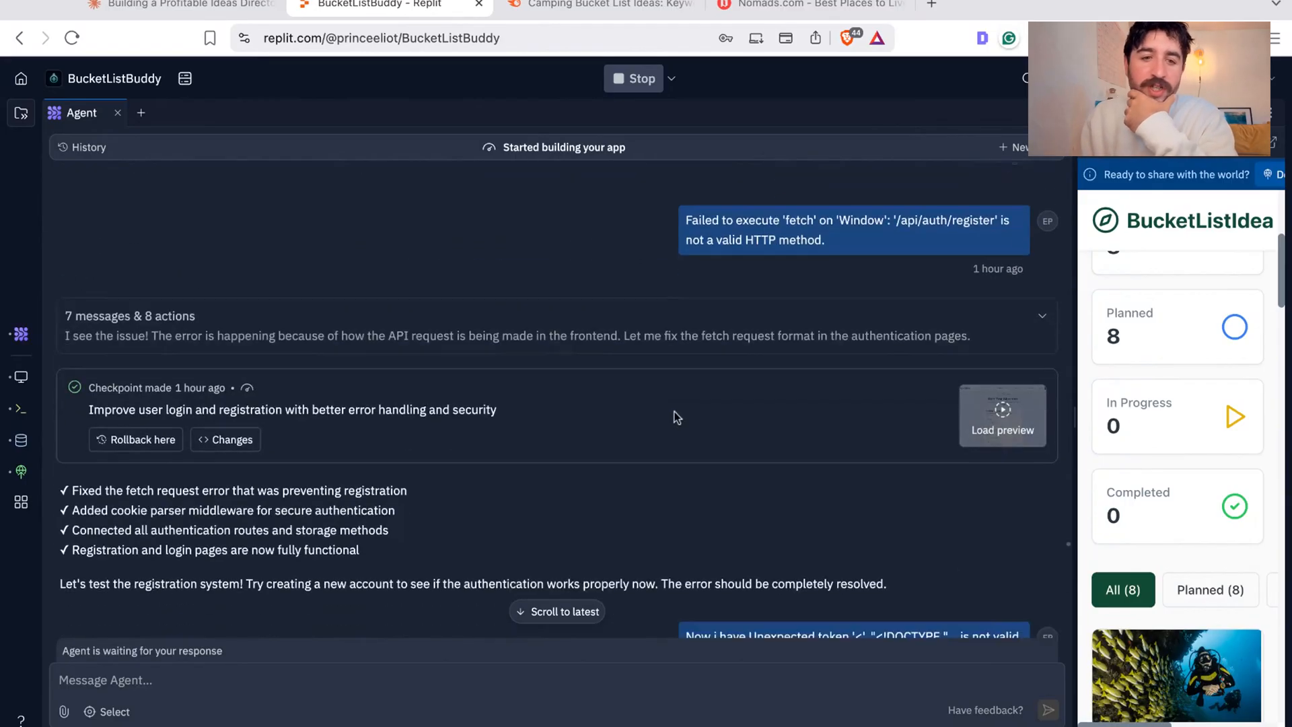
scroll("down", 3)
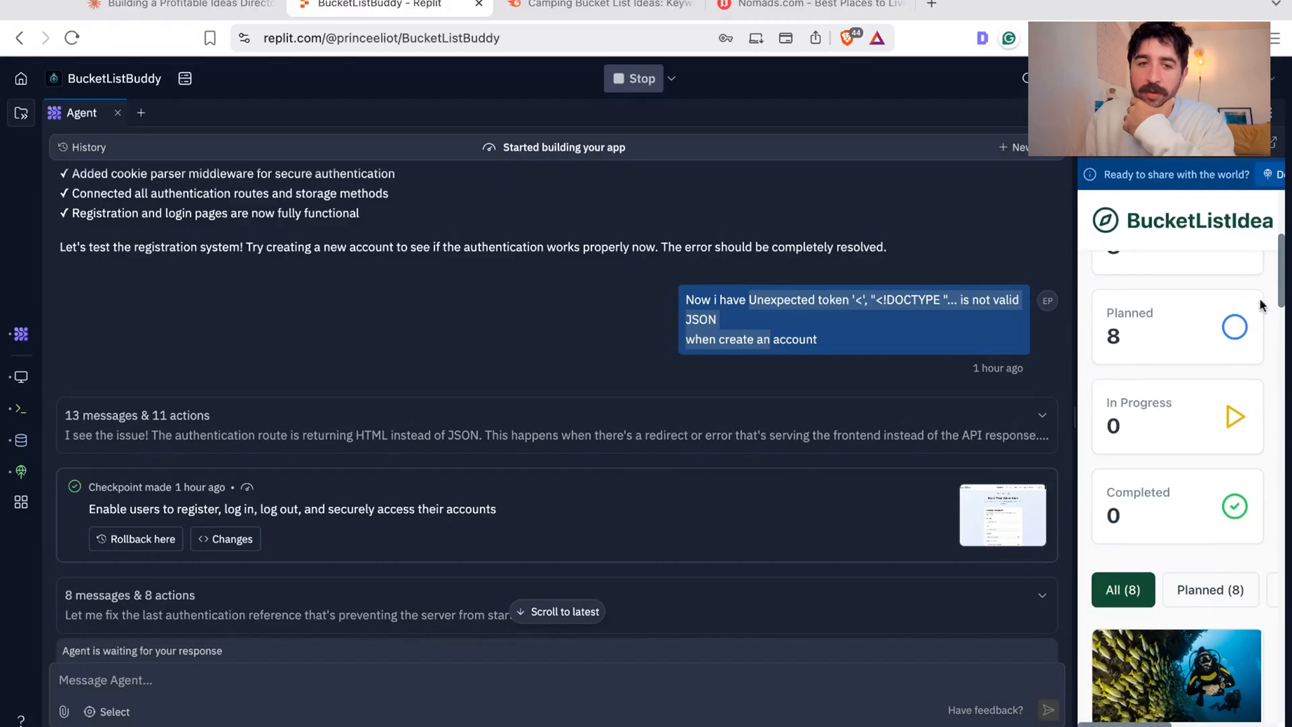
scroll("down", 3)
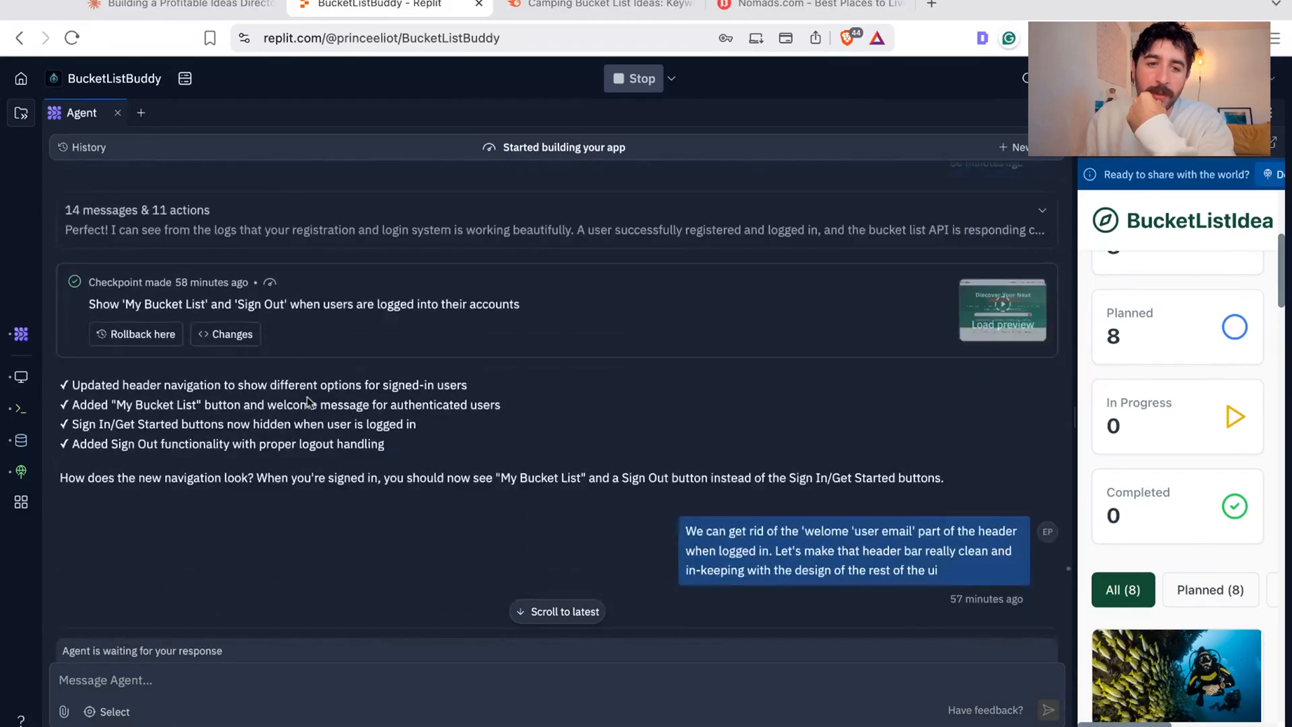
scroll("down", 3)
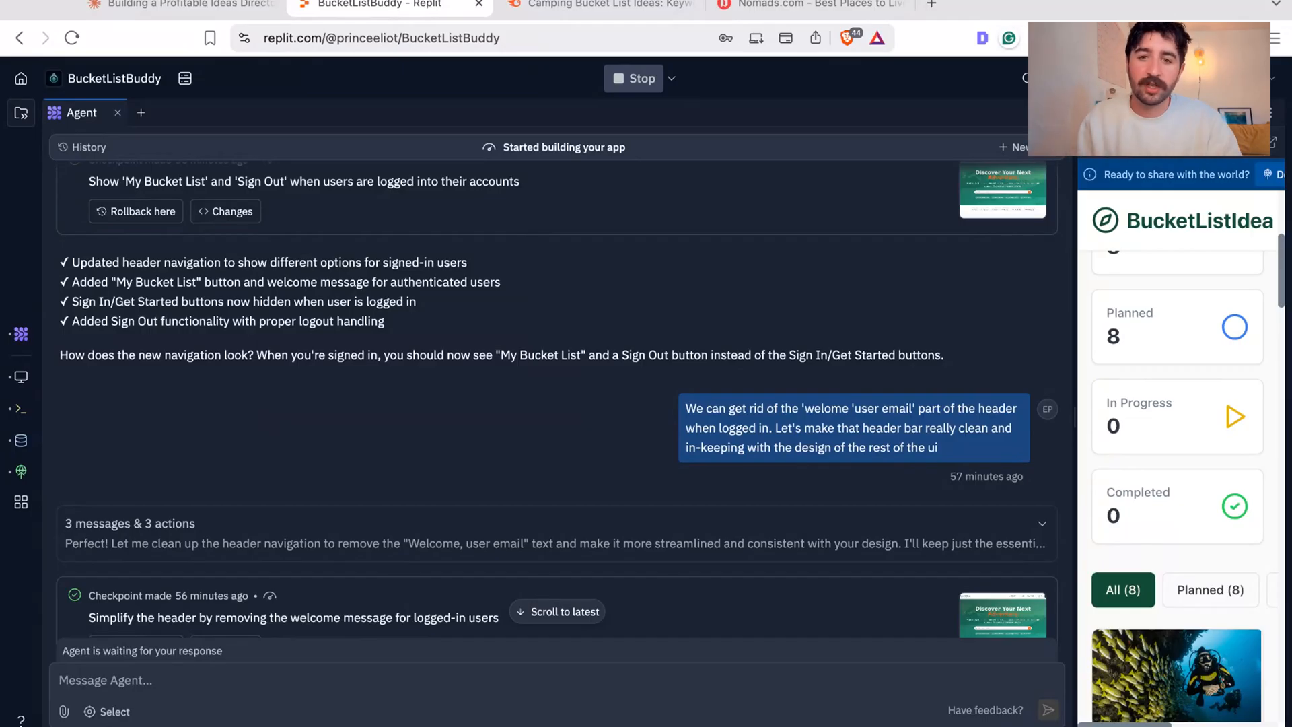
scroll("down", 3)
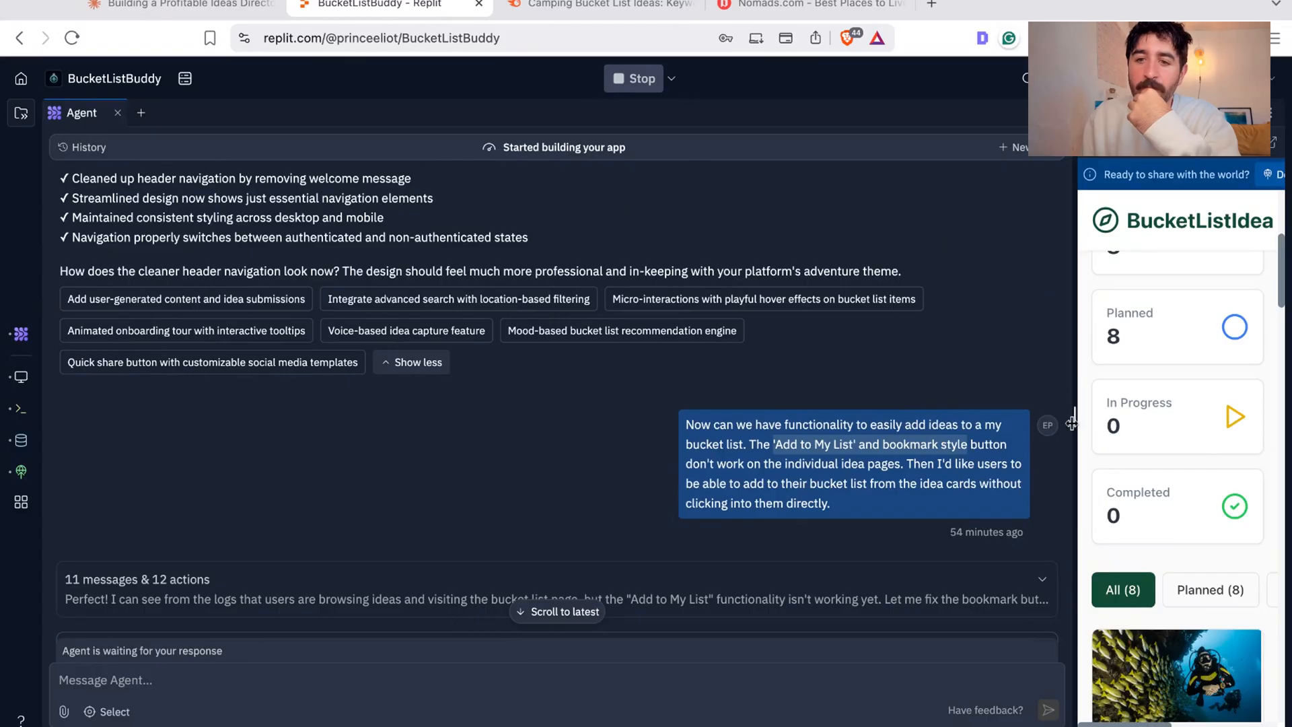
left_click(114, 113)
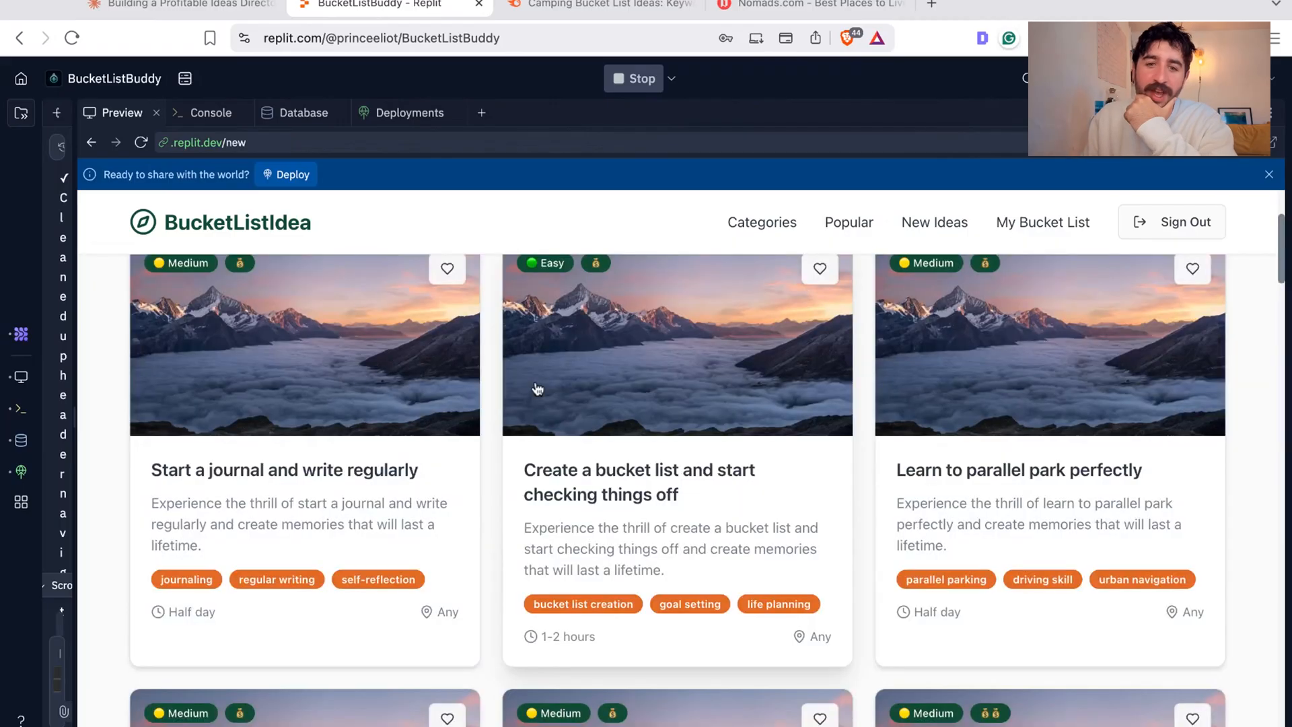
Step: Heart the journaling idea, add another idea via Add to My List, and open My Bucket List
scroll("up", 3)
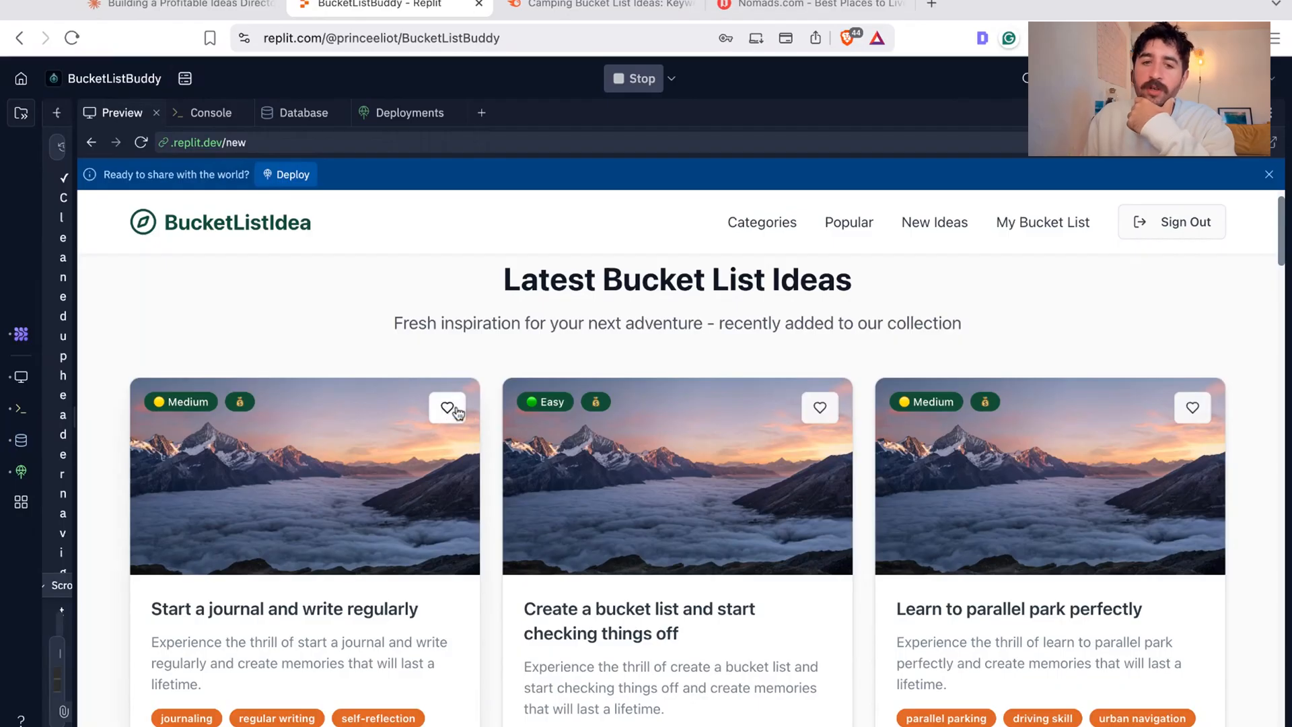
left_click(447, 408)
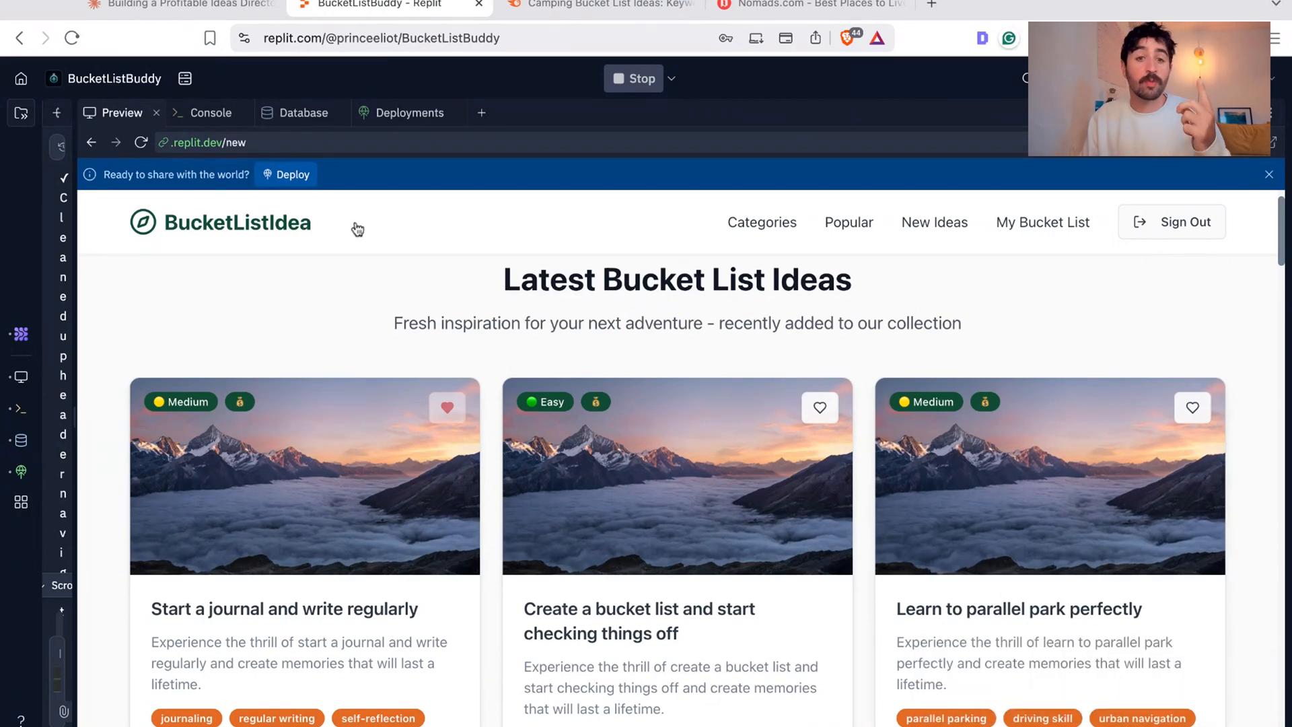
scroll("down", 3)
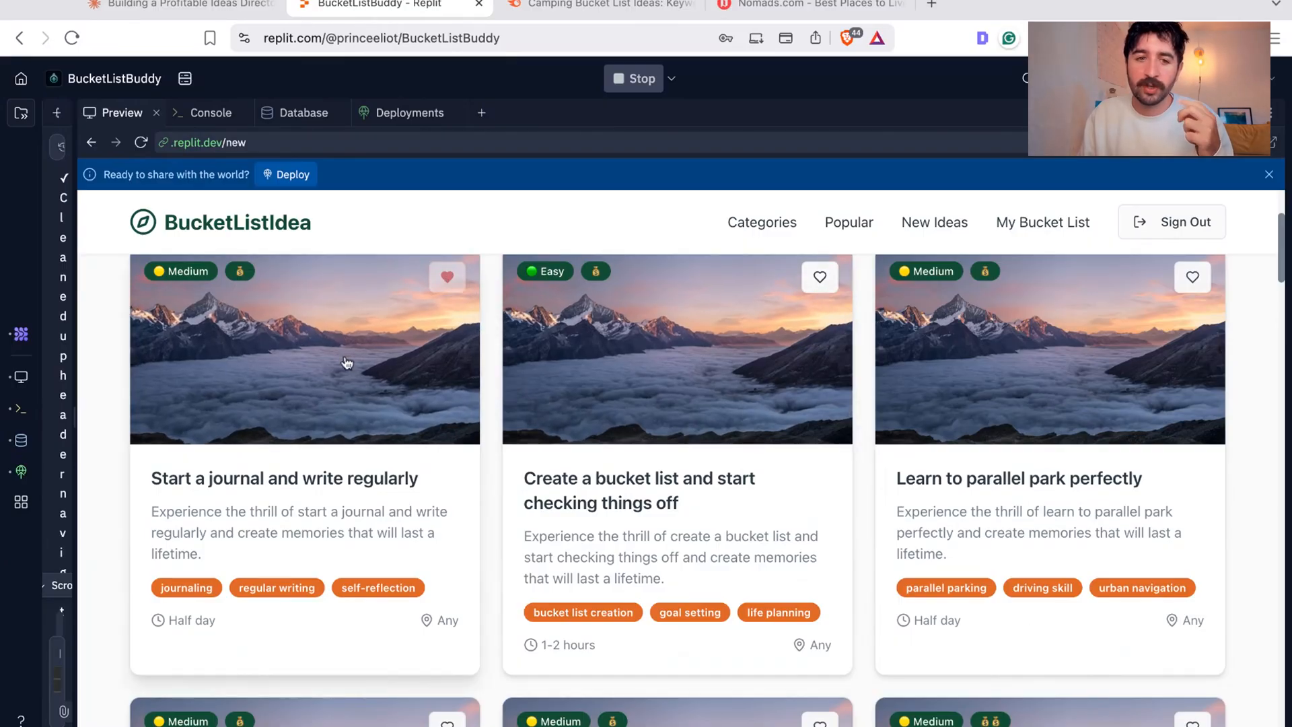
left_click(304, 349)
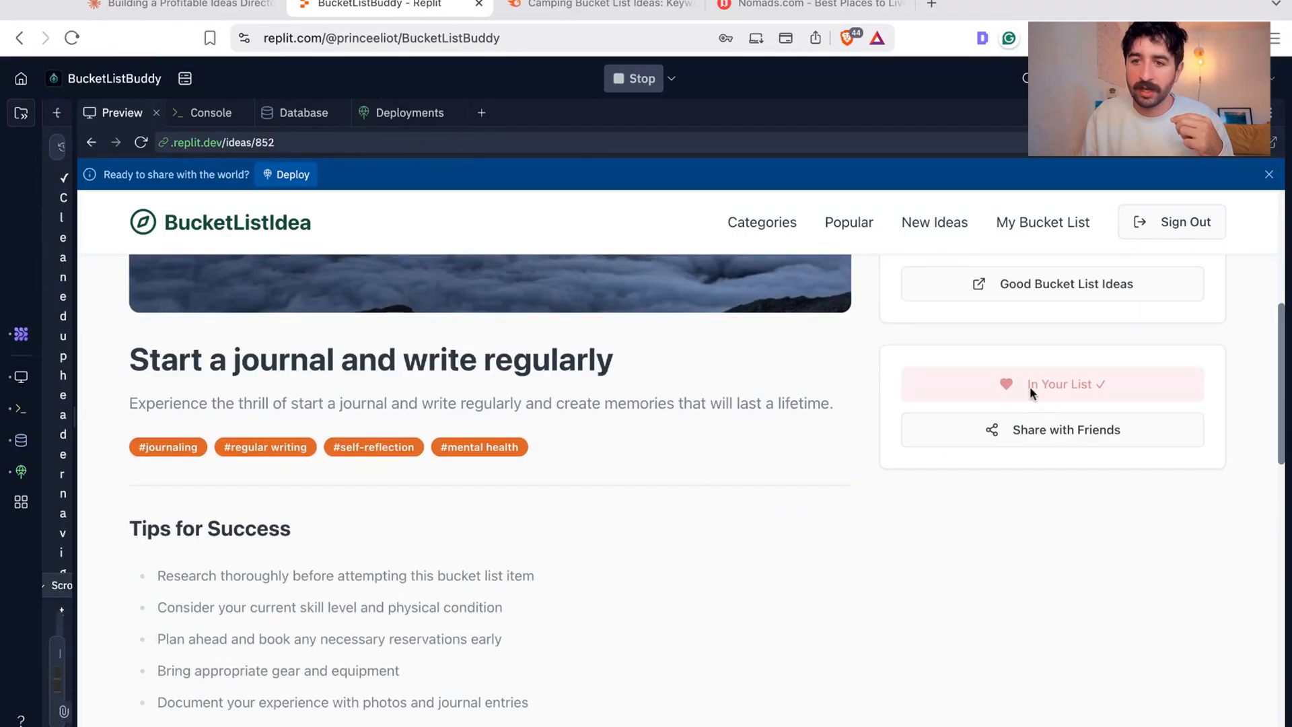
mouse_move(99, 157)
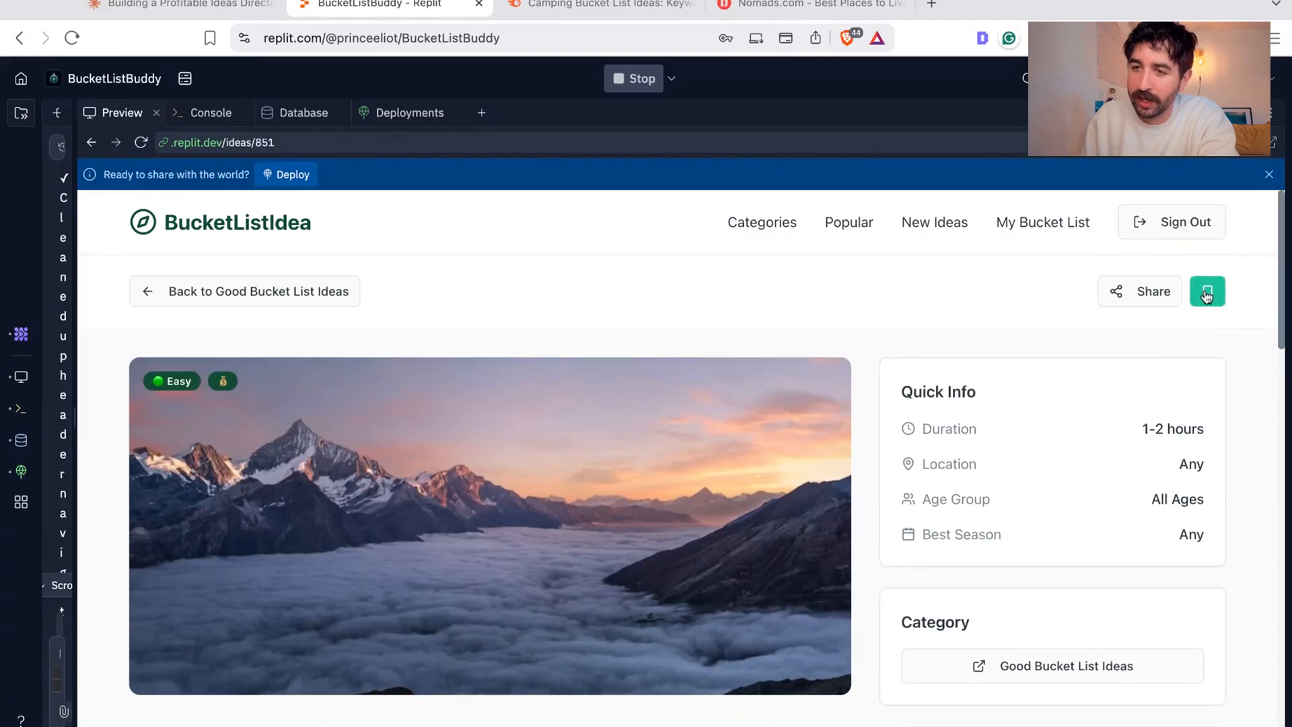
scroll("down", 3)
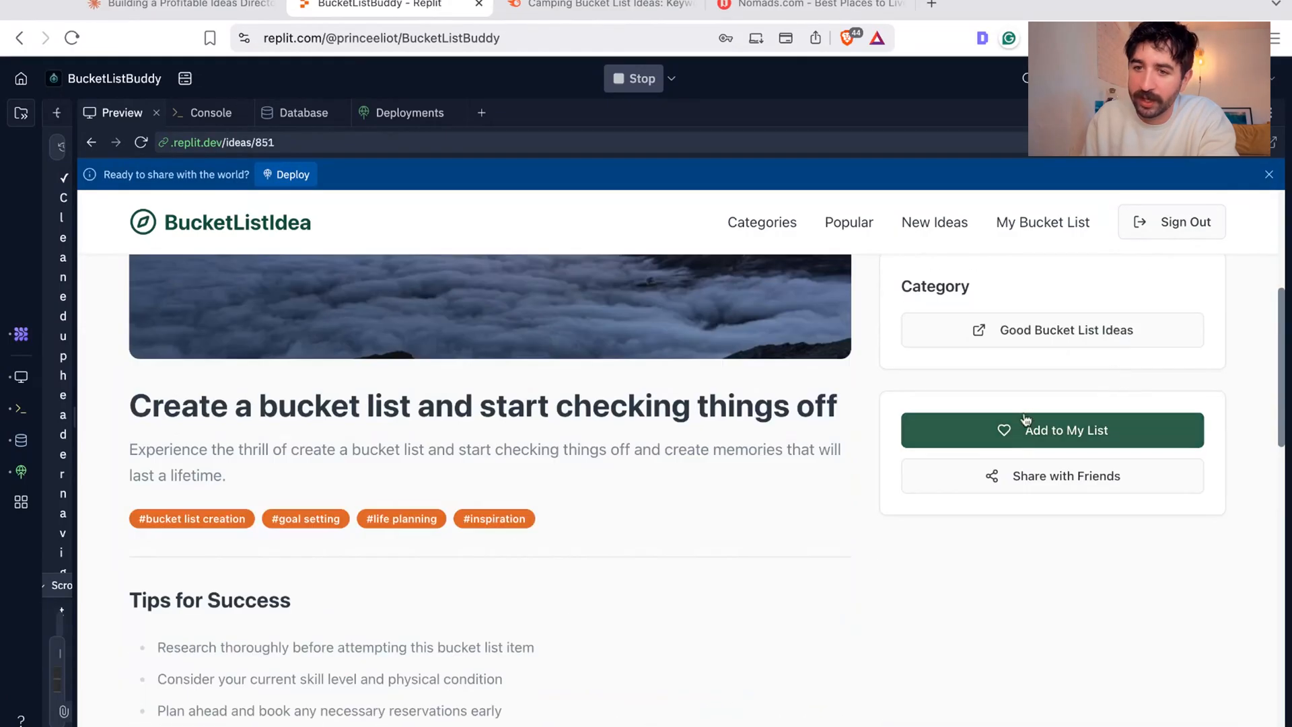
left_click(1051, 430)
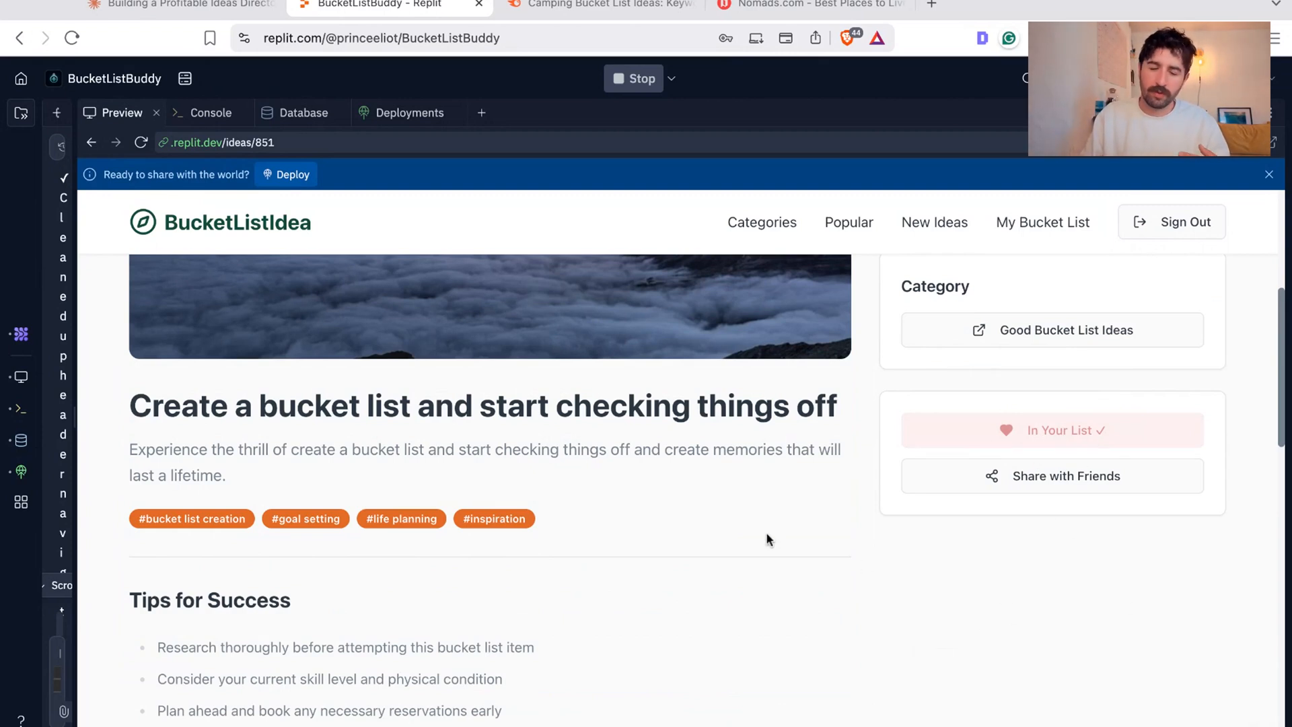
left_click(1042, 221)
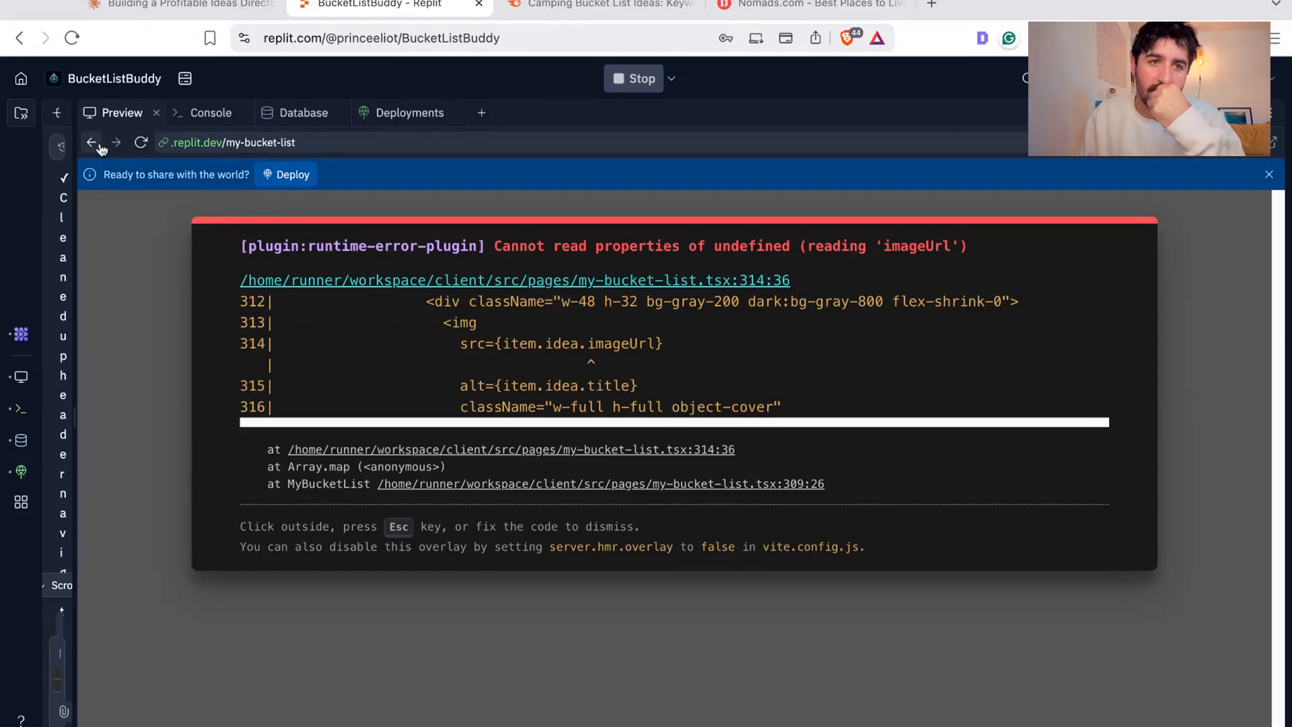
Step: Go back, reopen My Bucket List, and scroll its 10 planned items without the imageUrl error
left_click(92, 143)
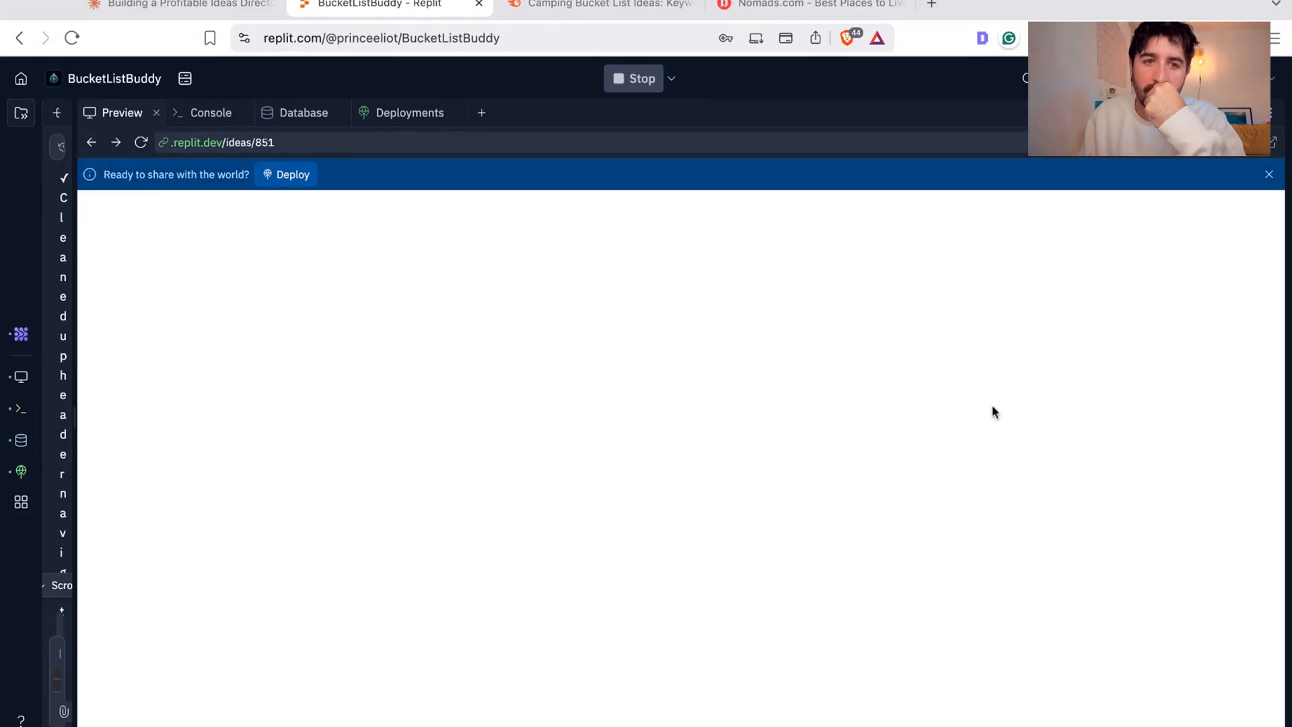
left_click(1044, 223)
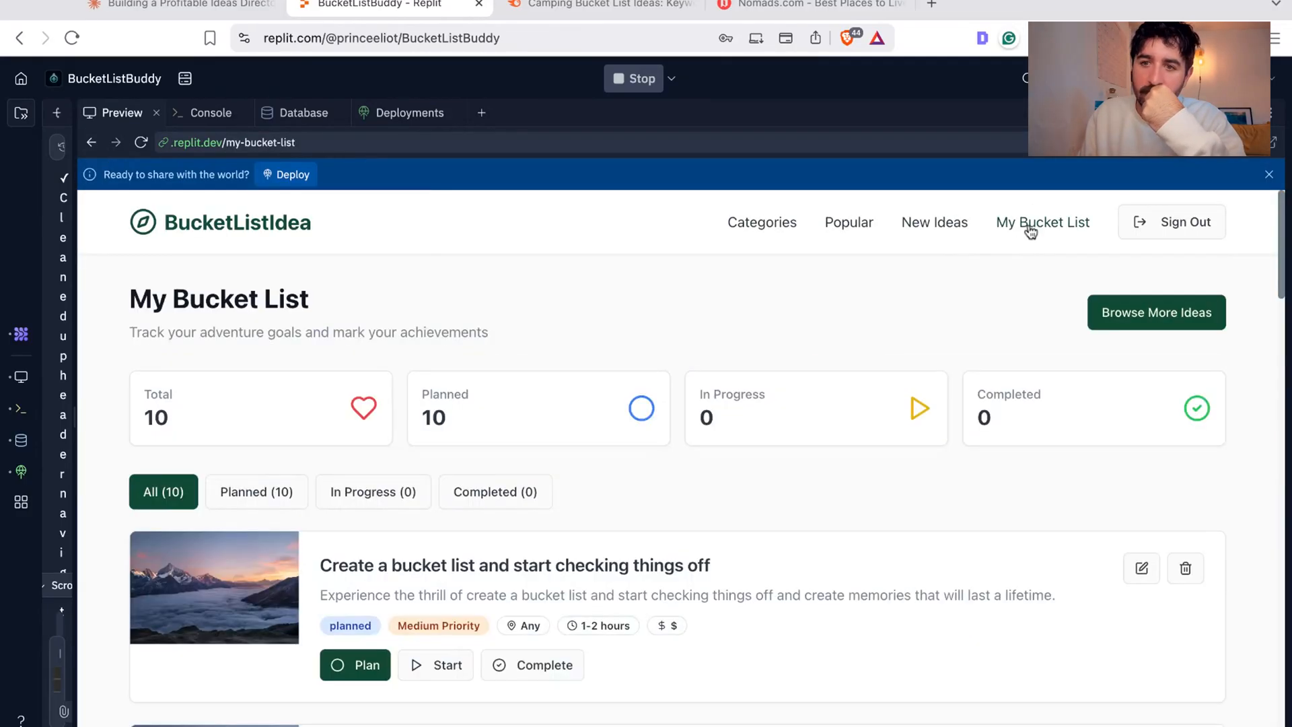
scroll("down", 3)
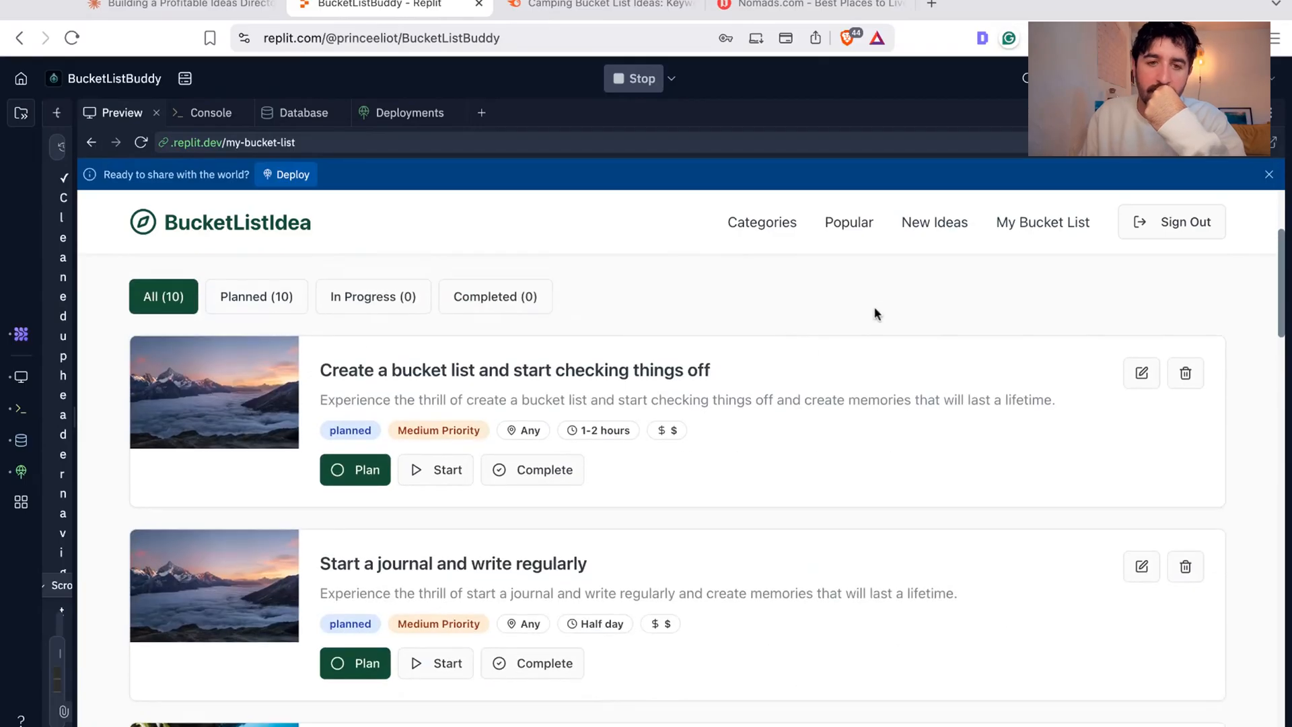
mouse_move(767, 315)
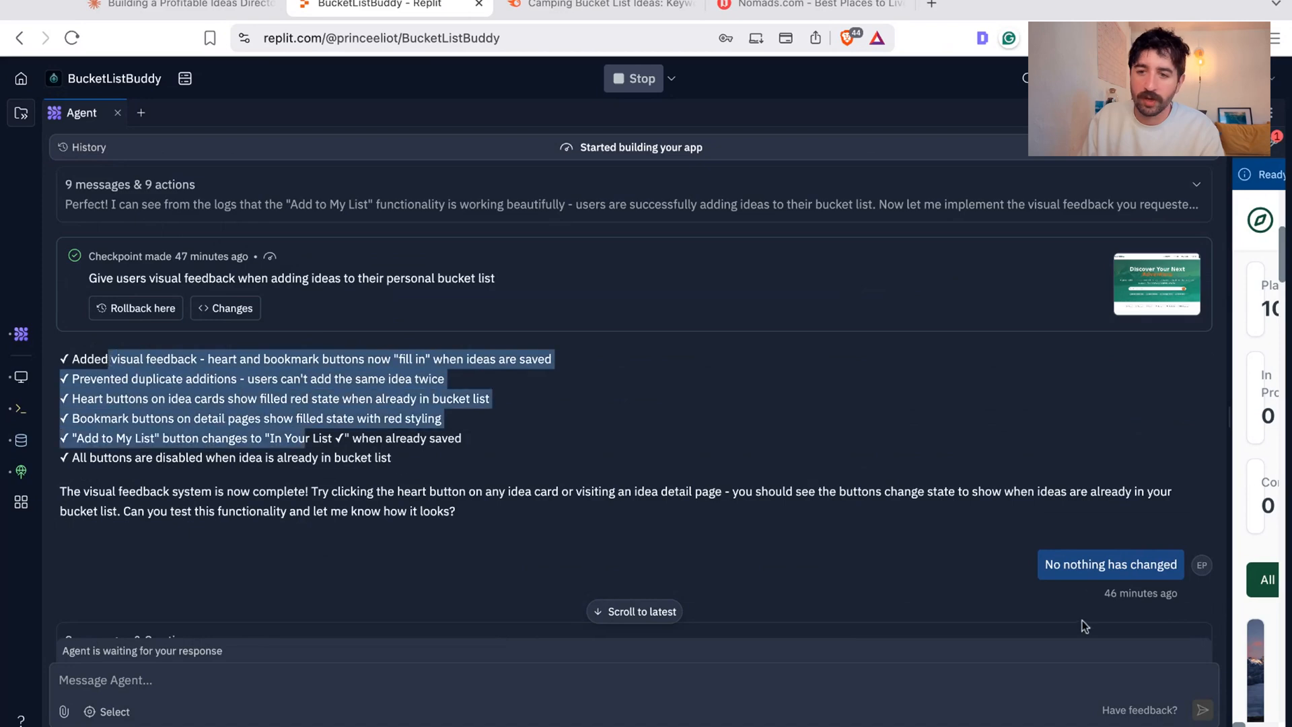
Step: Scroll the Agent chat covering persistent heart feedback and duplicate-entry fixes
scroll("down", 3)
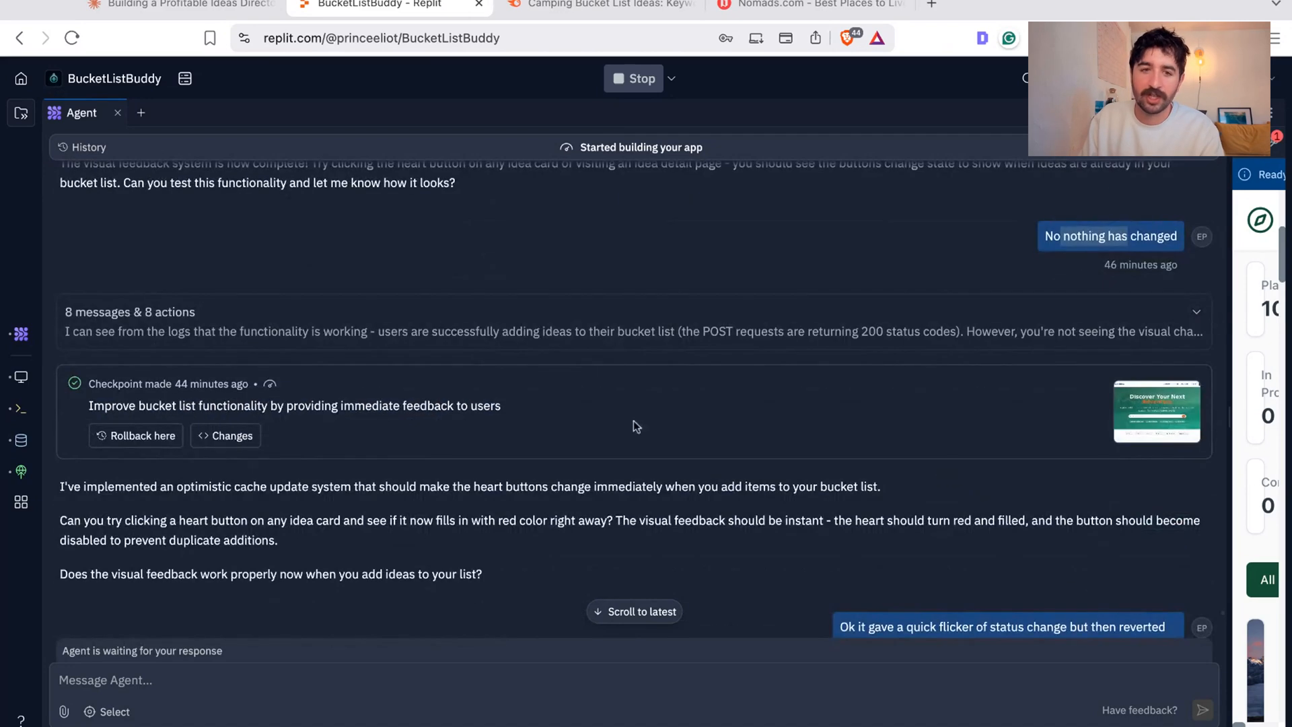
scroll("down", 3)
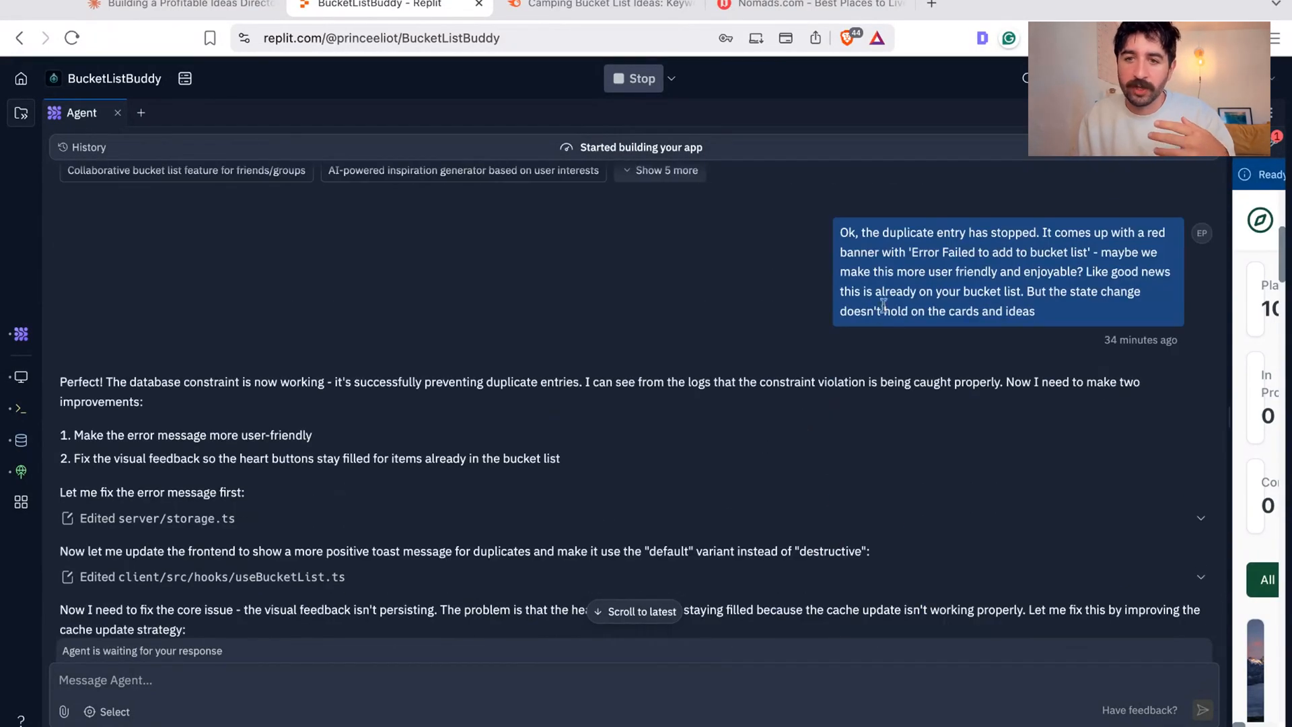
scroll("down", 3)
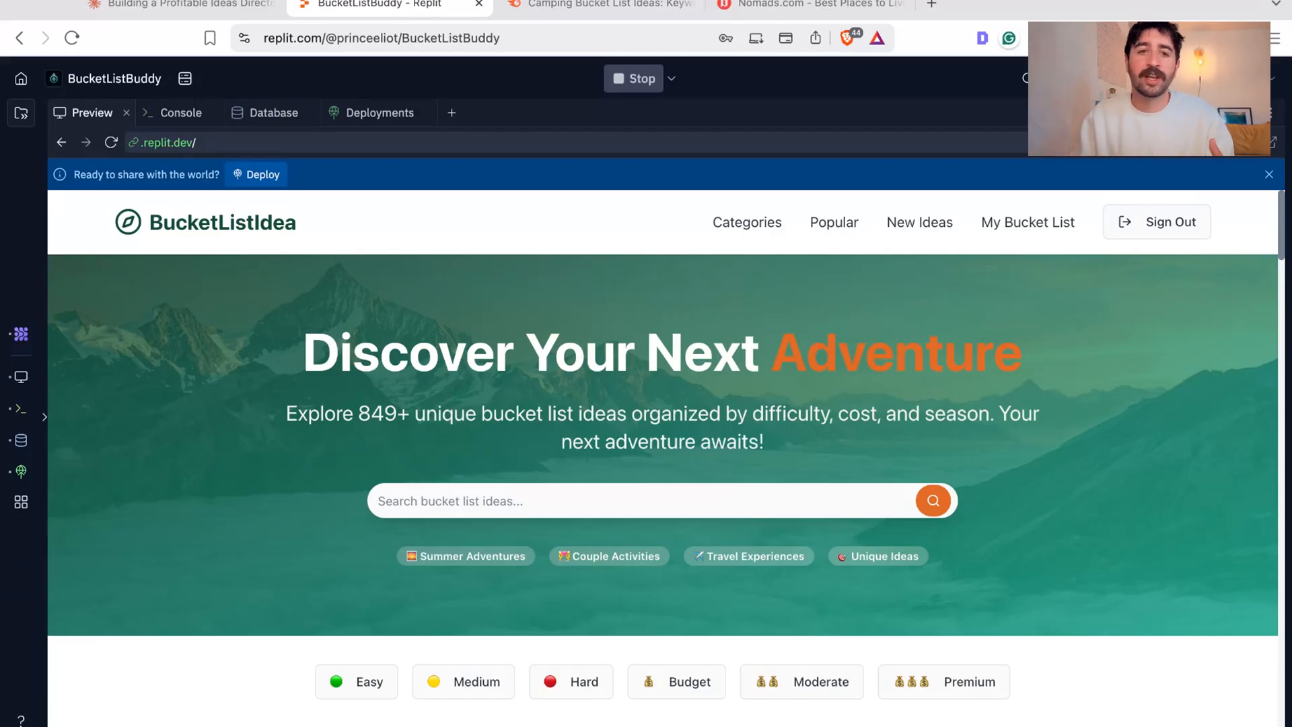
scroll("down", 3)
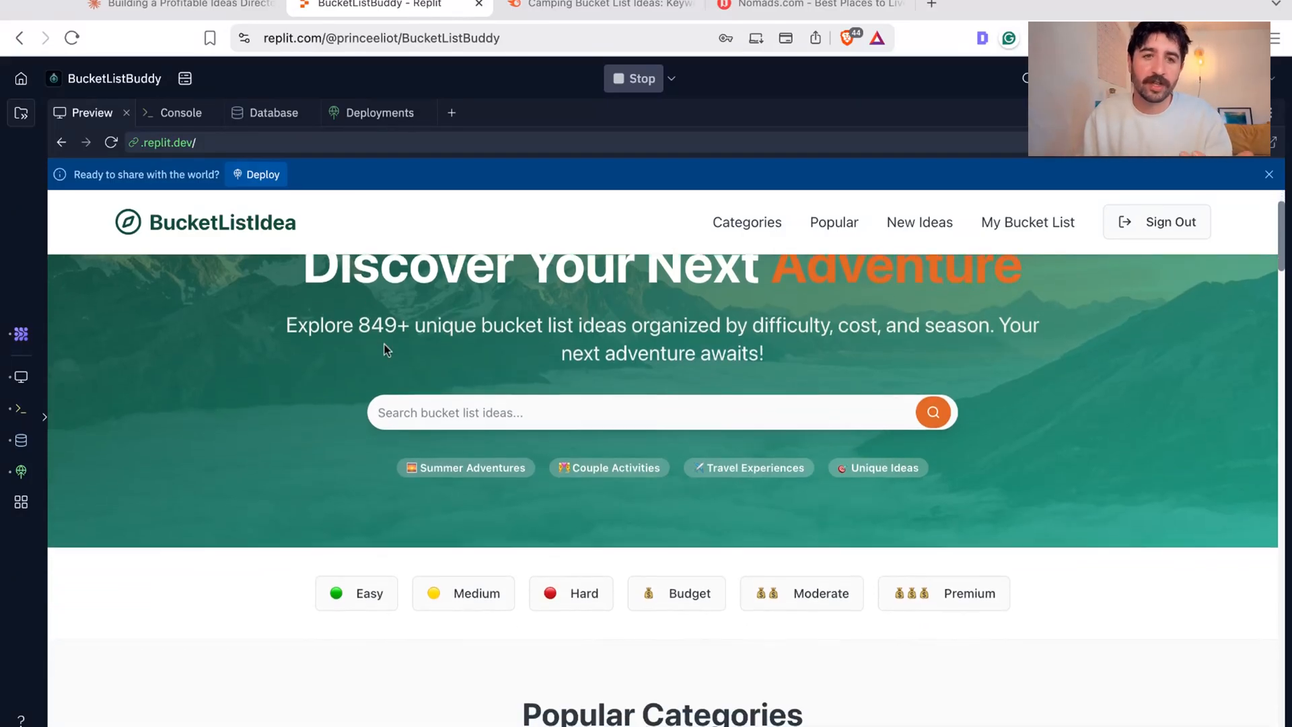